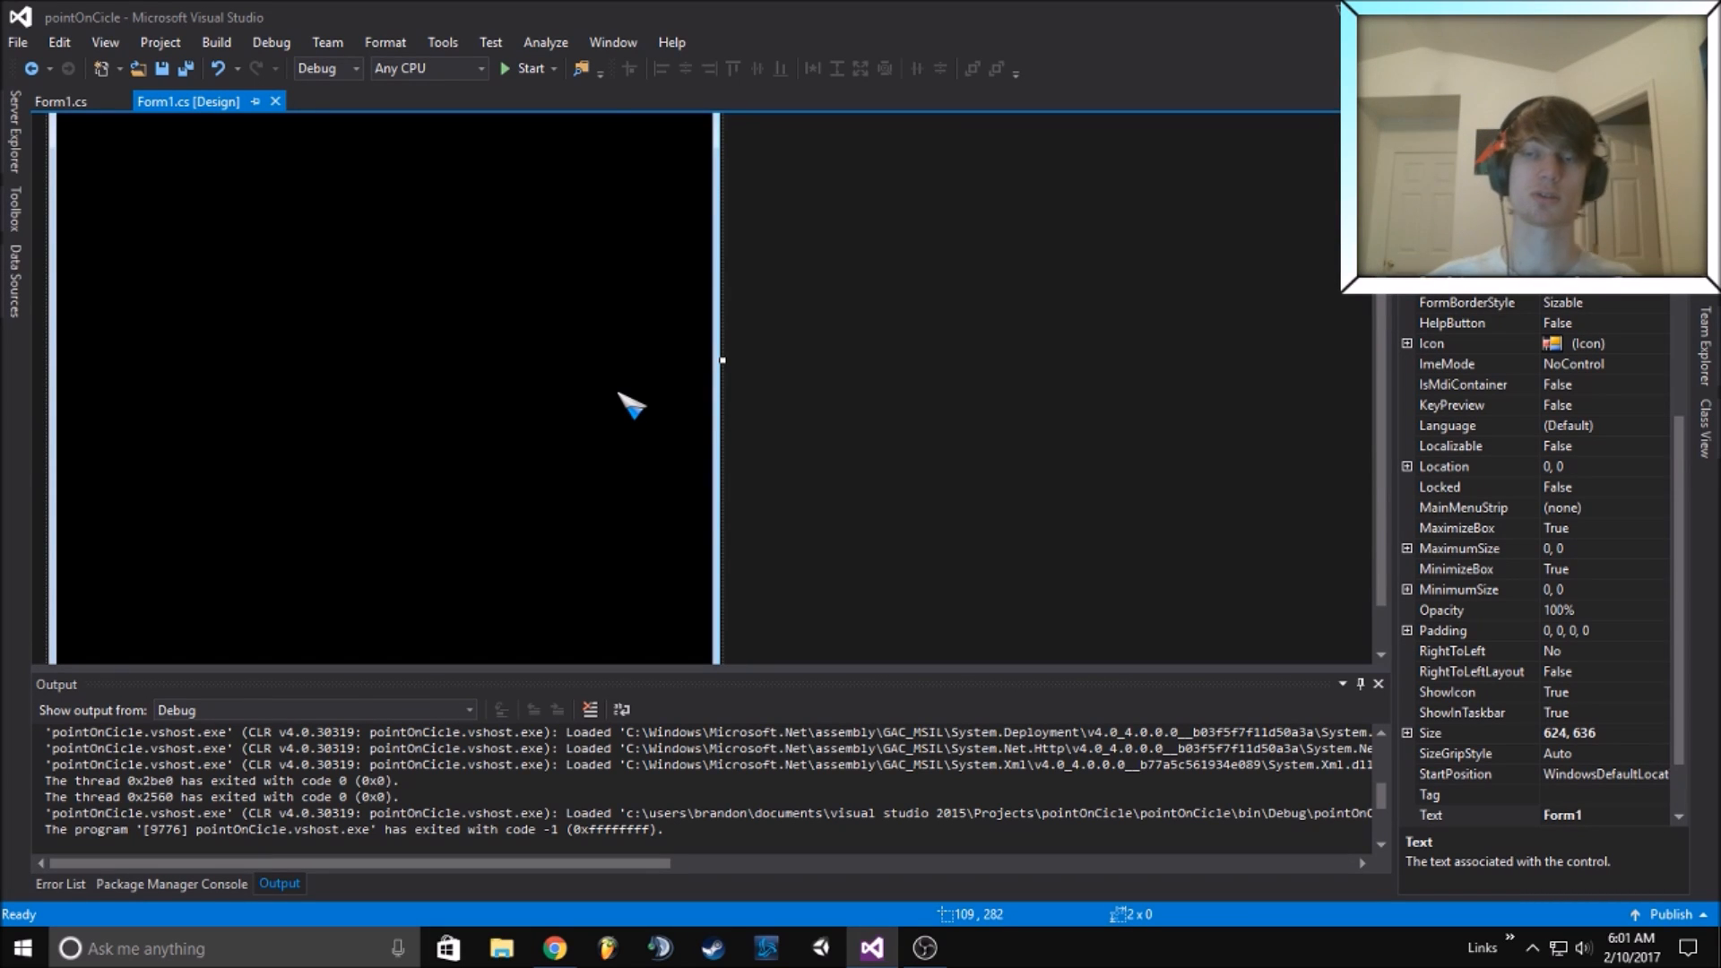
pyautogui.moveTo(714, 362)
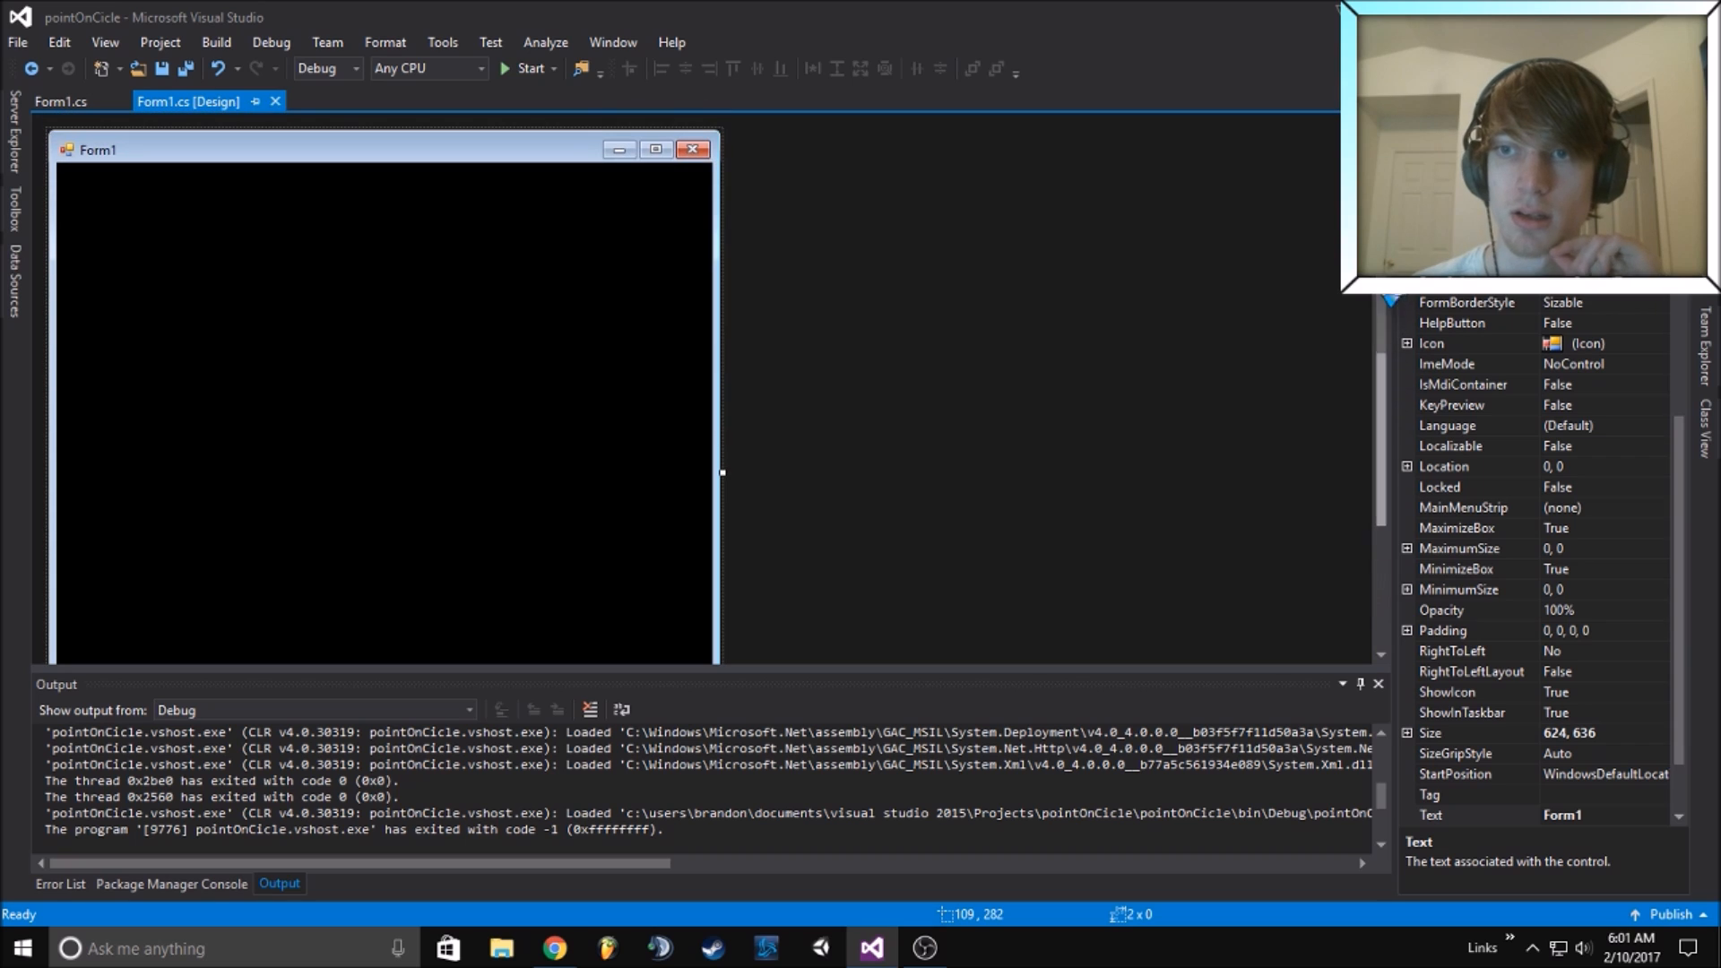
pyautogui.moveTo(472, 186)
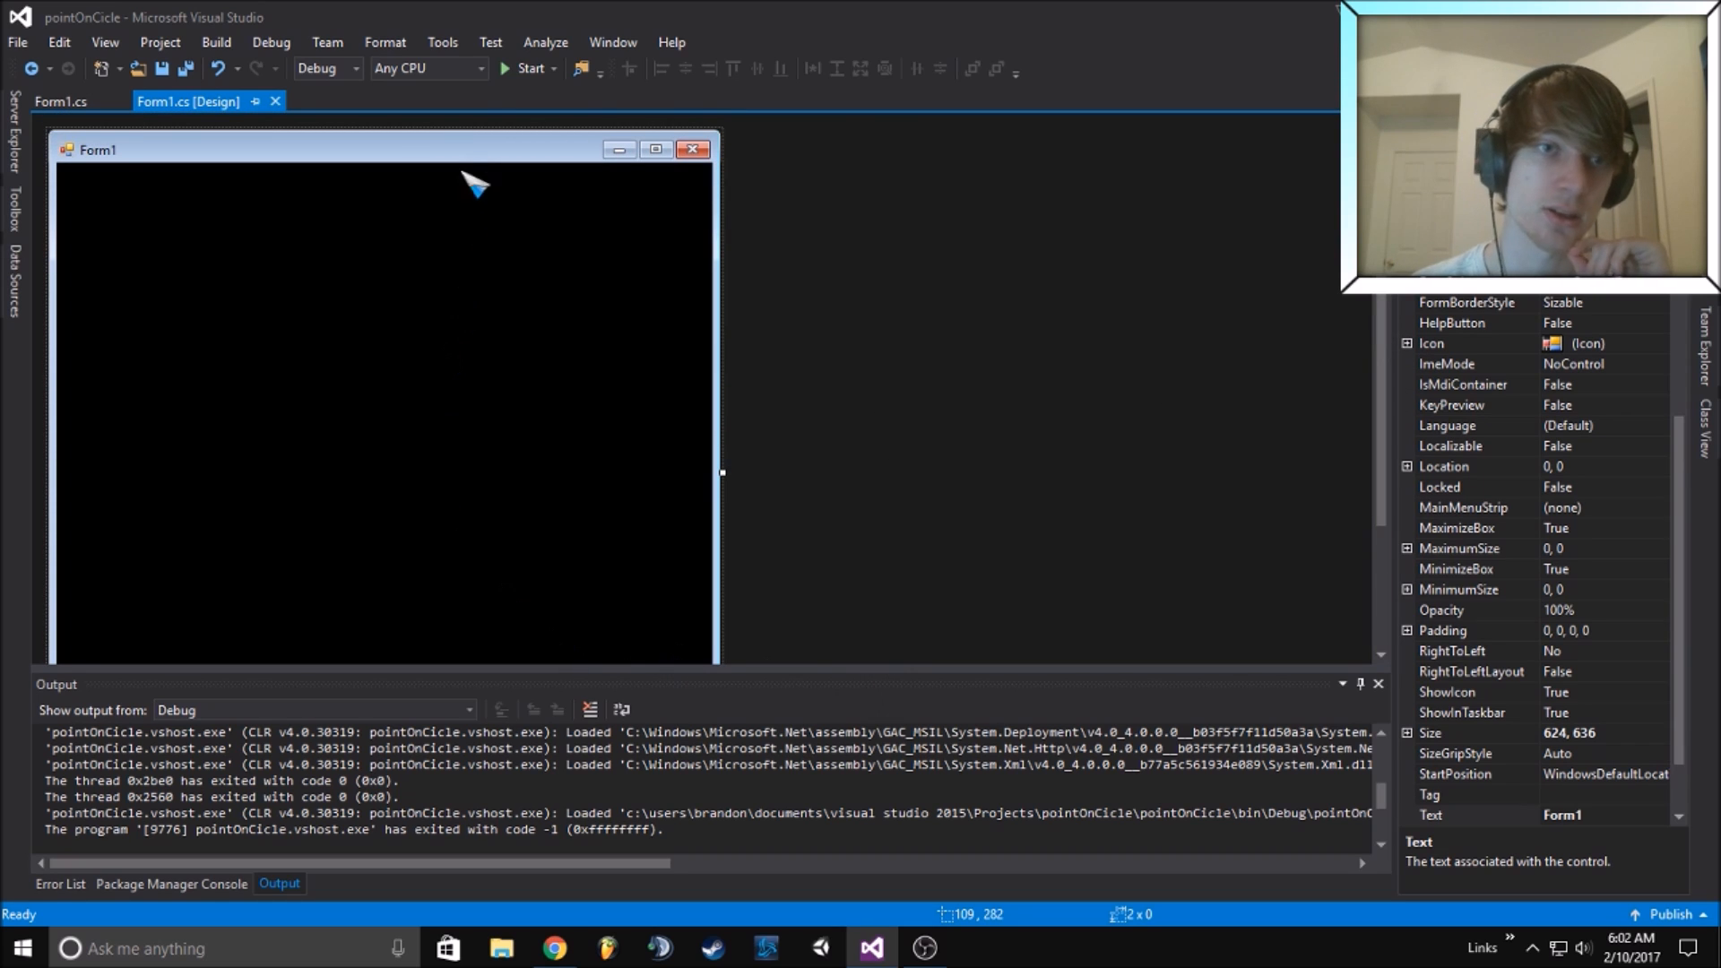
pyautogui.moveTo(529, 68)
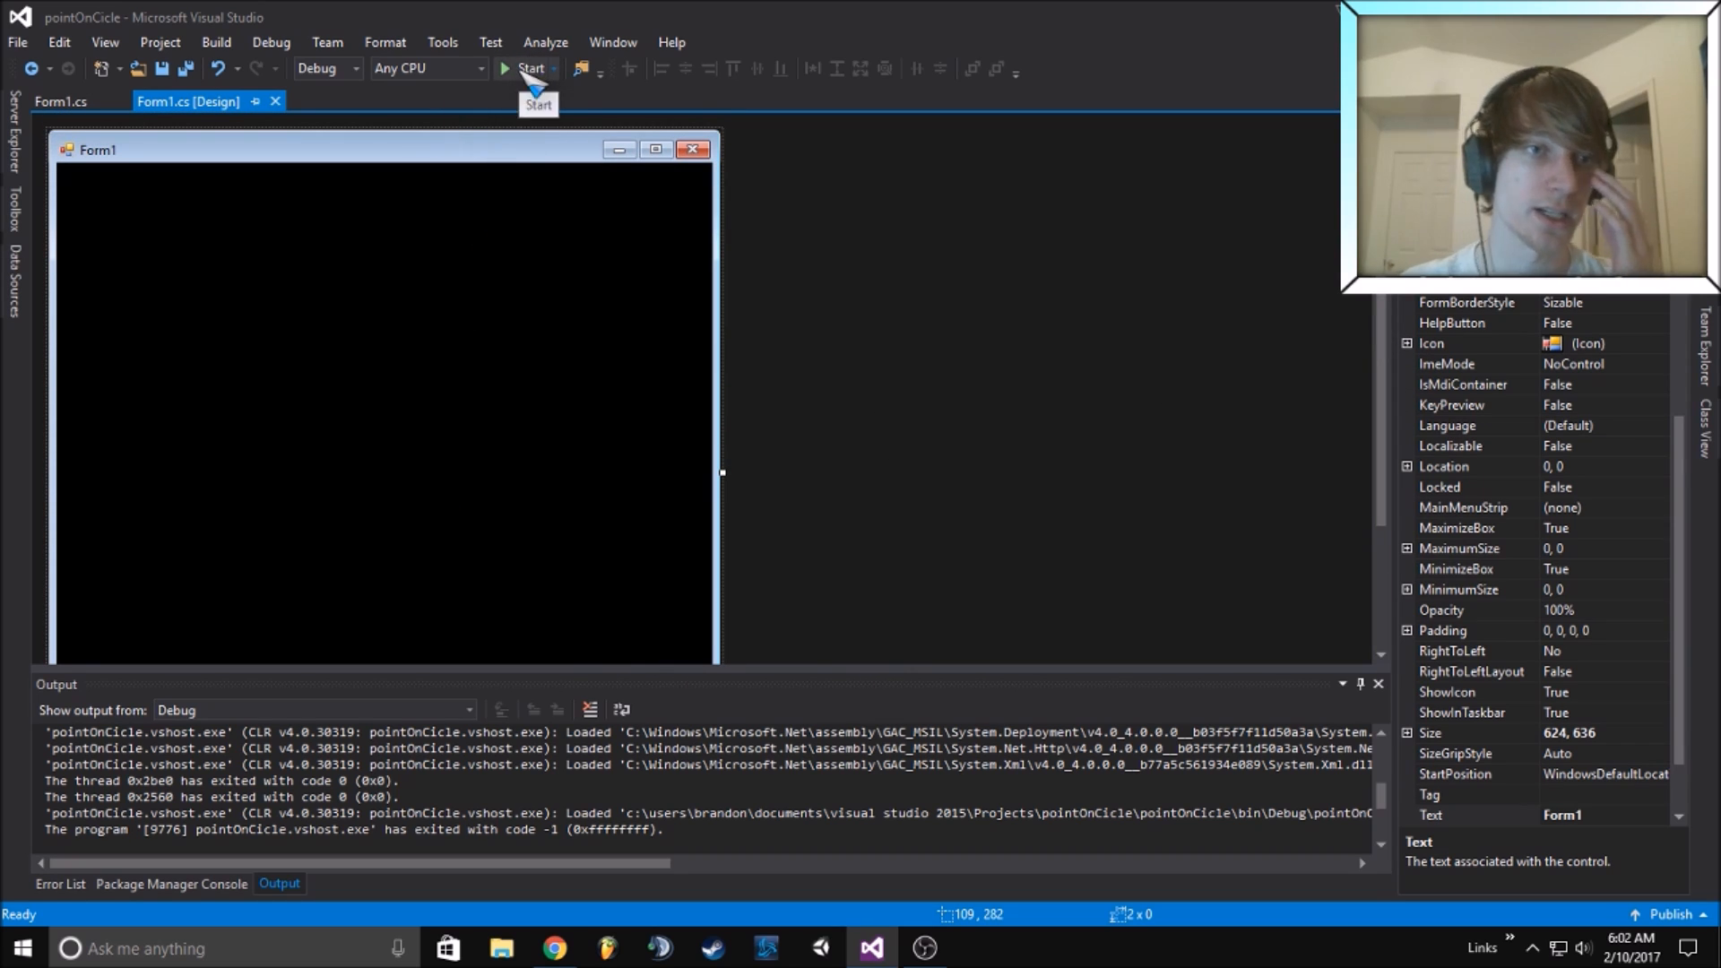
# Run the pointOnCicle app to watch the small circle orbit the large white circle
pyautogui.click(530, 69)
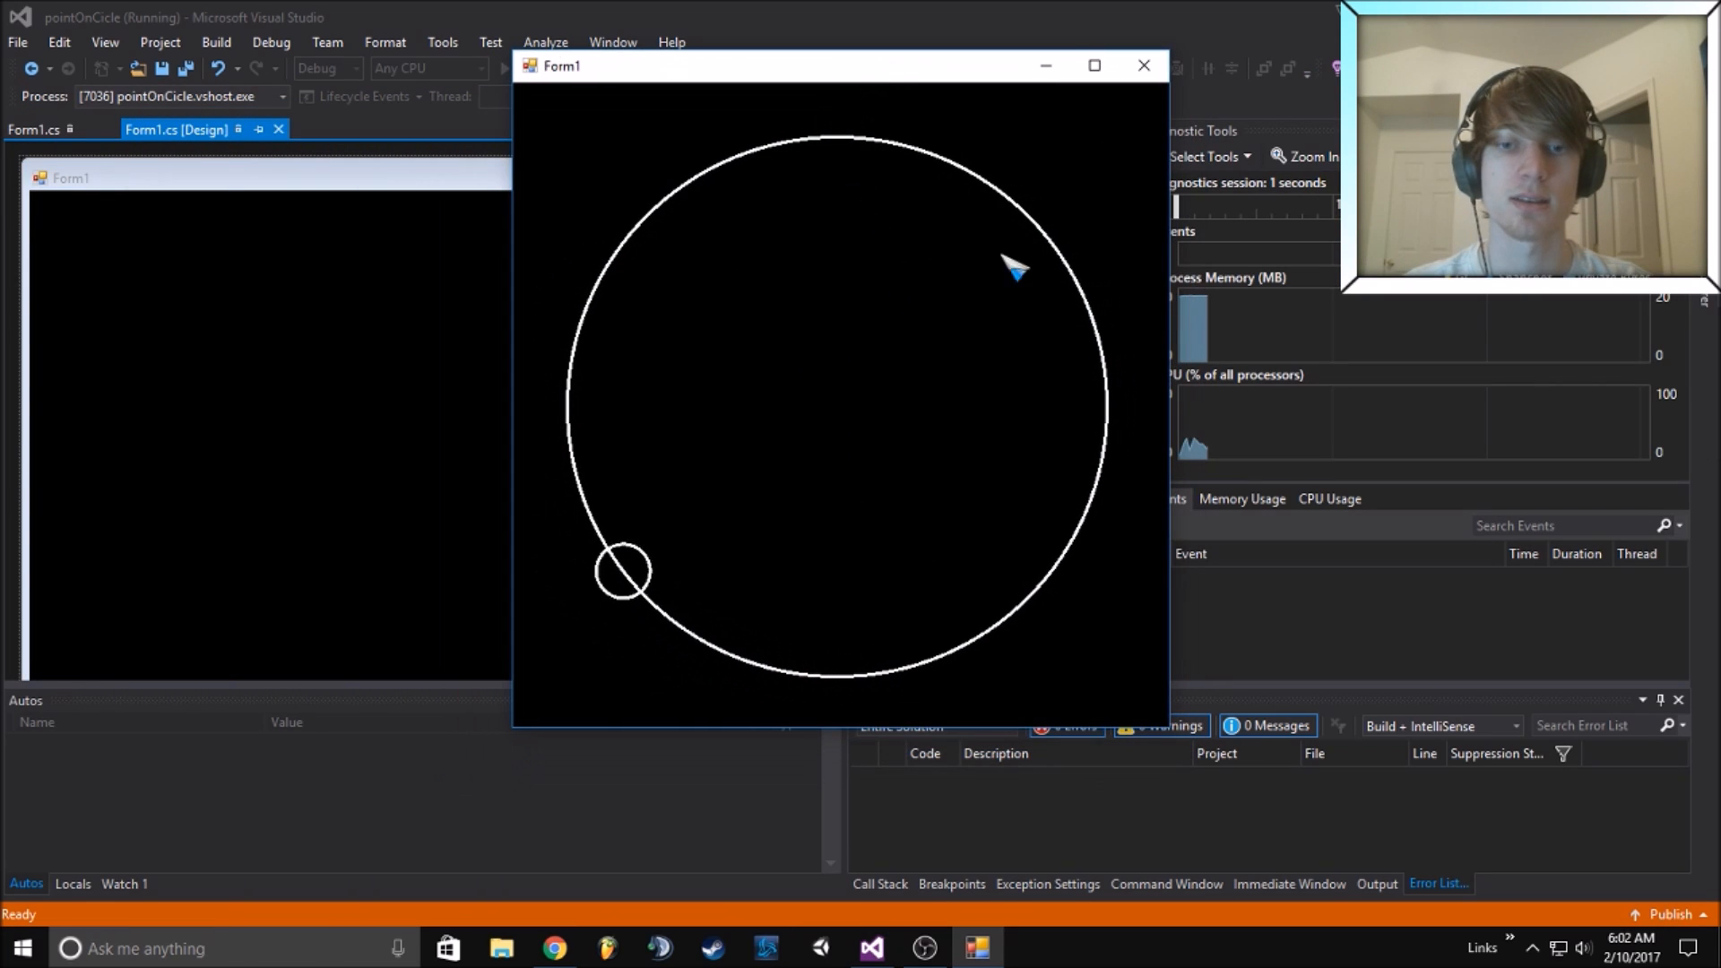
pyautogui.moveTo(1086, 287)
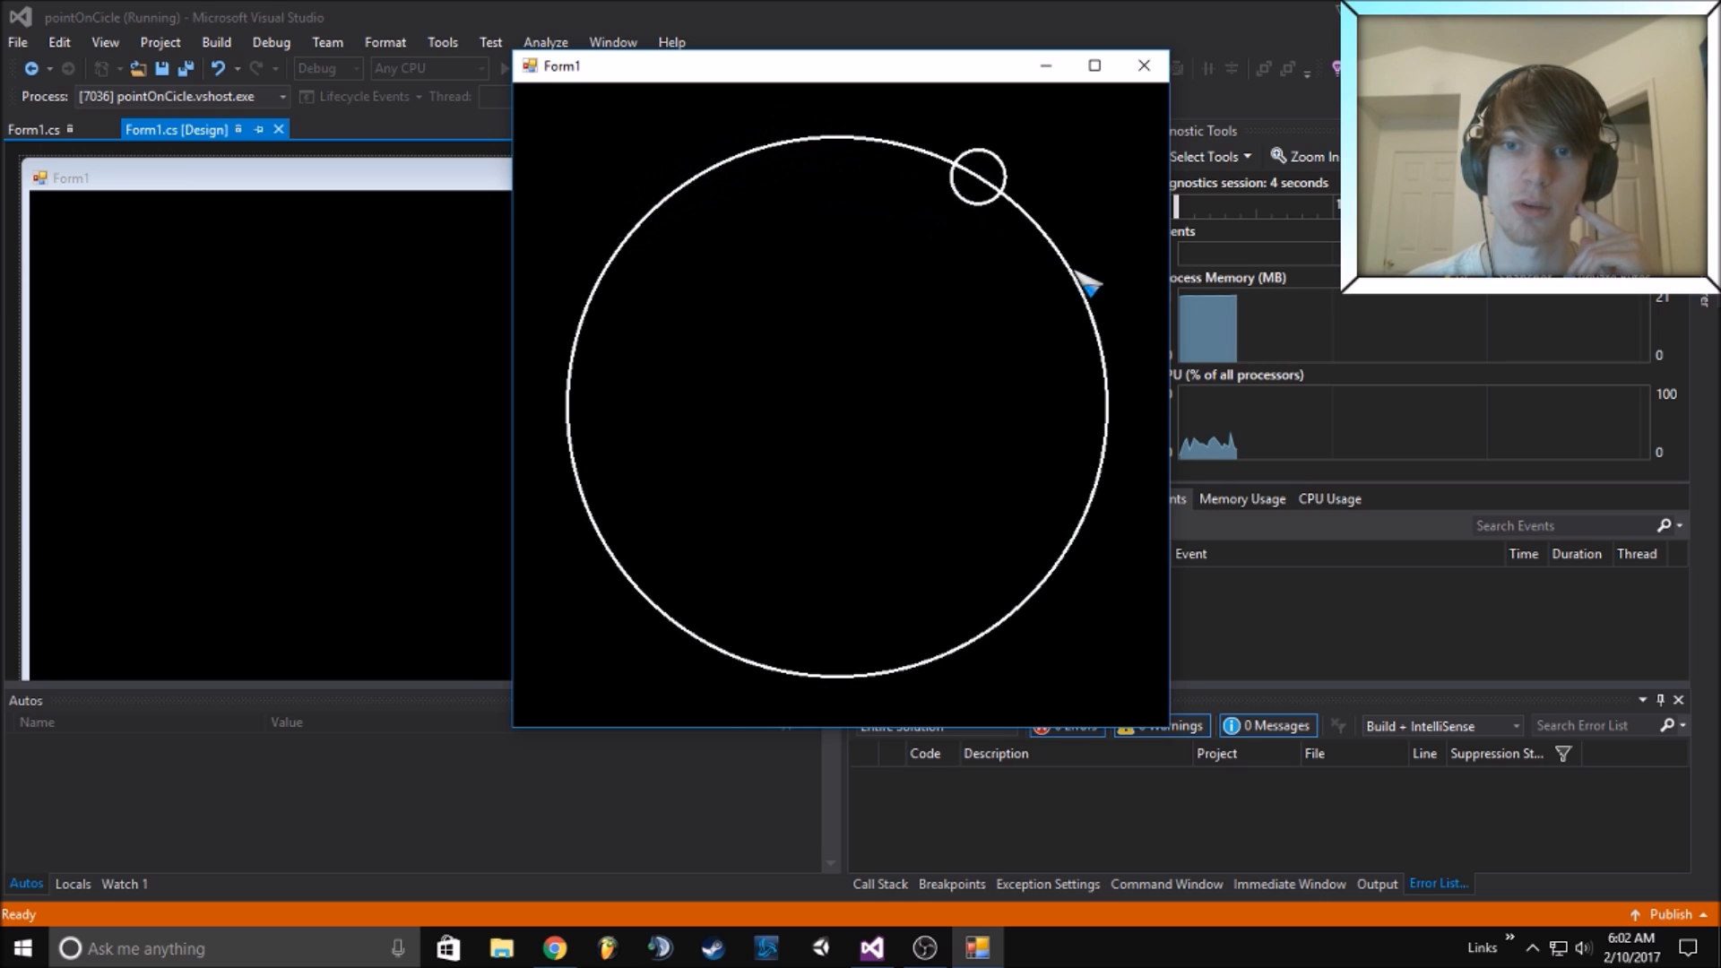
pyautogui.moveTo(576, 356)
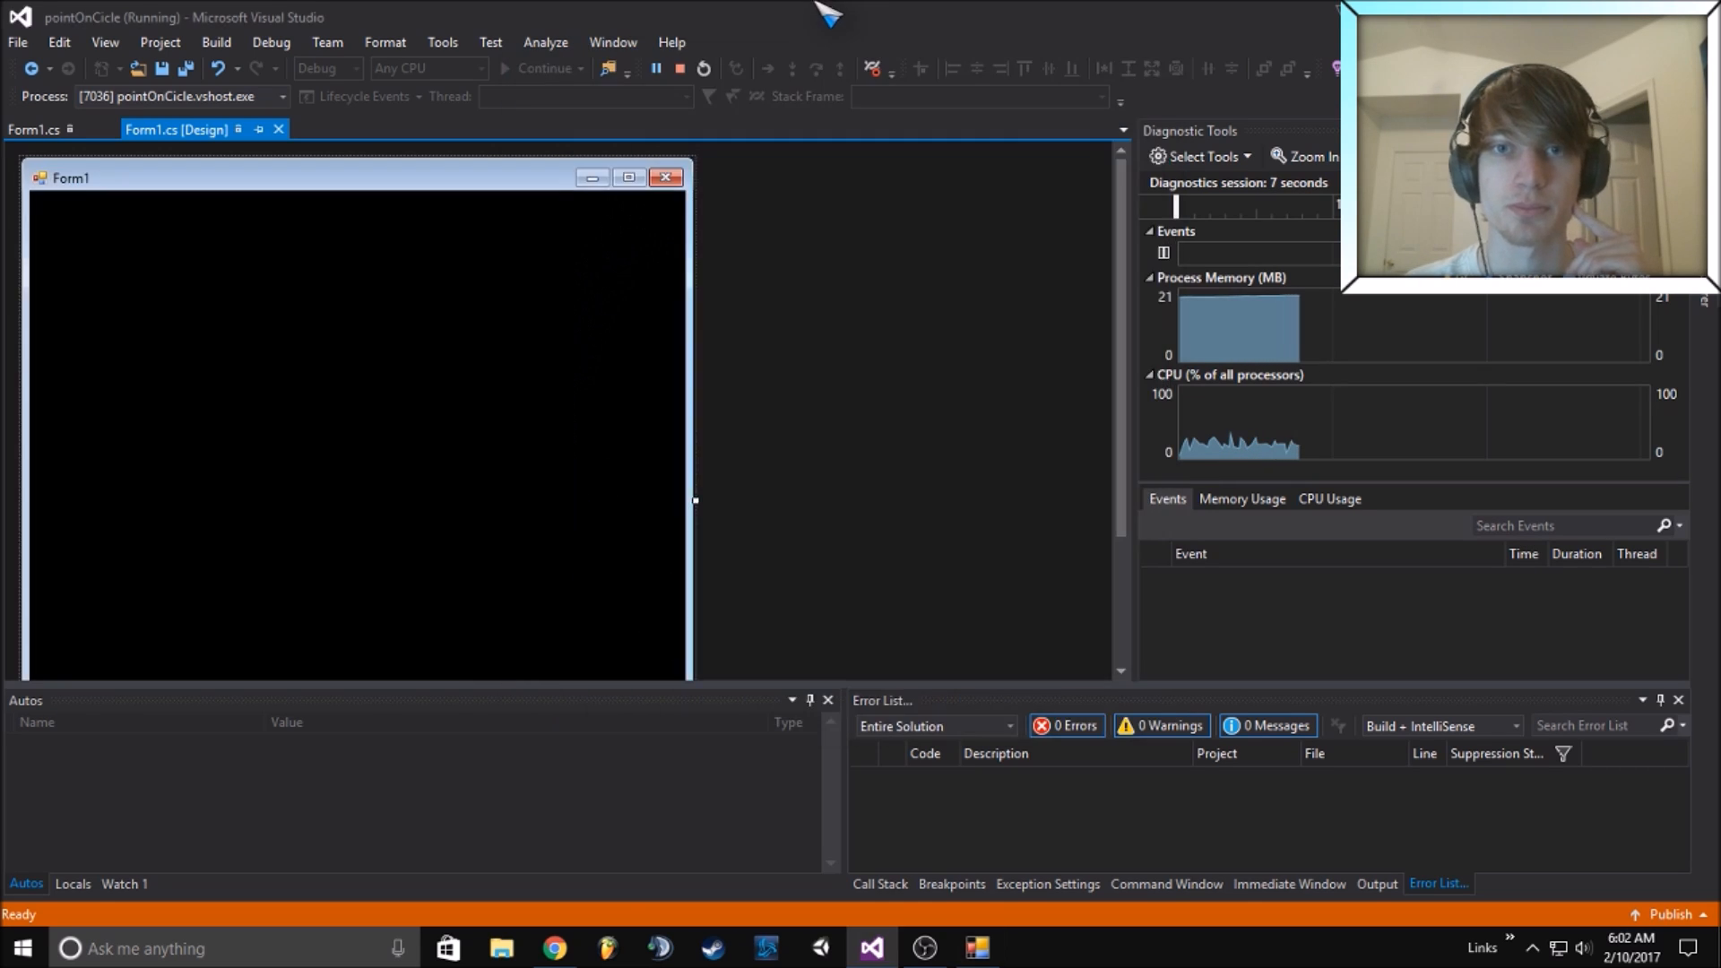
# Stop debugging and bring the Form1.cs thread, graphics, bitmap fields and Form1_Load into view
pyautogui.click(681, 68)
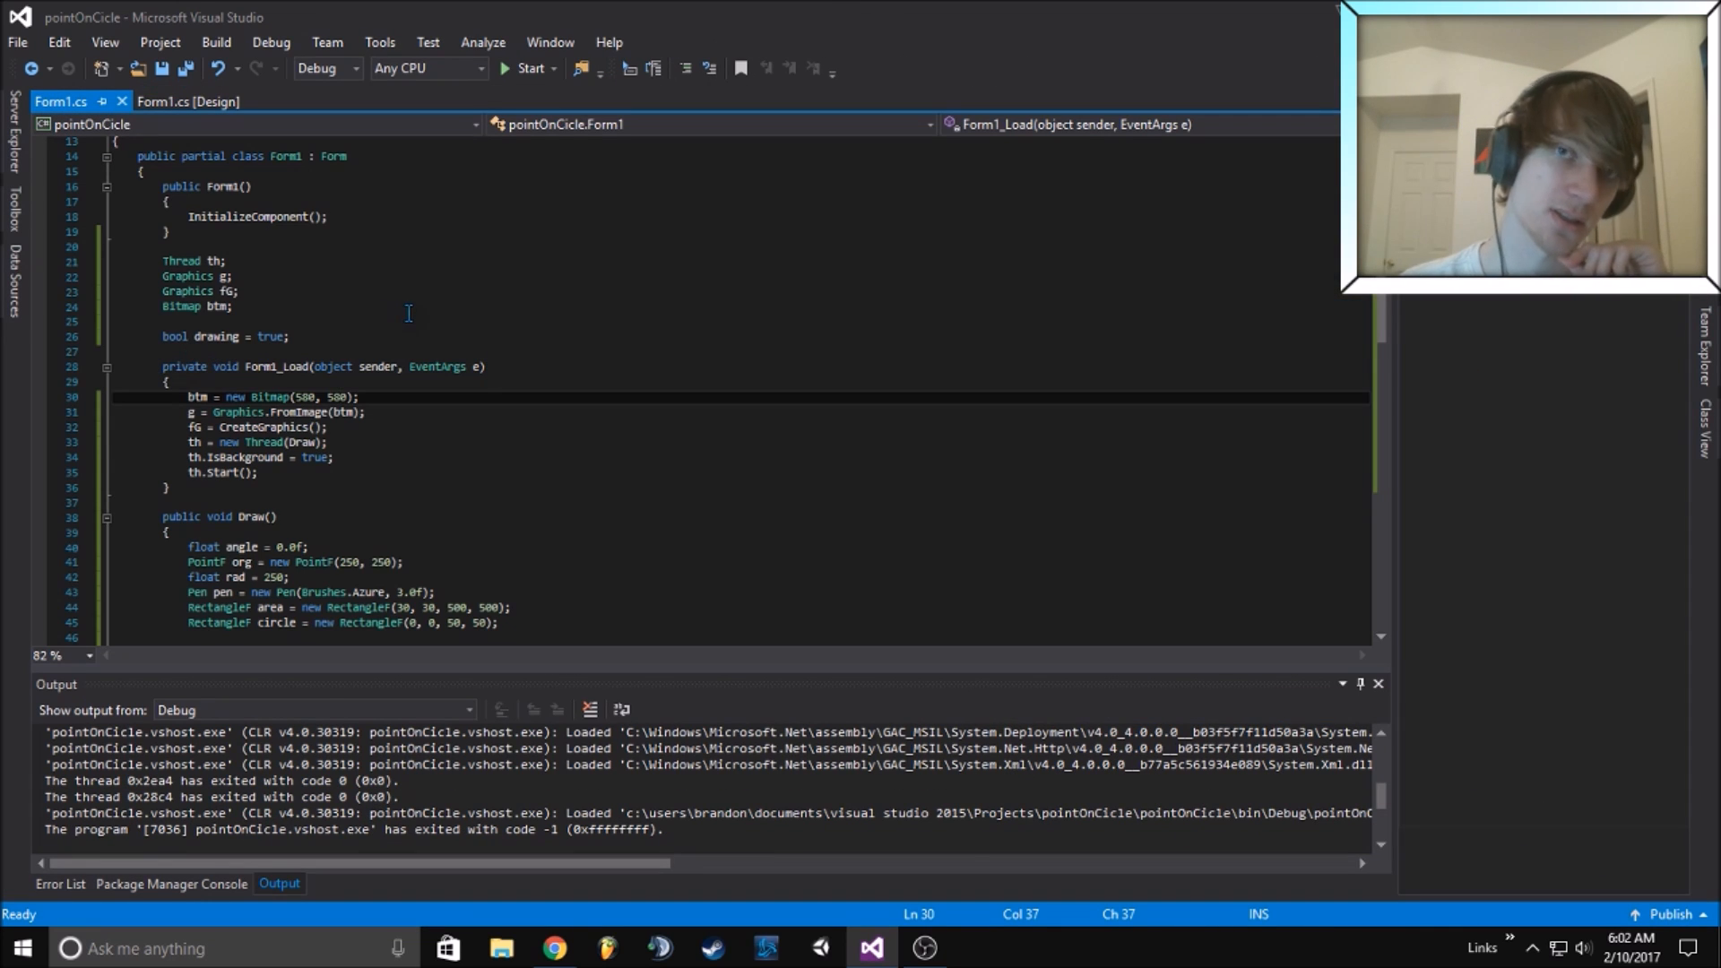
pyautogui.moveTo(161, 260); pyautogui.dragTo(231, 308)
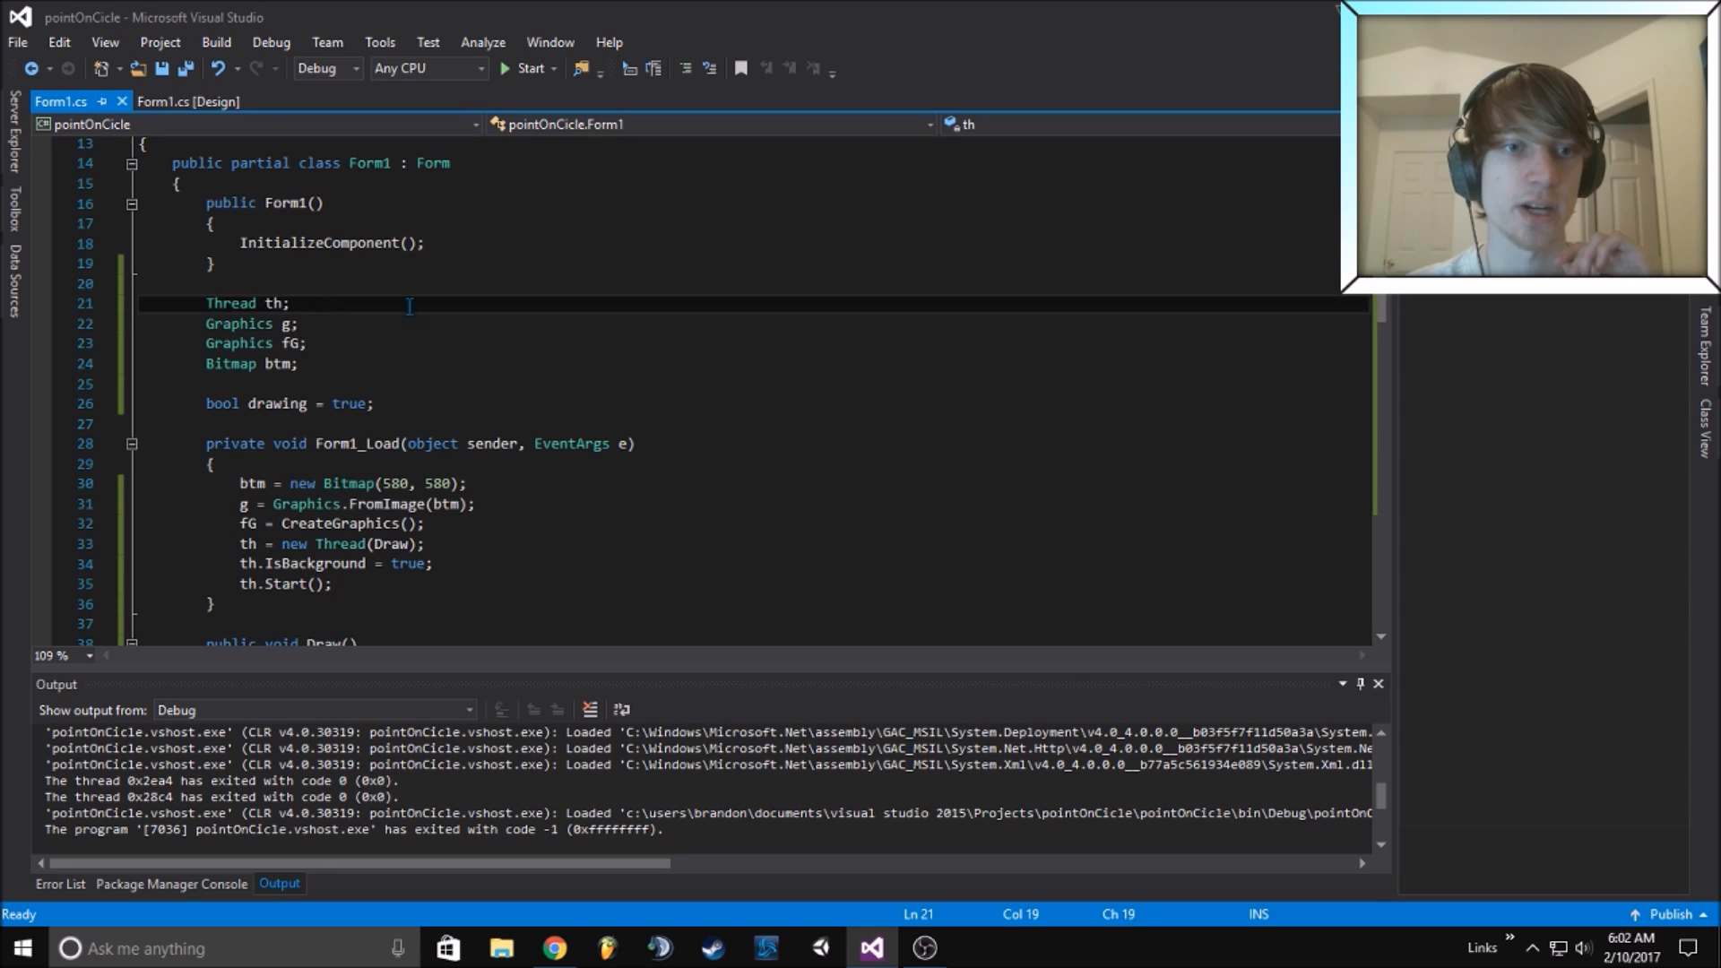
pyautogui.scroll(-3)
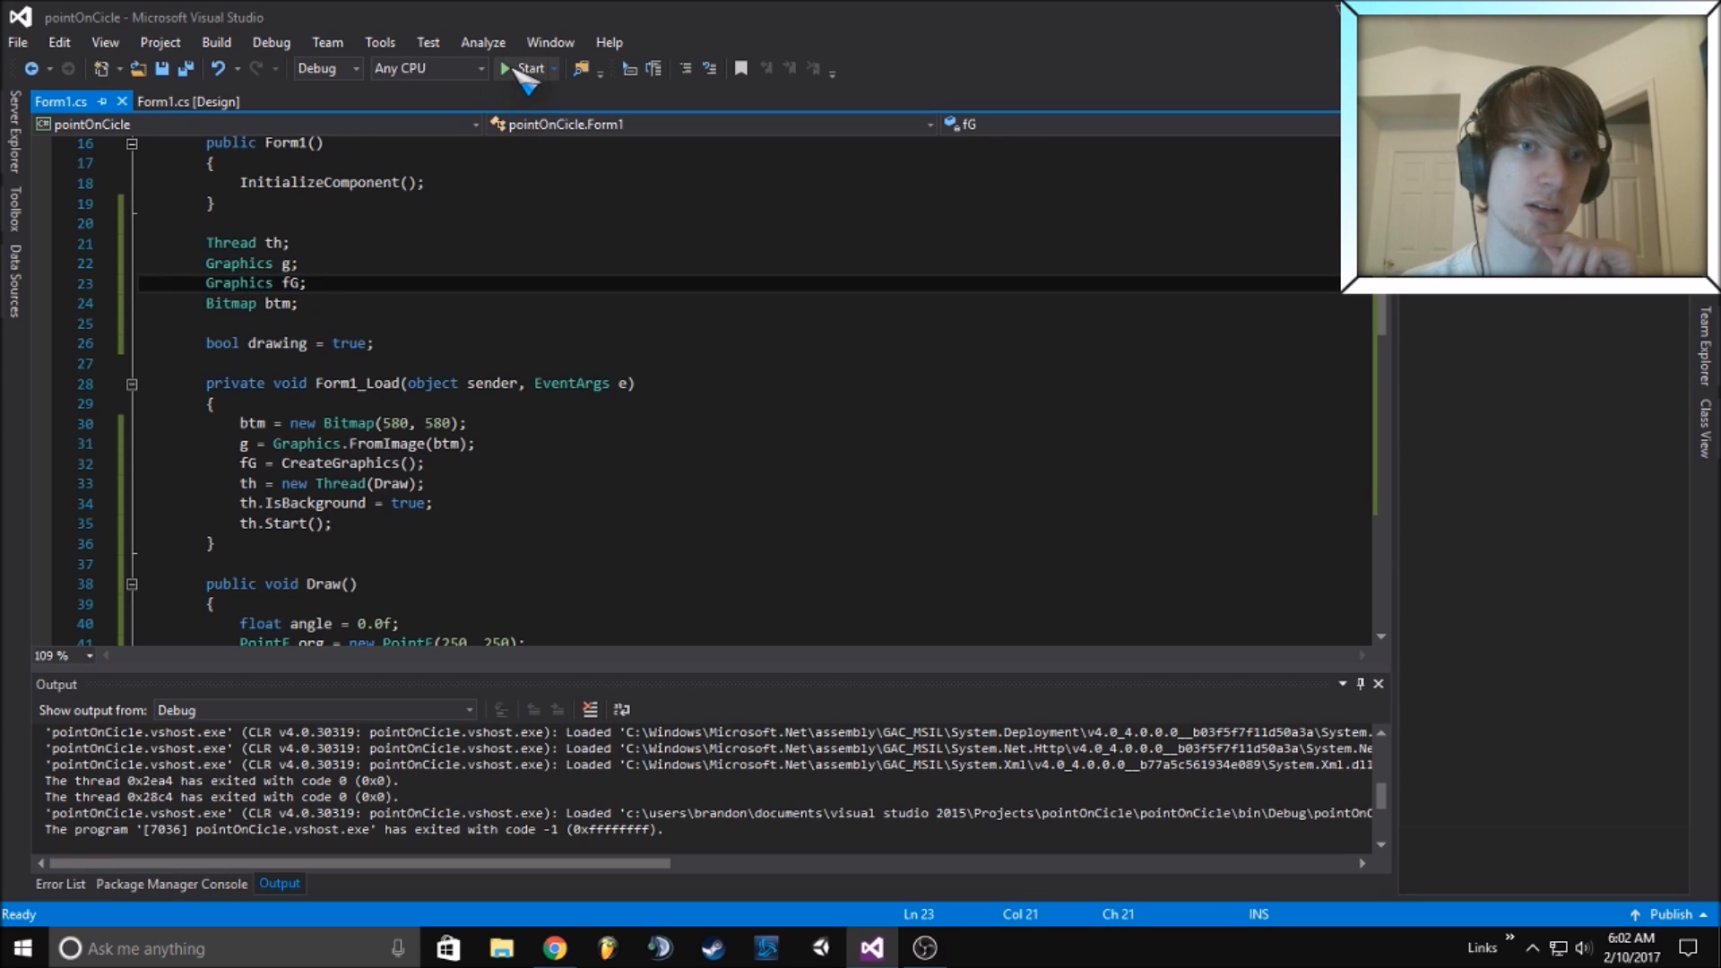
pyautogui.click(525, 68)
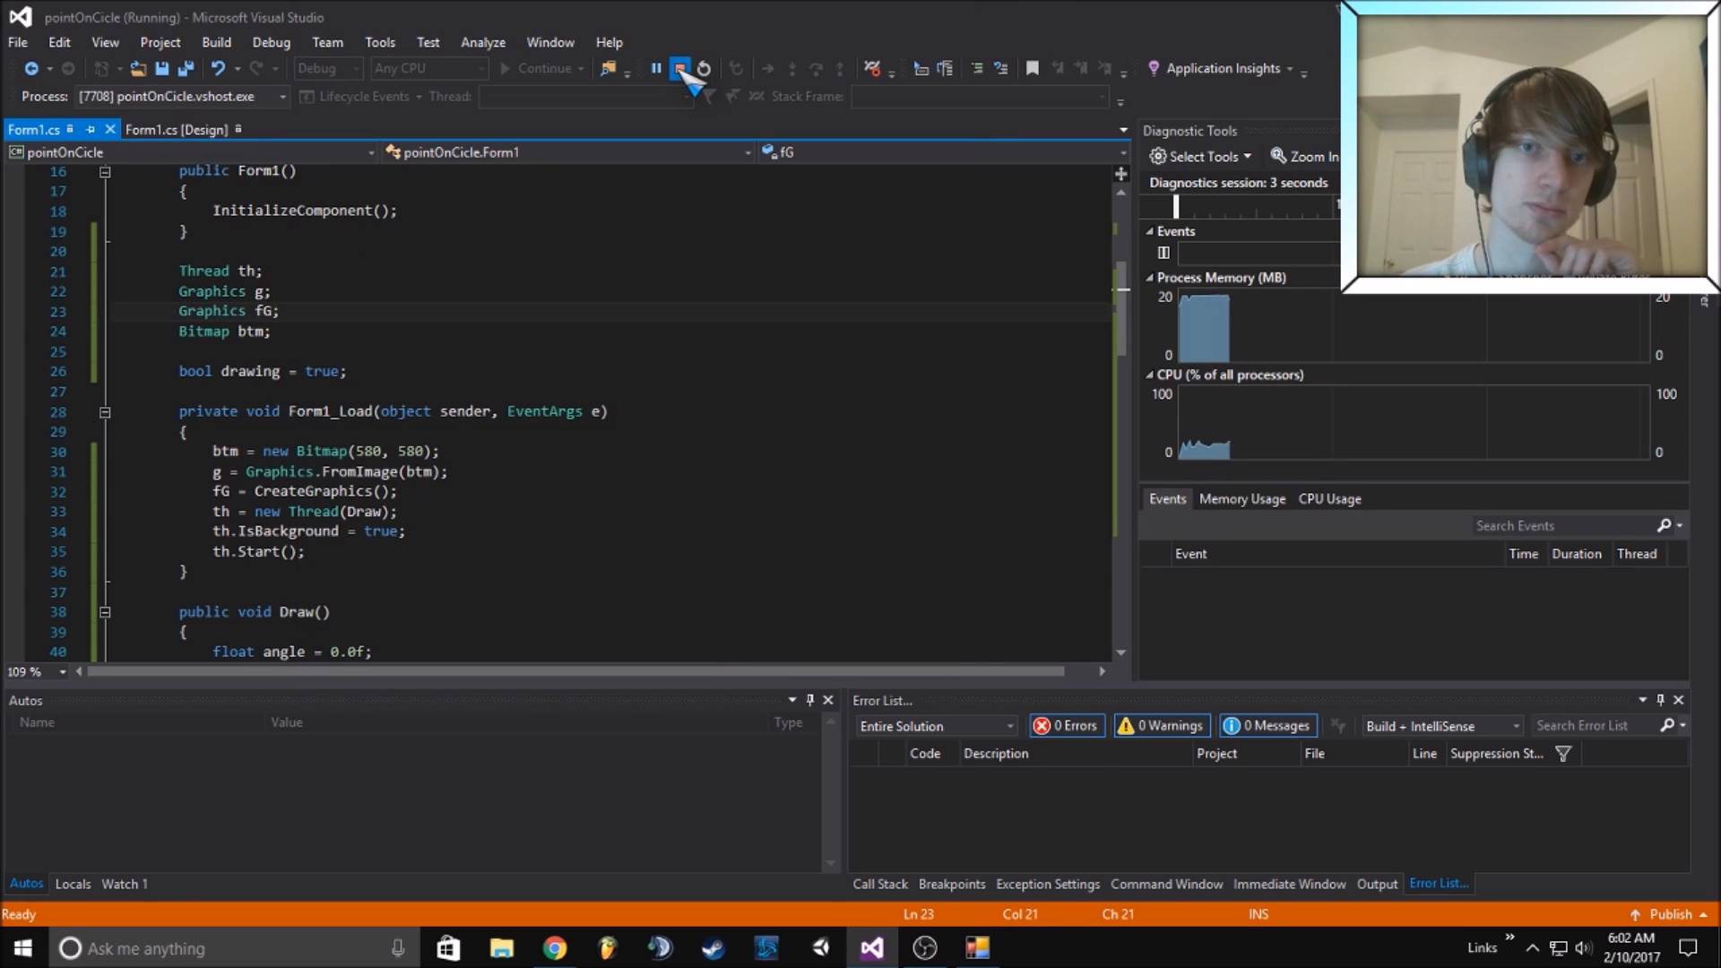
pyautogui.click(678, 68)
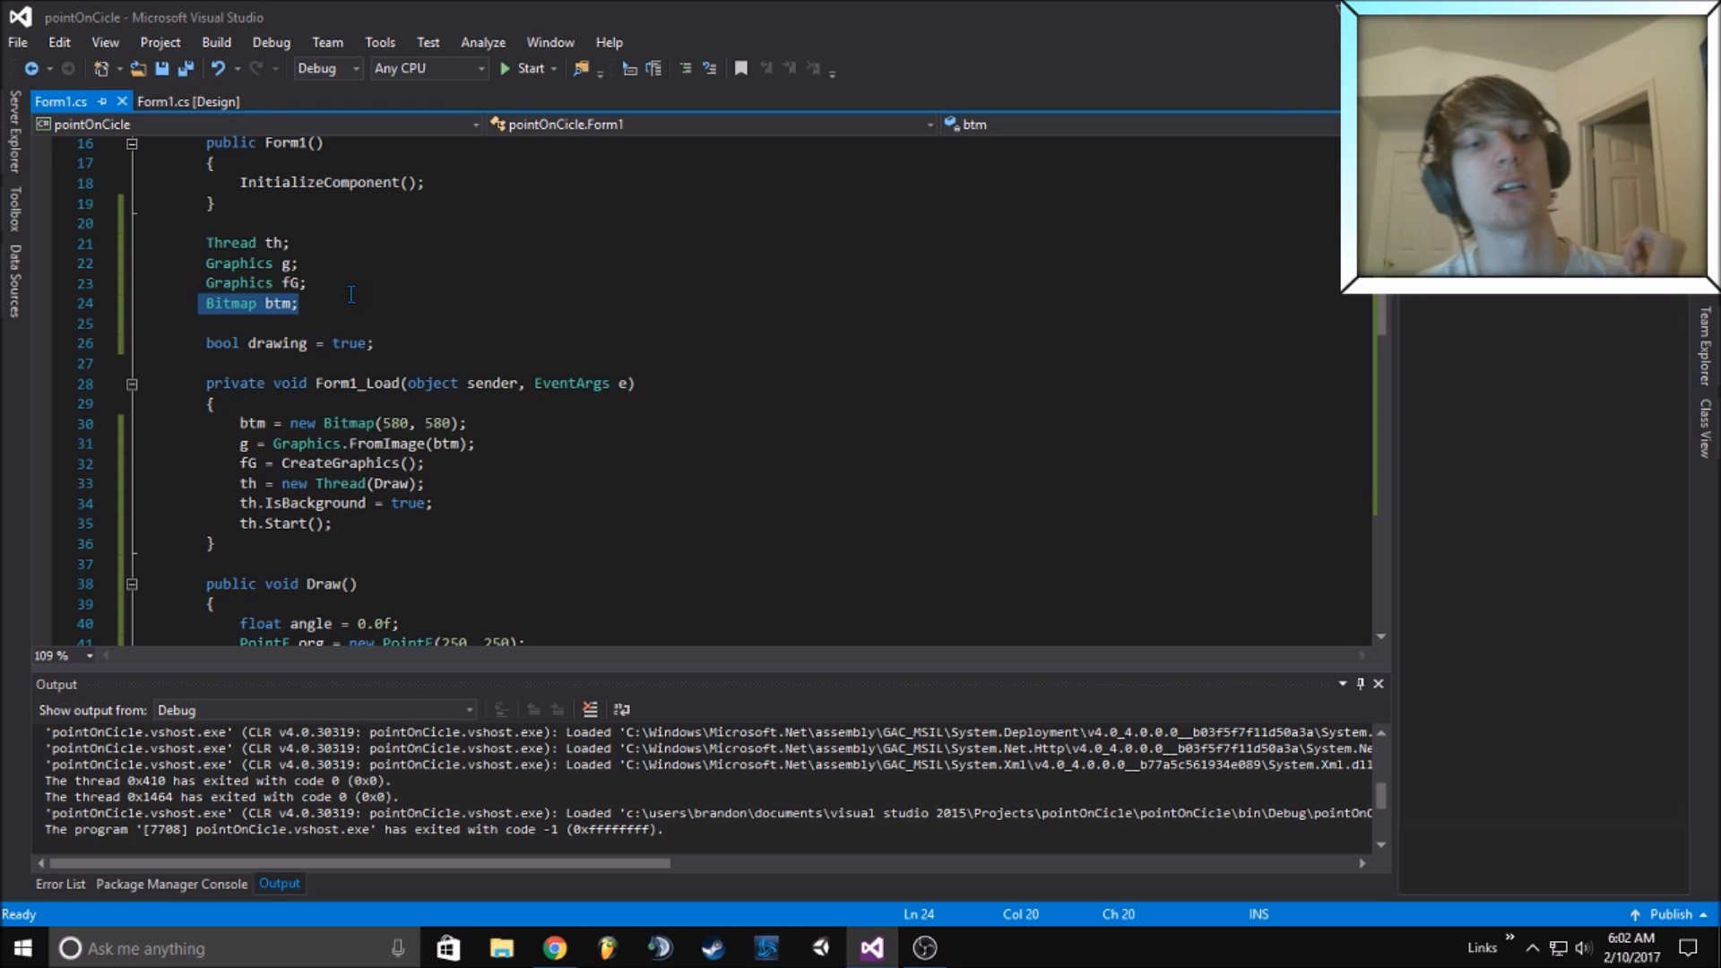
pyautogui.click(342, 303)
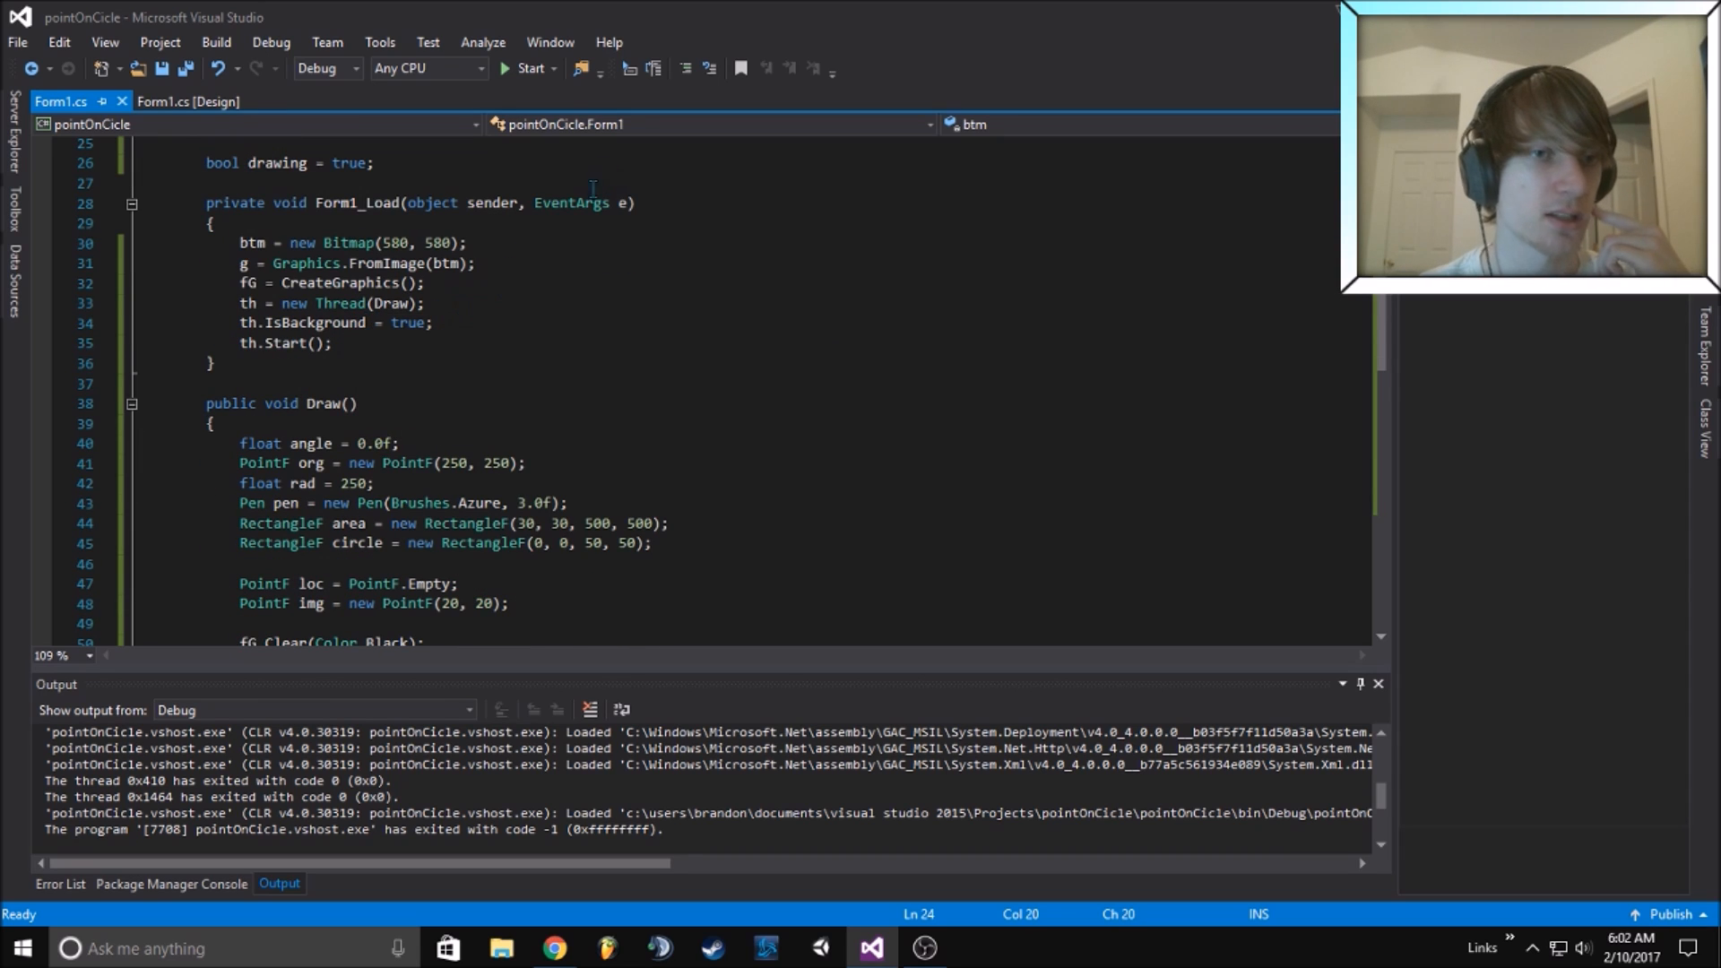
pyautogui.click(237, 243)
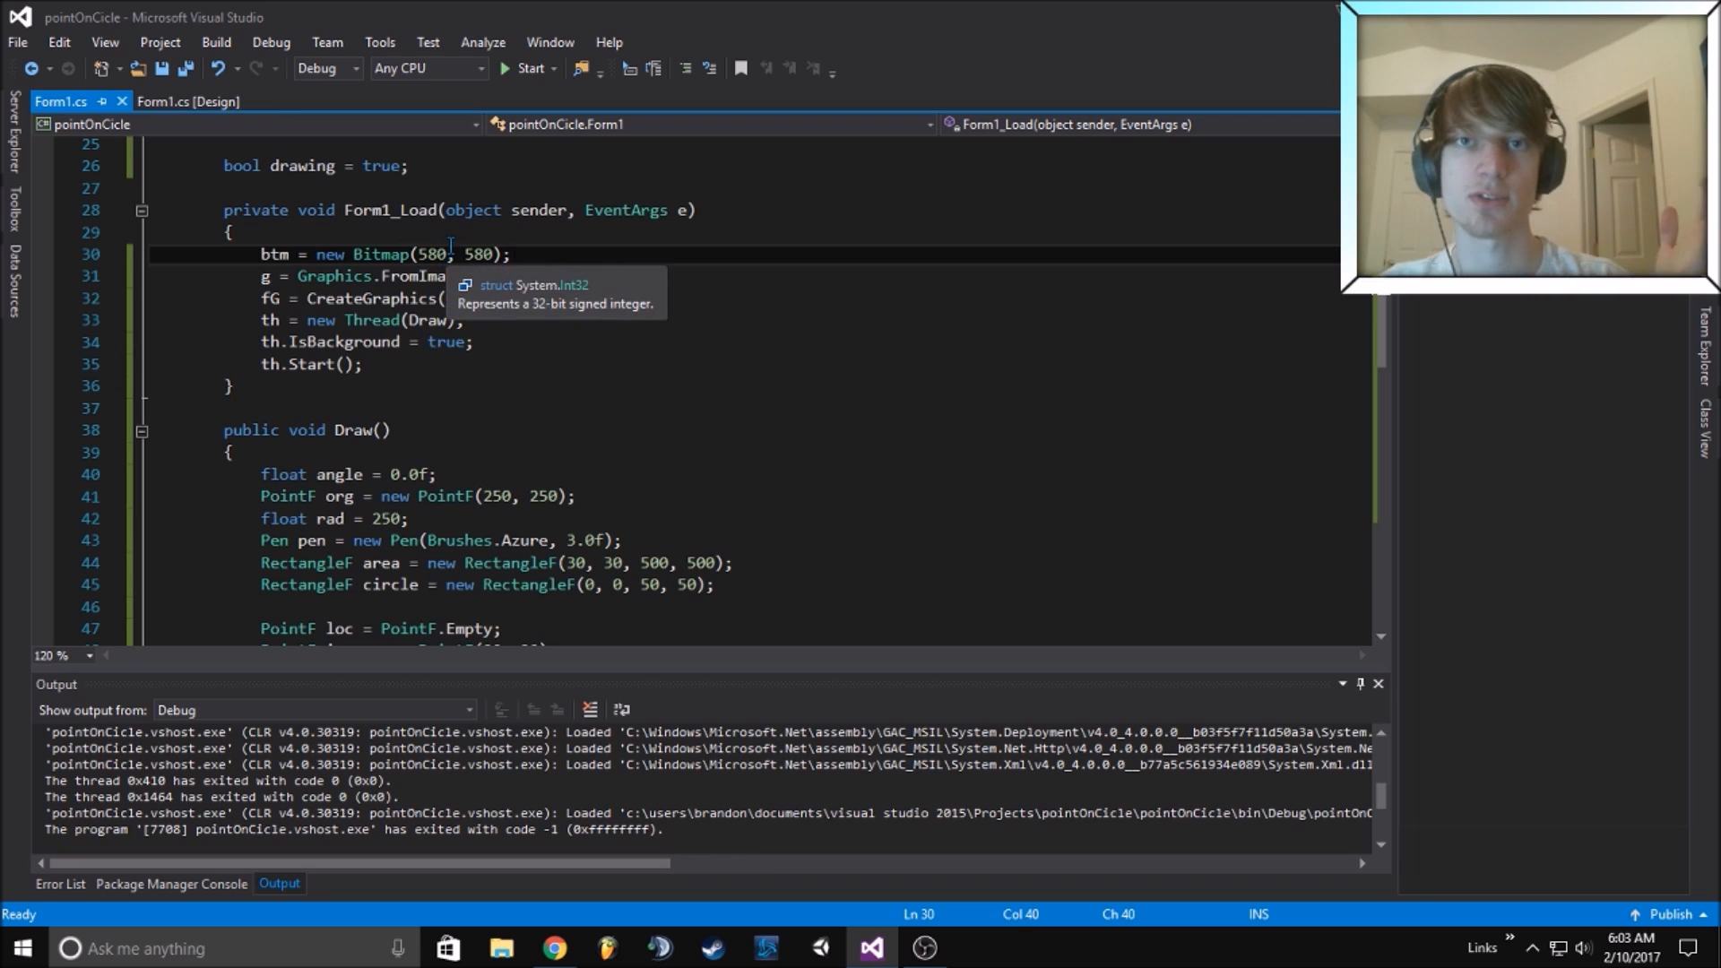
pyautogui.moveTo(425, 275)
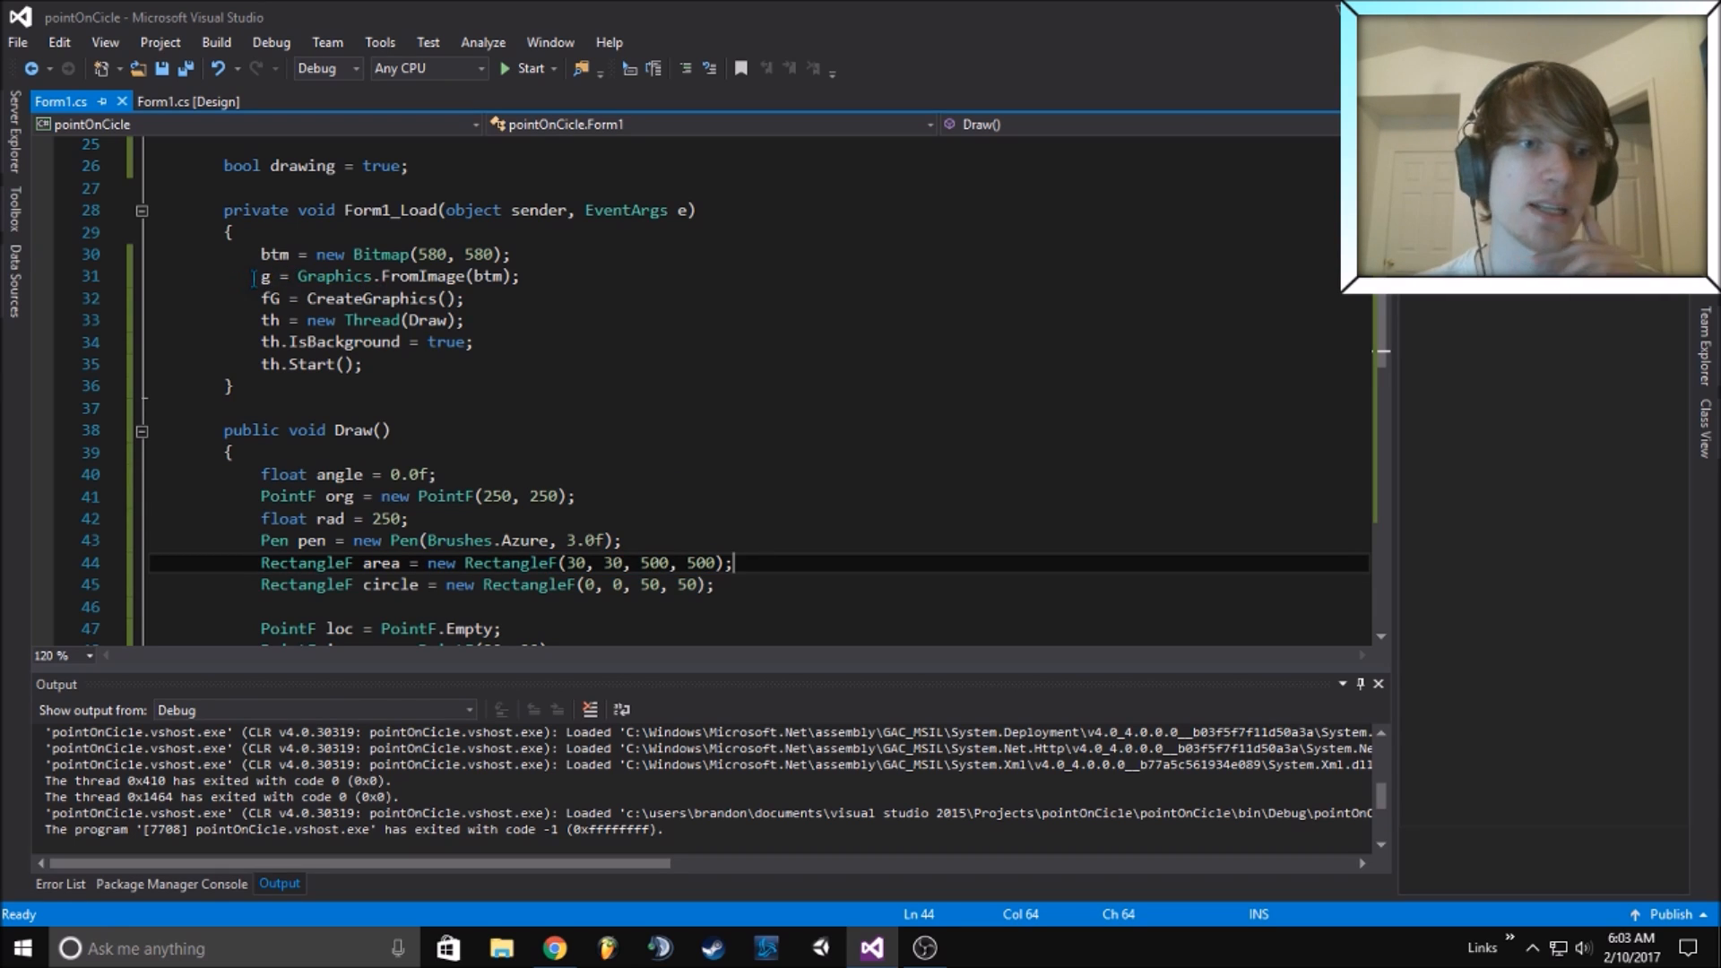
pyautogui.click(496, 275)
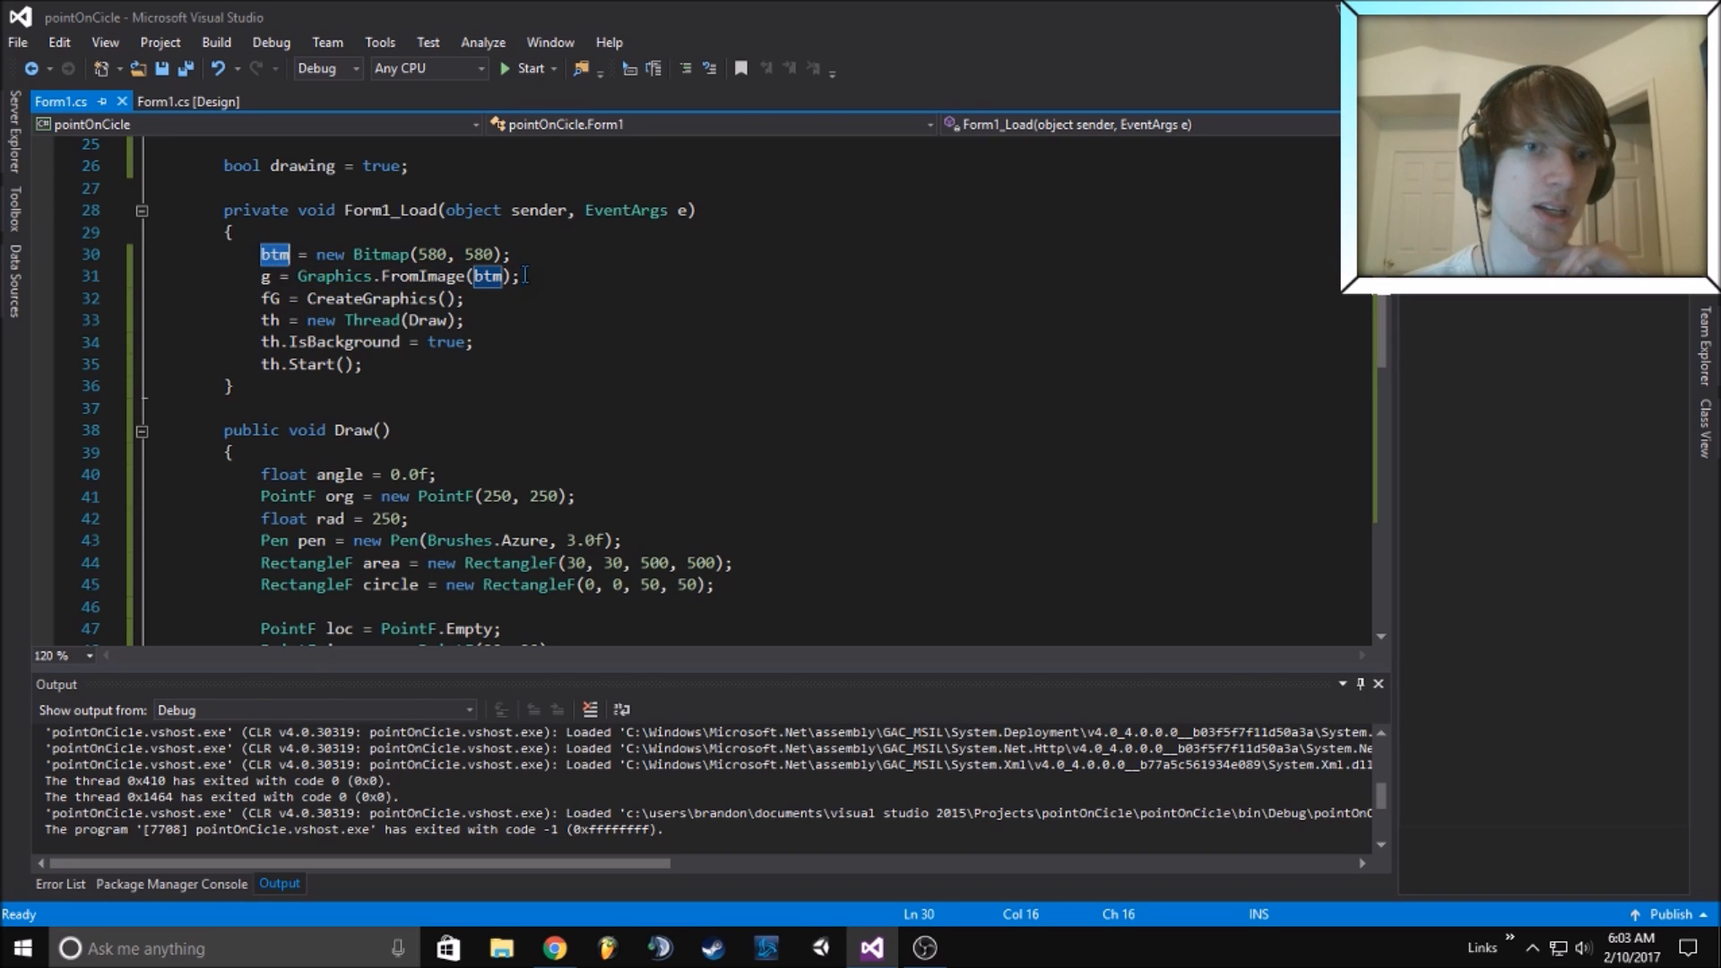
pyautogui.click(523, 275)
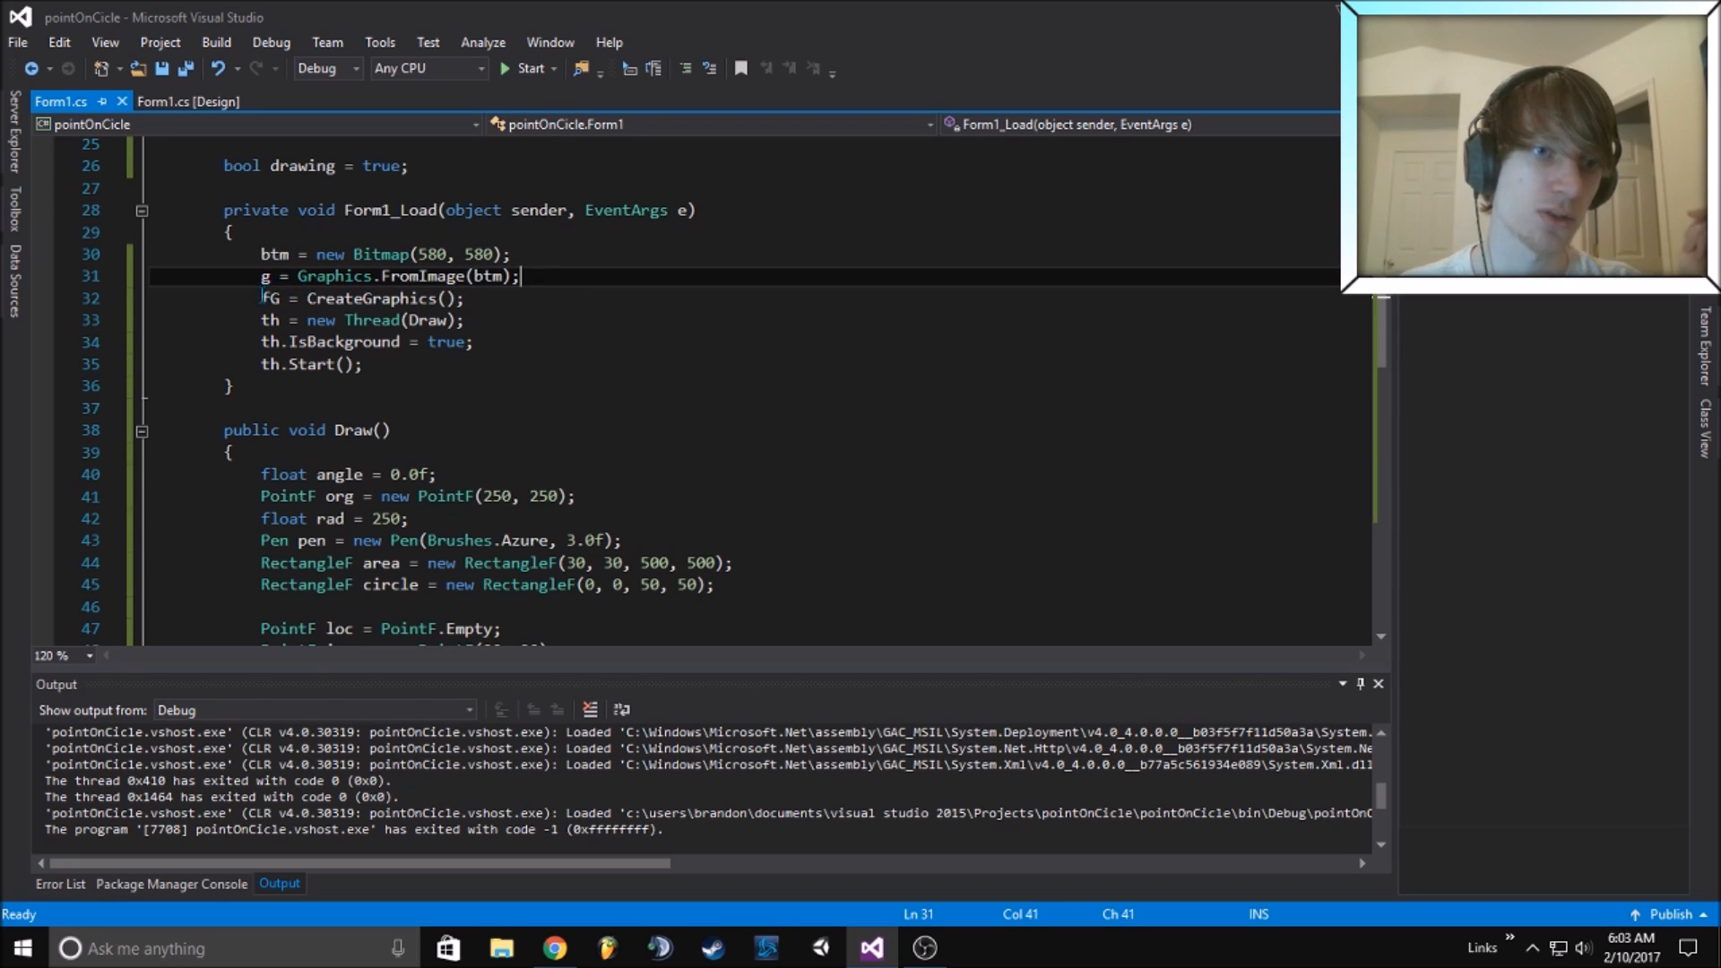
pyautogui.doubleClick(373, 299)
pyautogui.write('f')
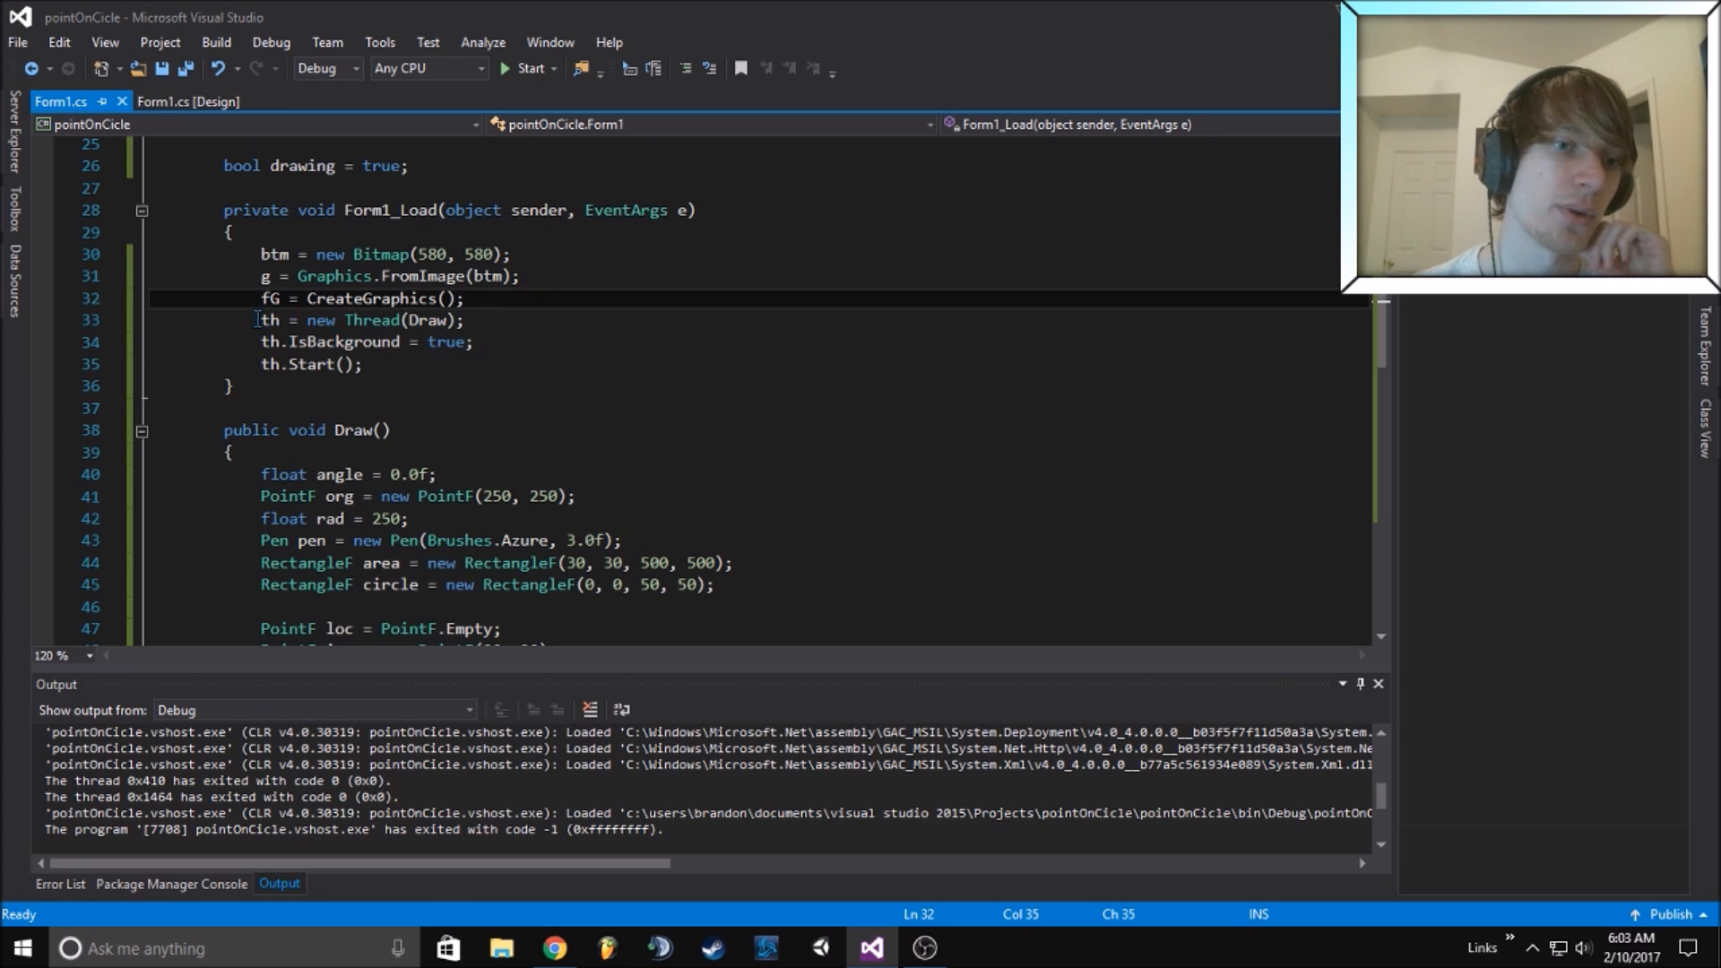
pyautogui.doubleClick(428, 319)
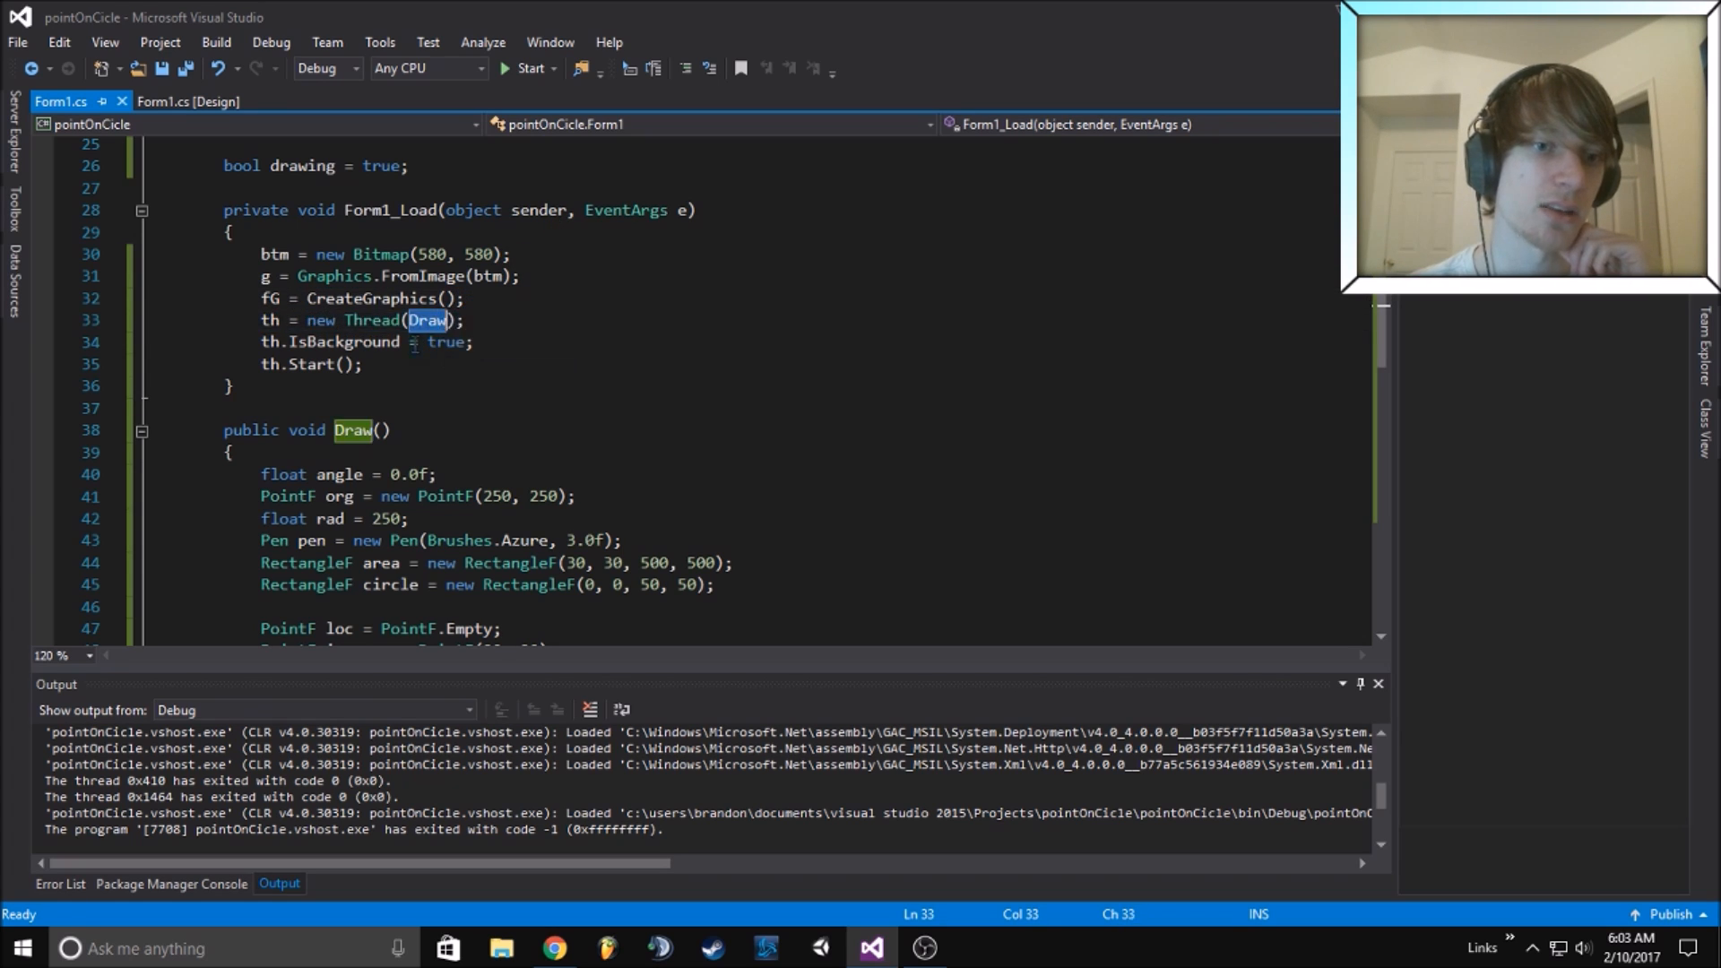
pyautogui.click(230, 385)
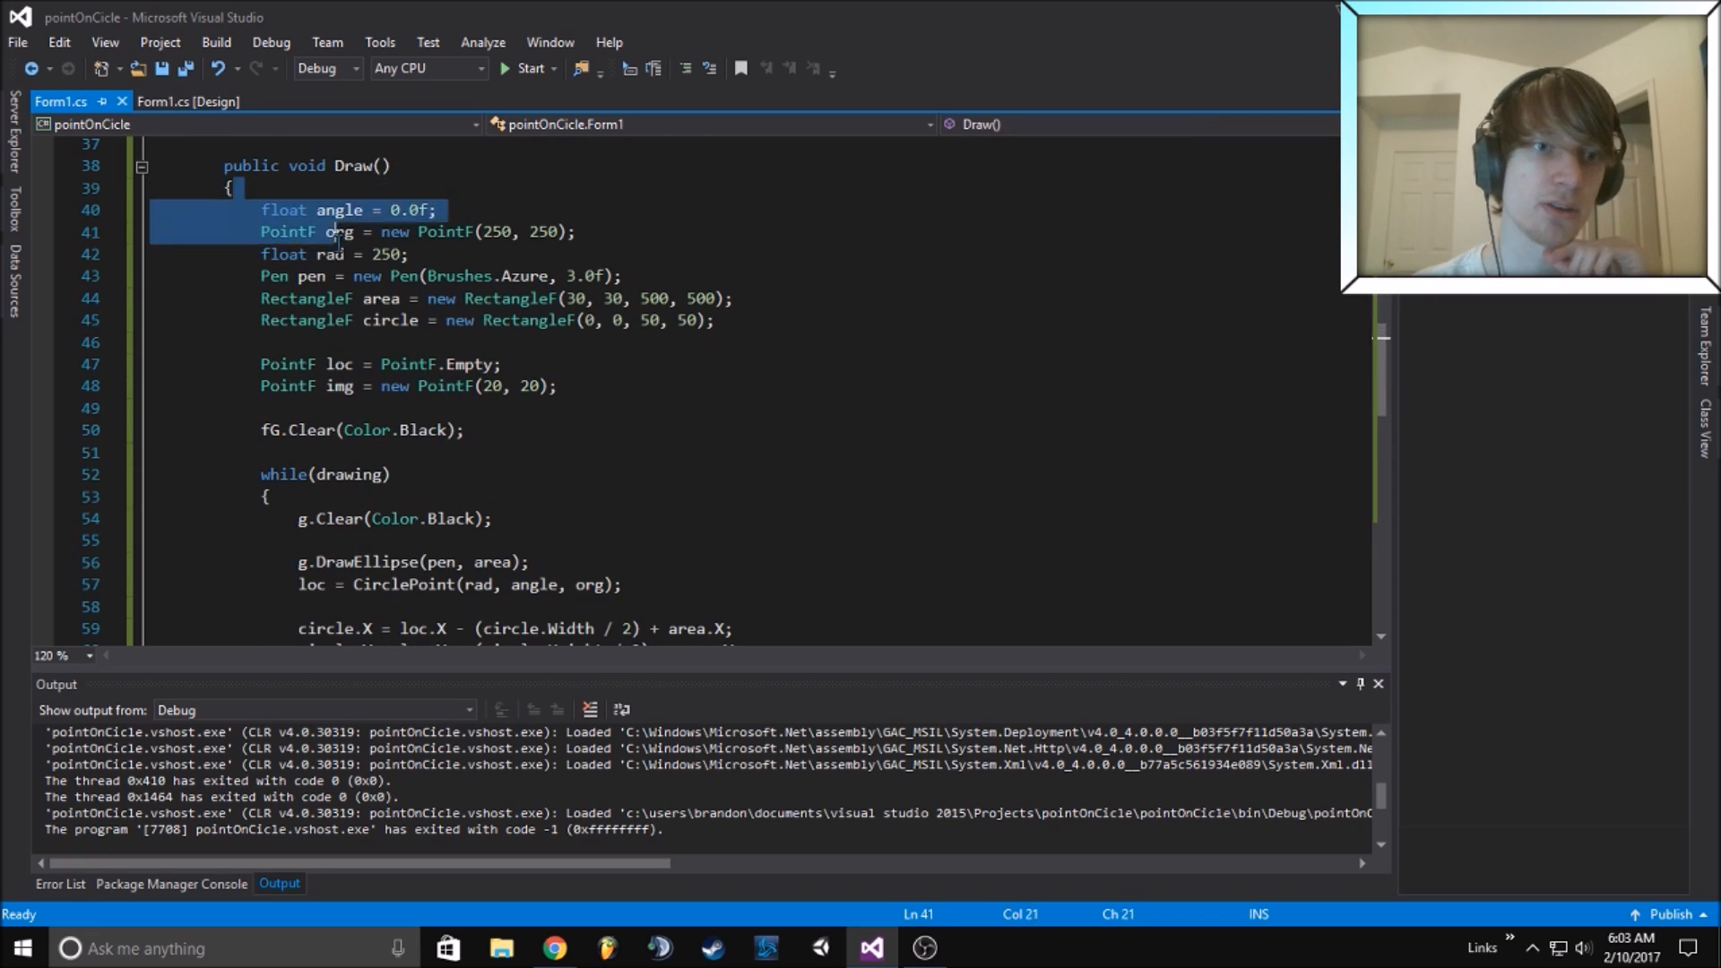
pyautogui.click(463, 429)
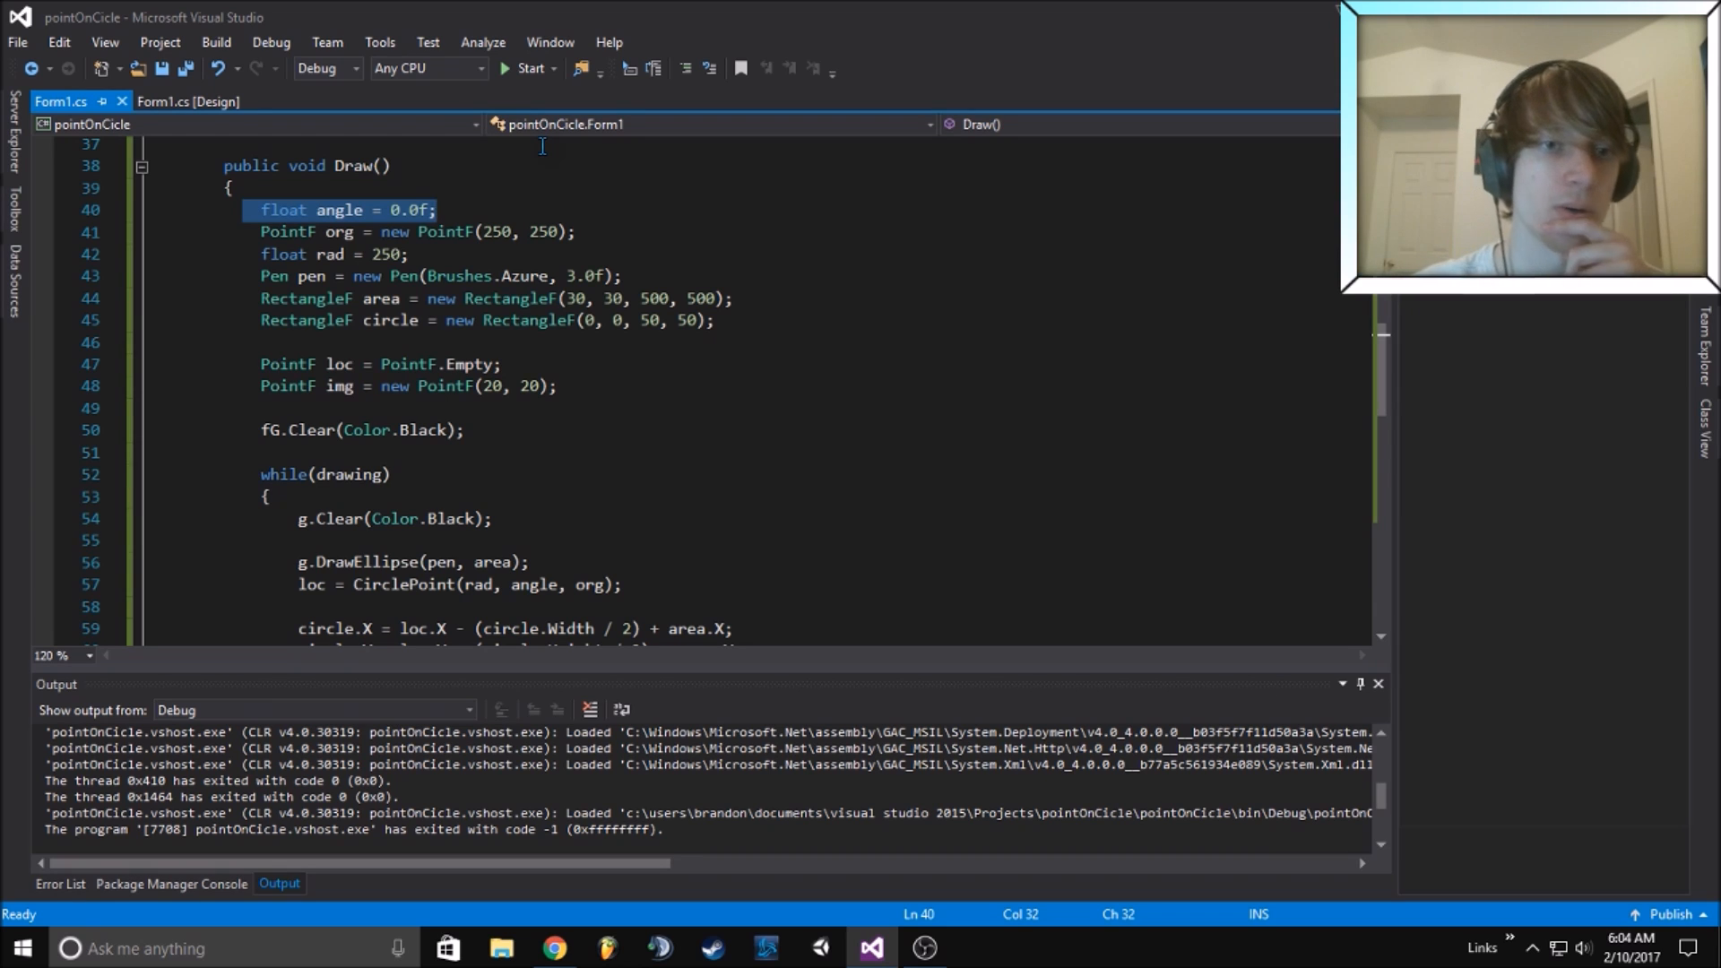
pyautogui.moveTo(714, 199)
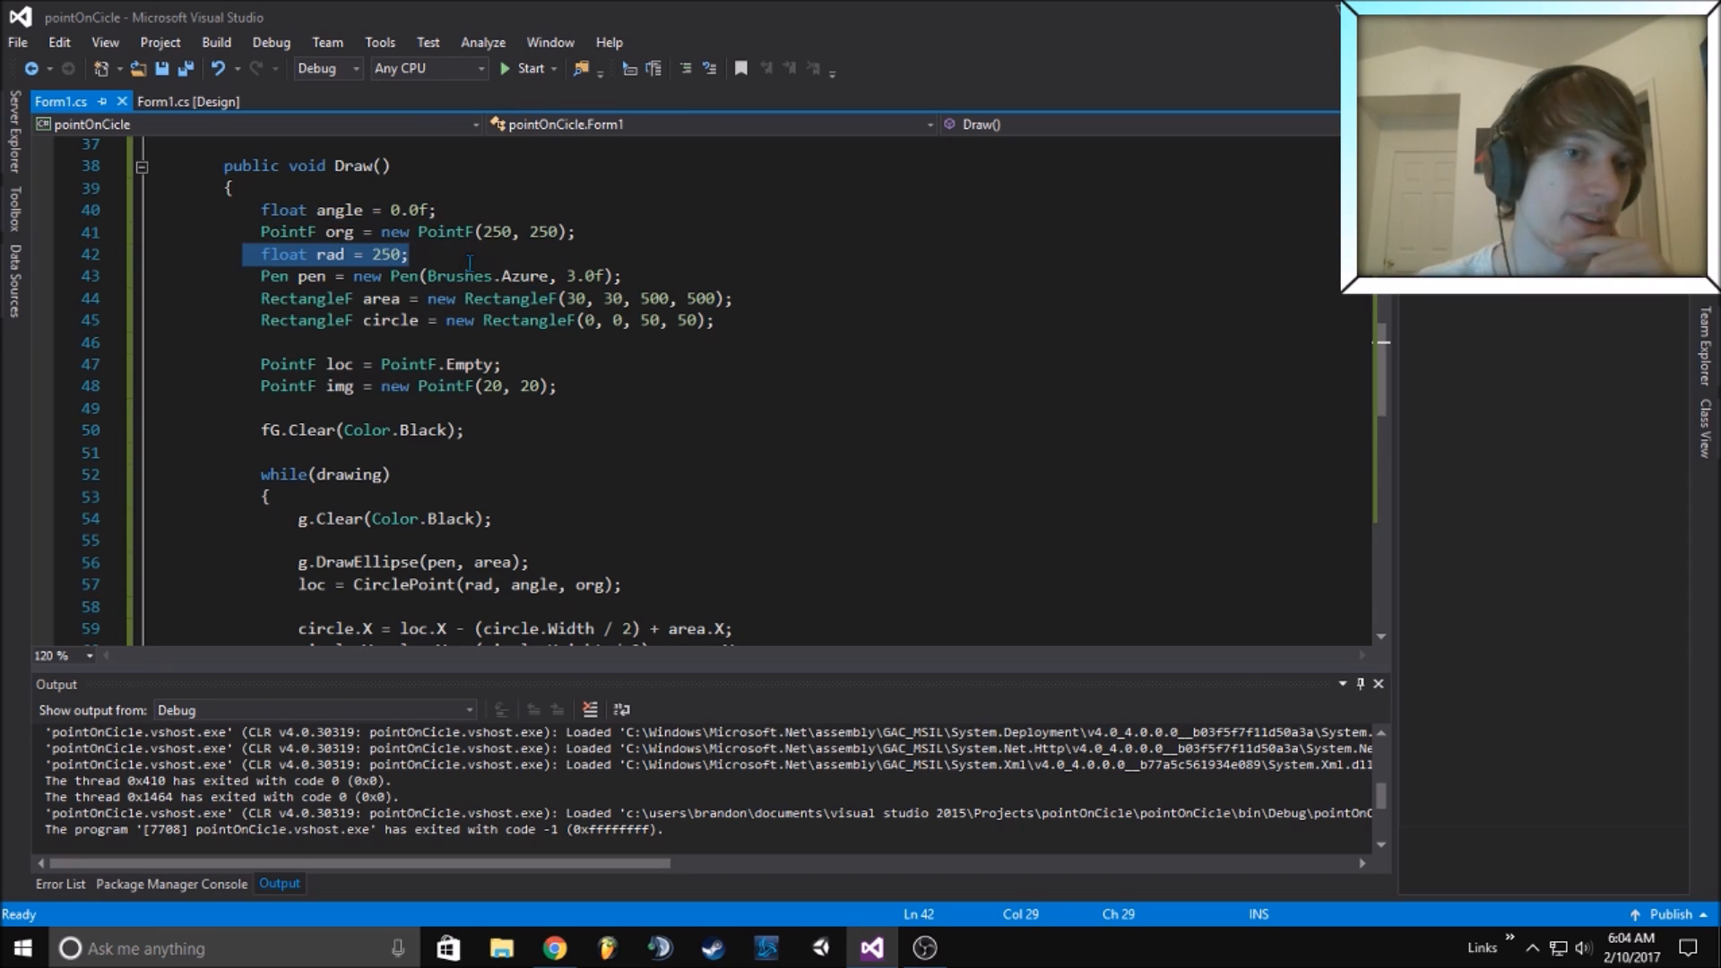
pyautogui.click(461, 254)
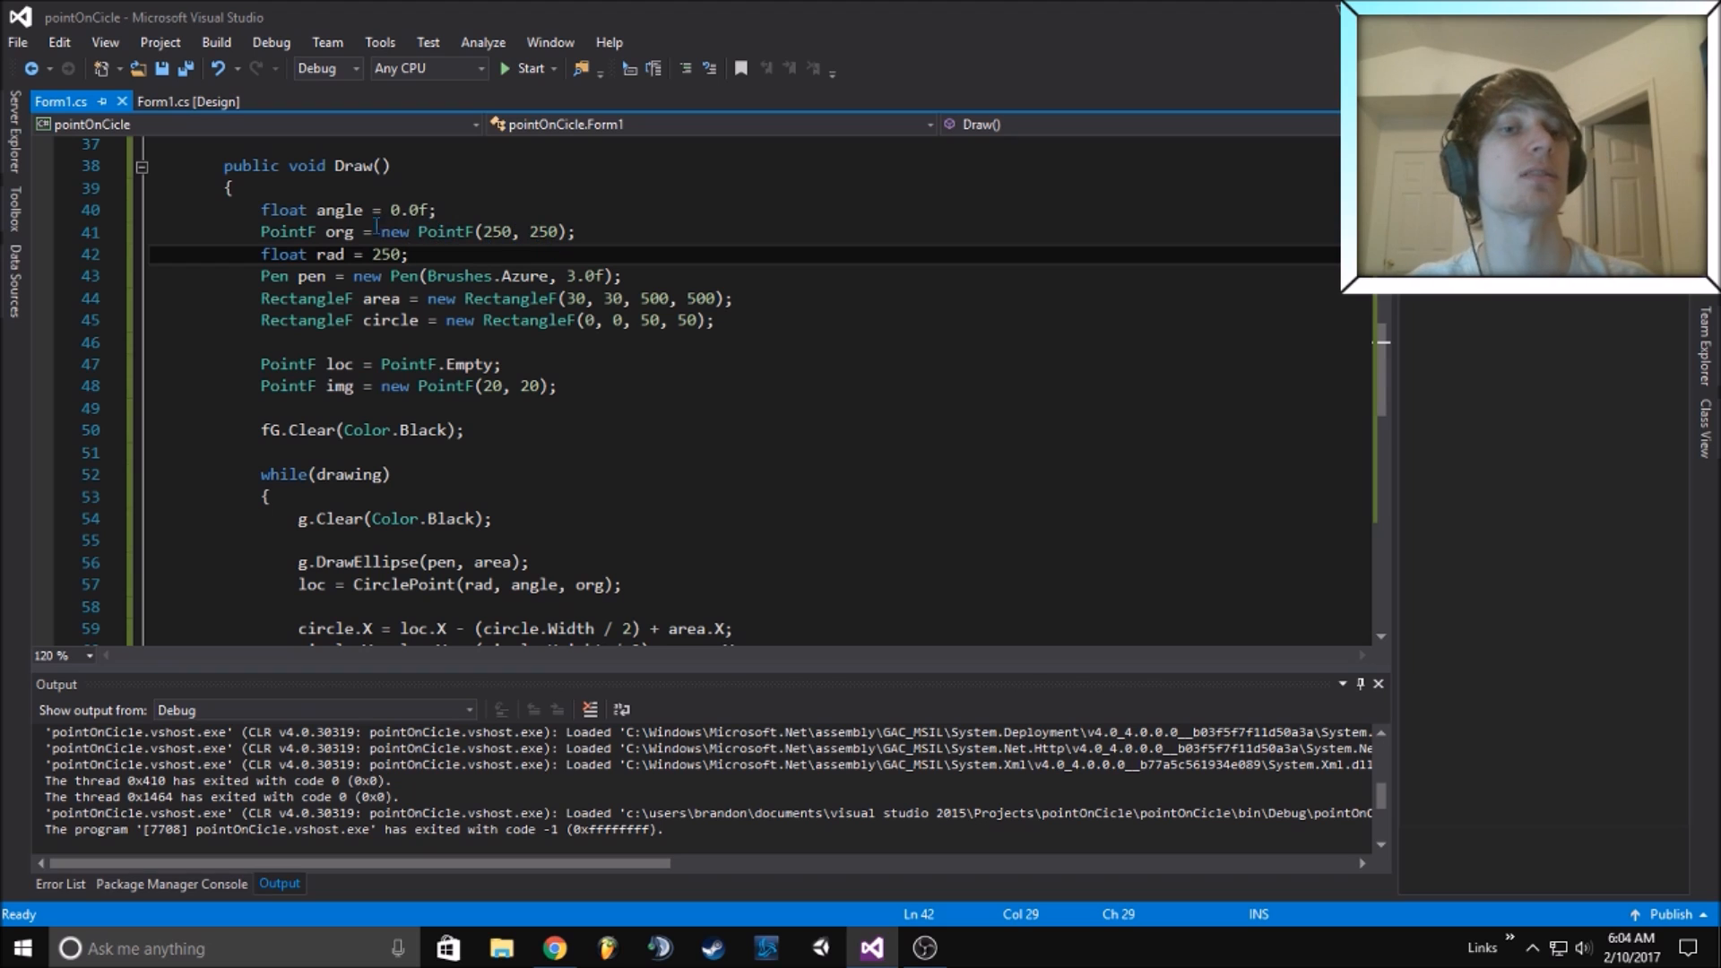
pyautogui.click(571, 231)
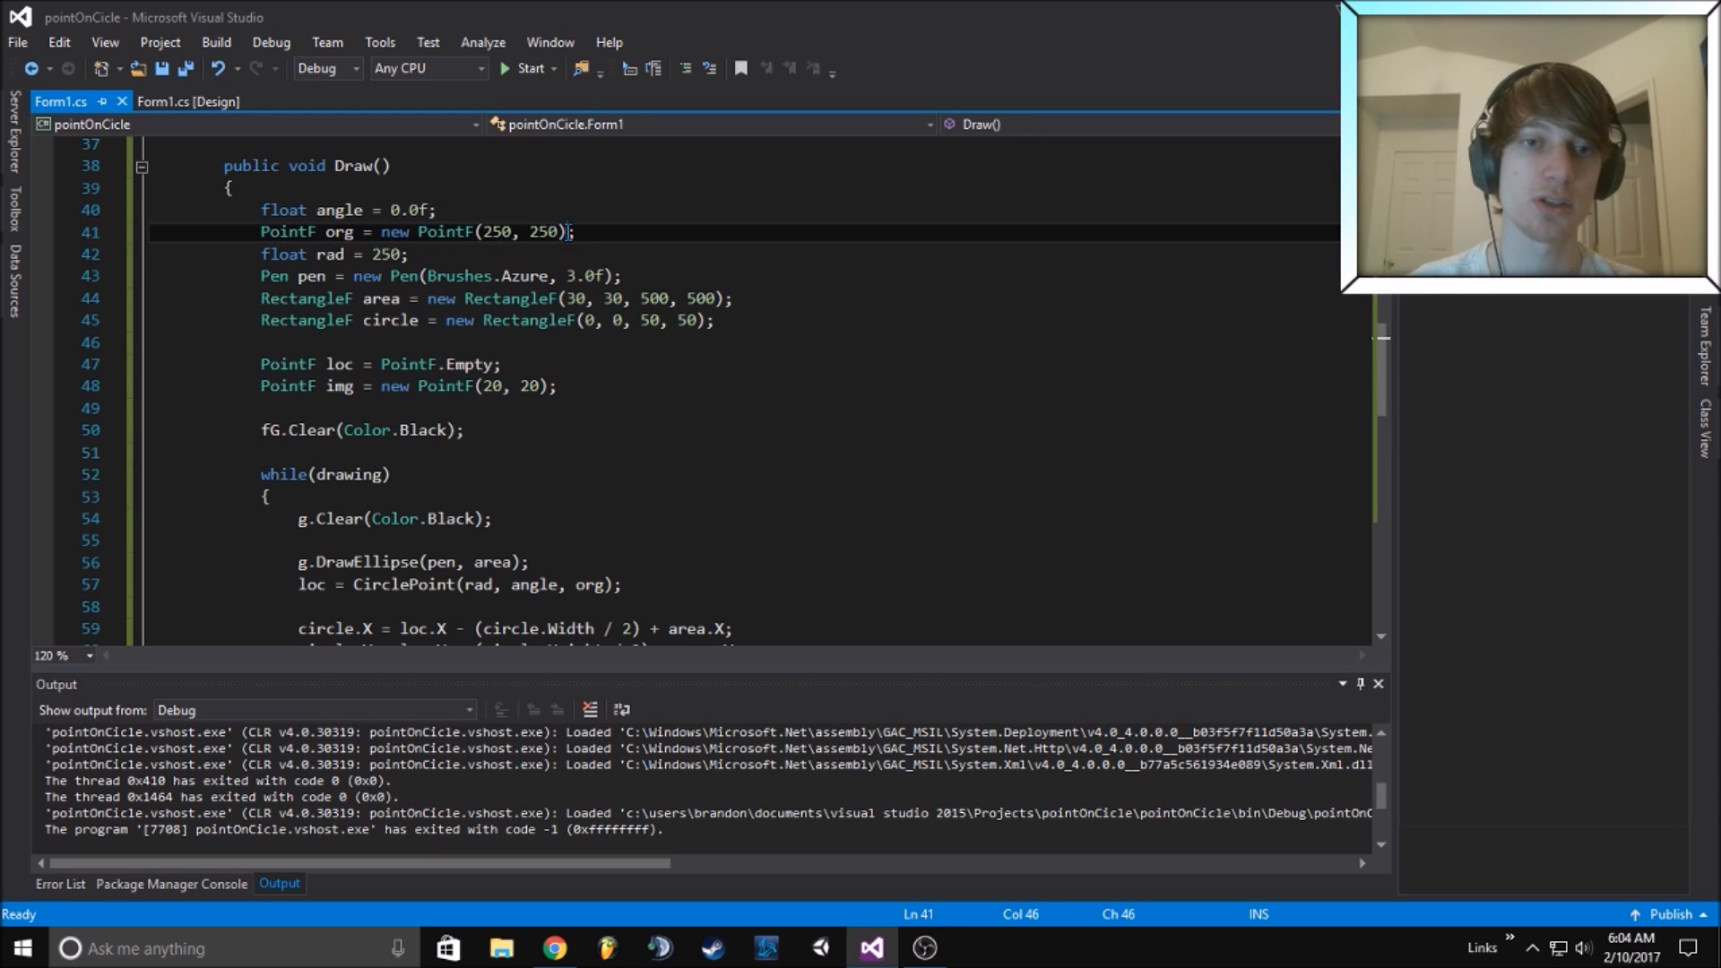
pyautogui.doubleClick(496, 231)
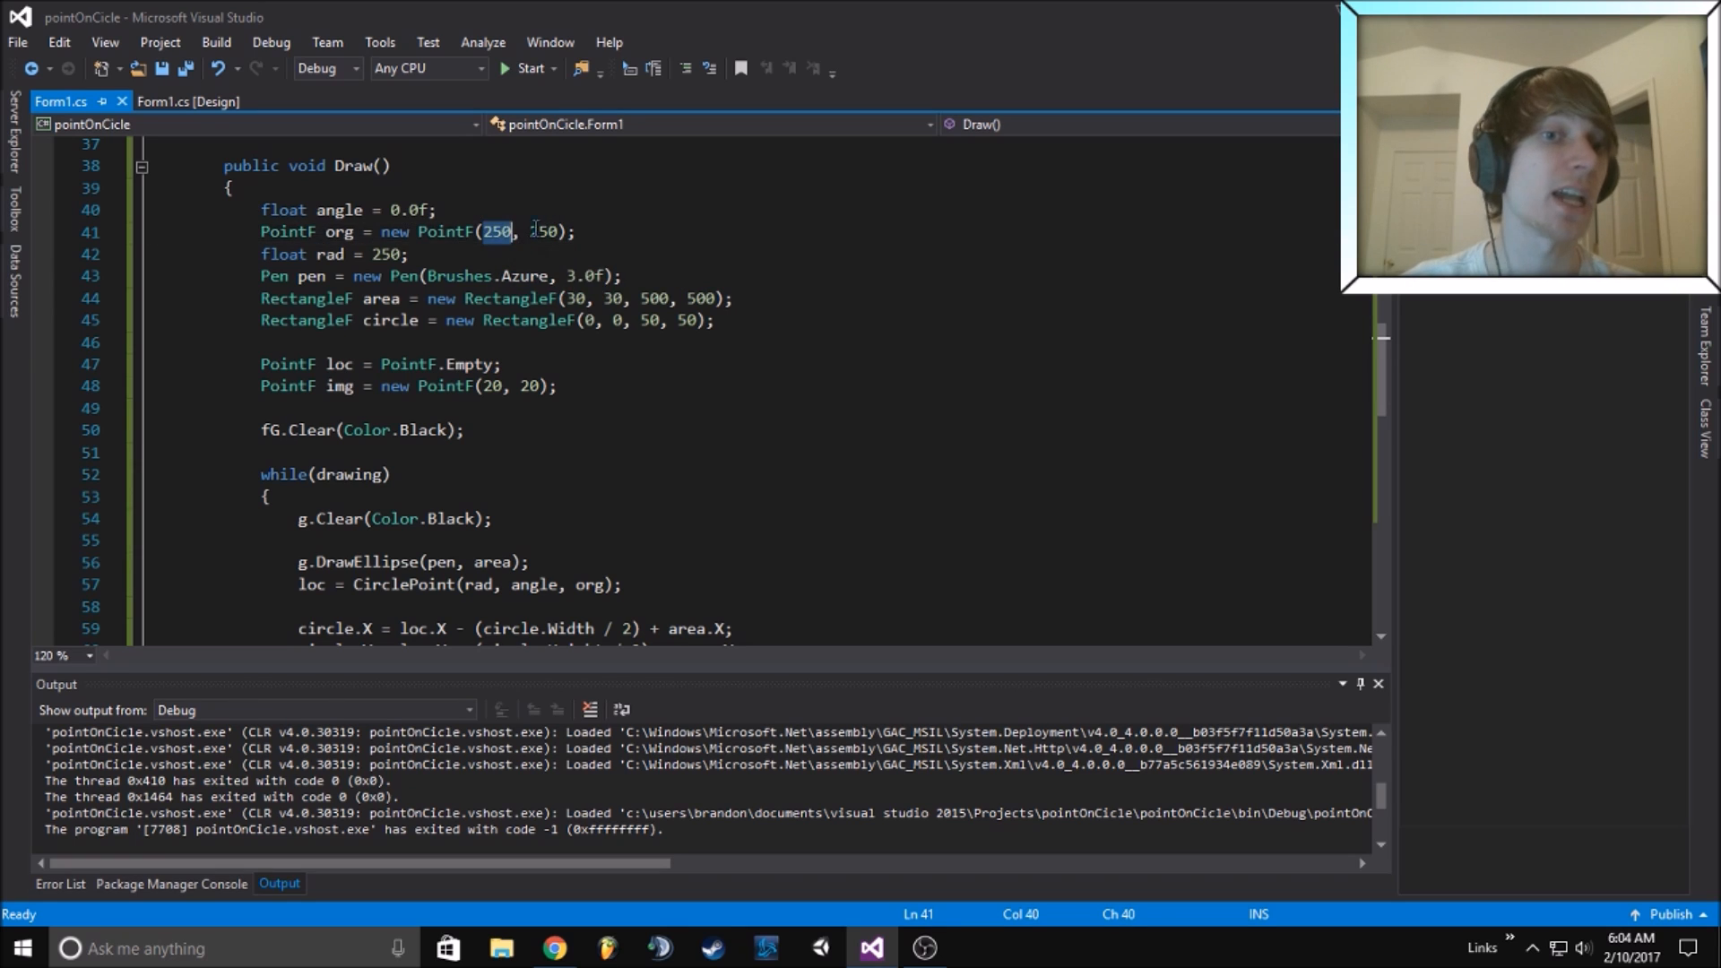
pyautogui.doubleClick(545, 232)
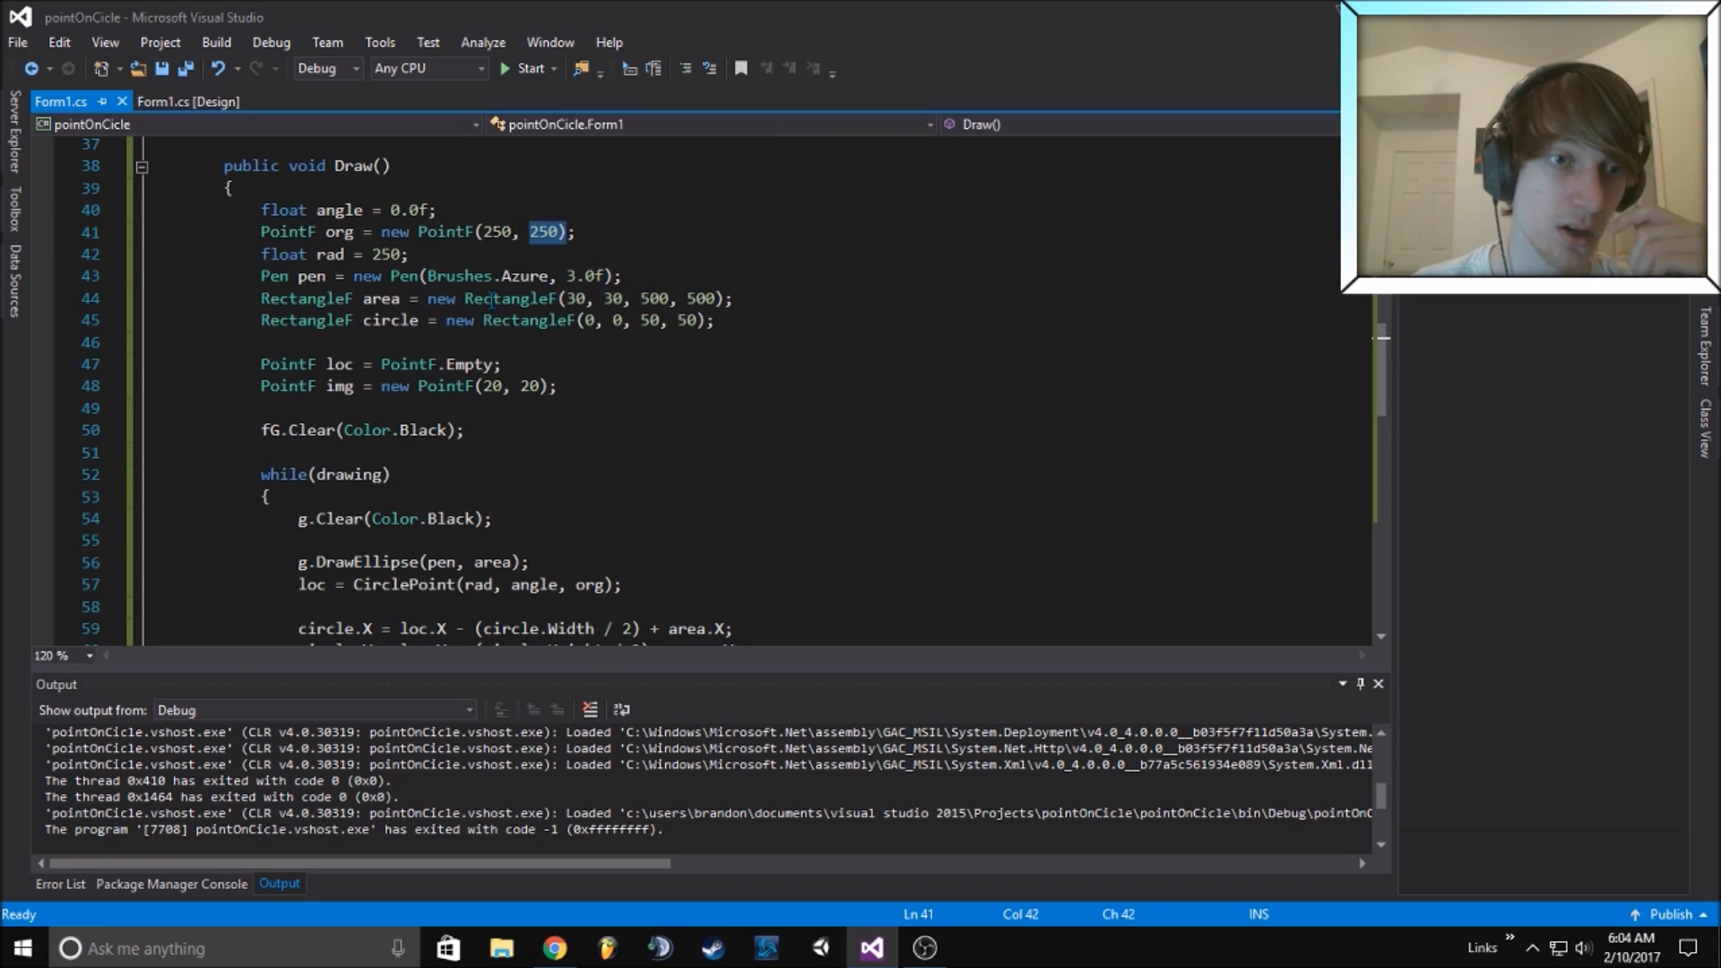
pyautogui.moveTo(518, 275)
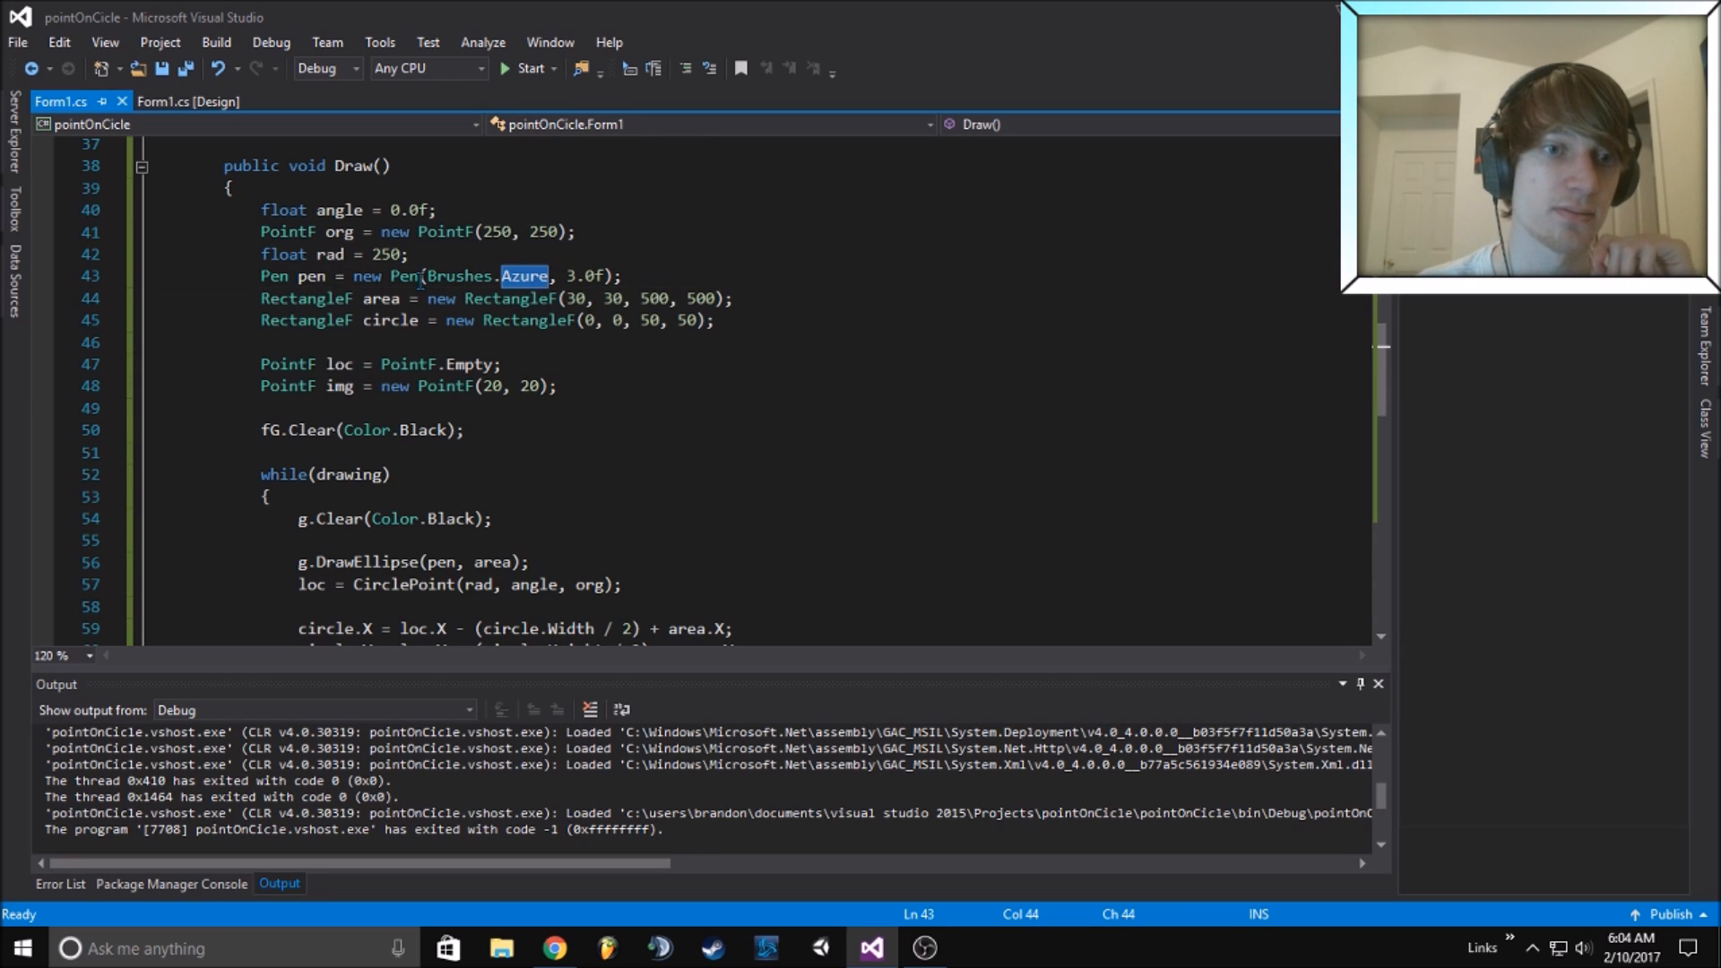
pyautogui.scroll(3)
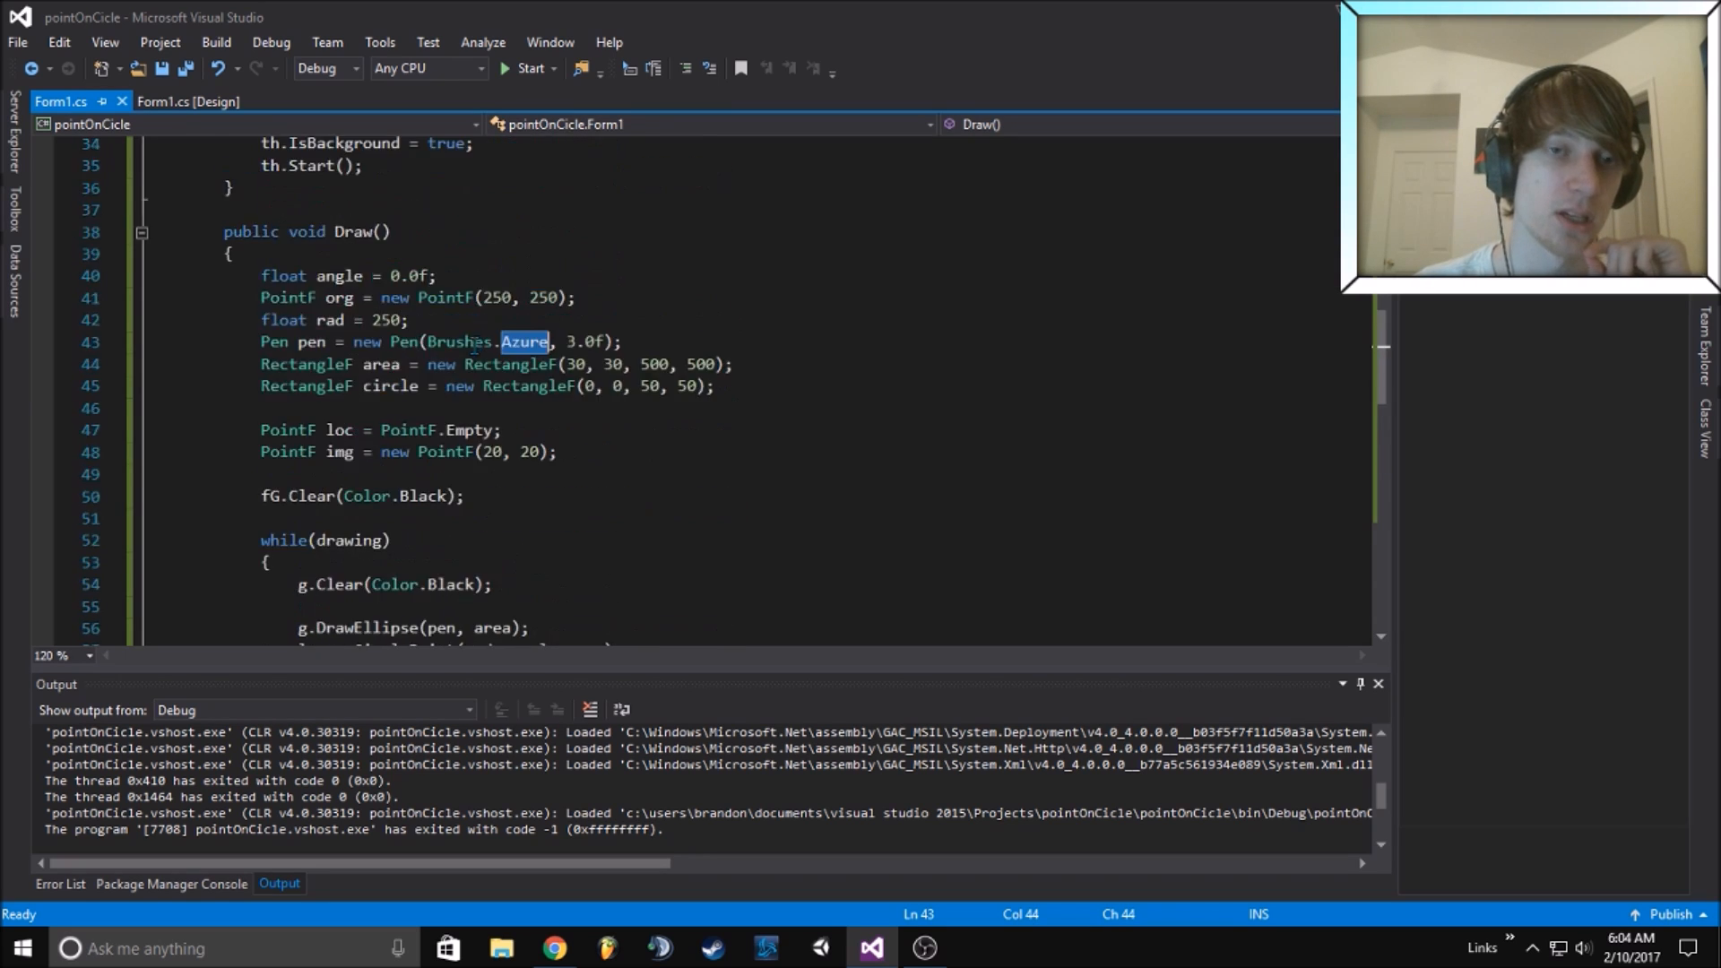
# Replace the pen's Brushes.Azure colour with Brushes.LightBlue using IntelliSense
pyautogui.click(528, 68)
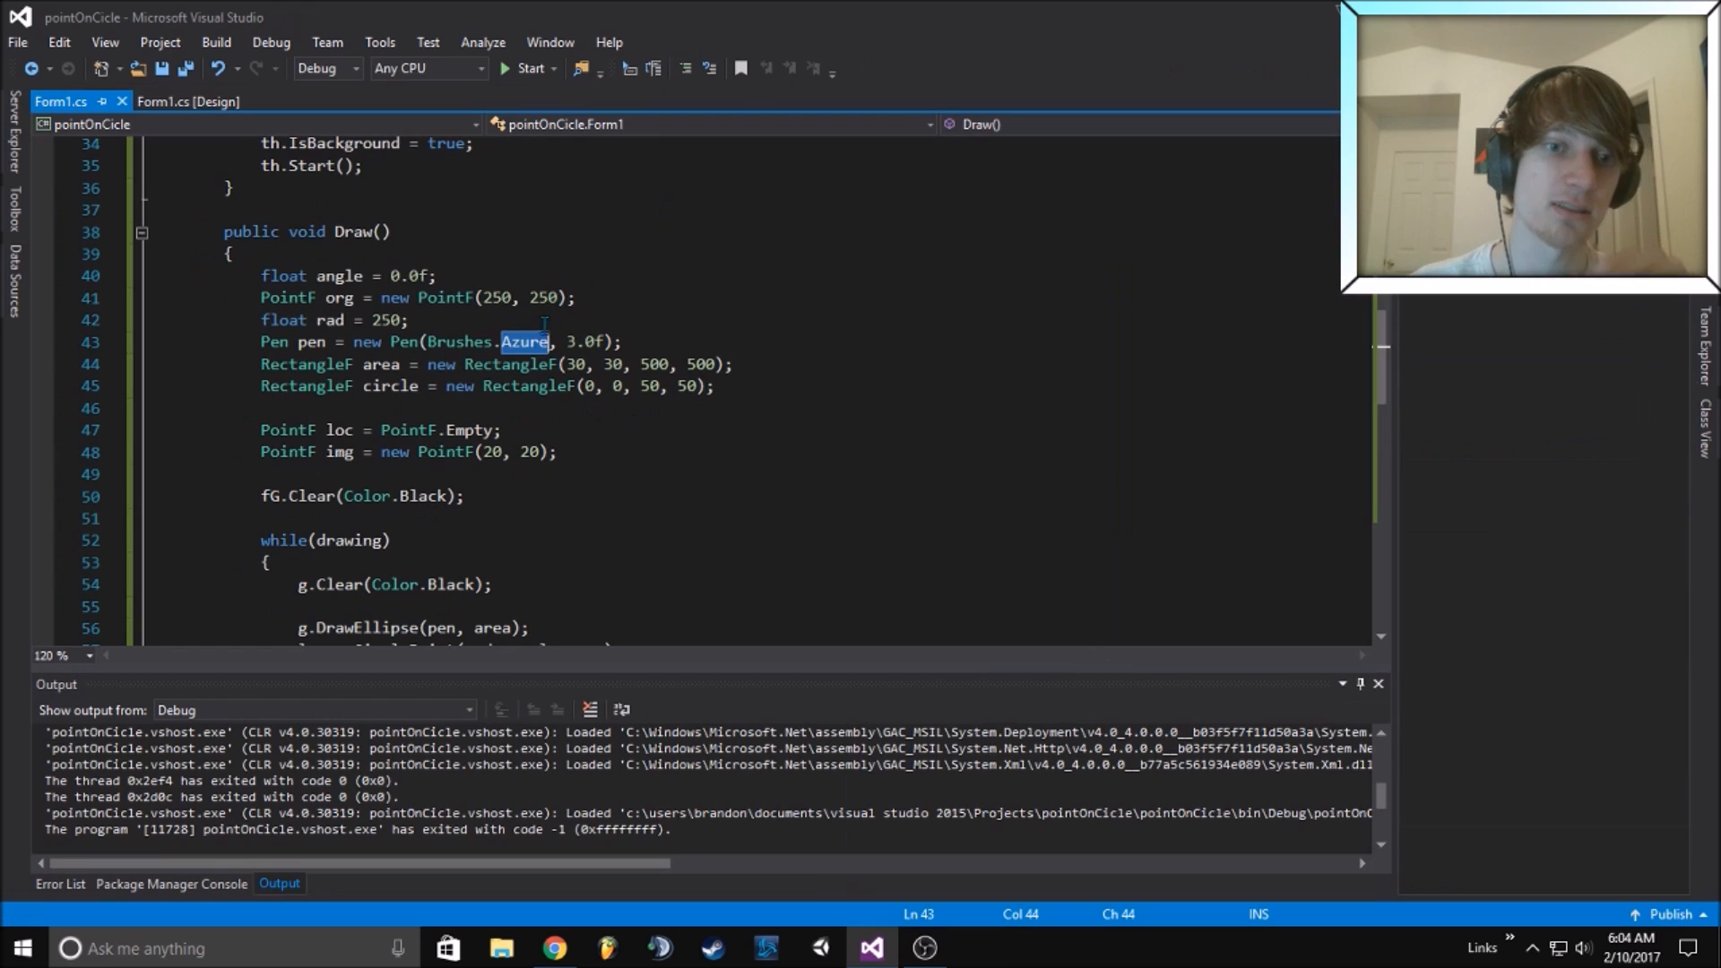
pyautogui.press('Delete')
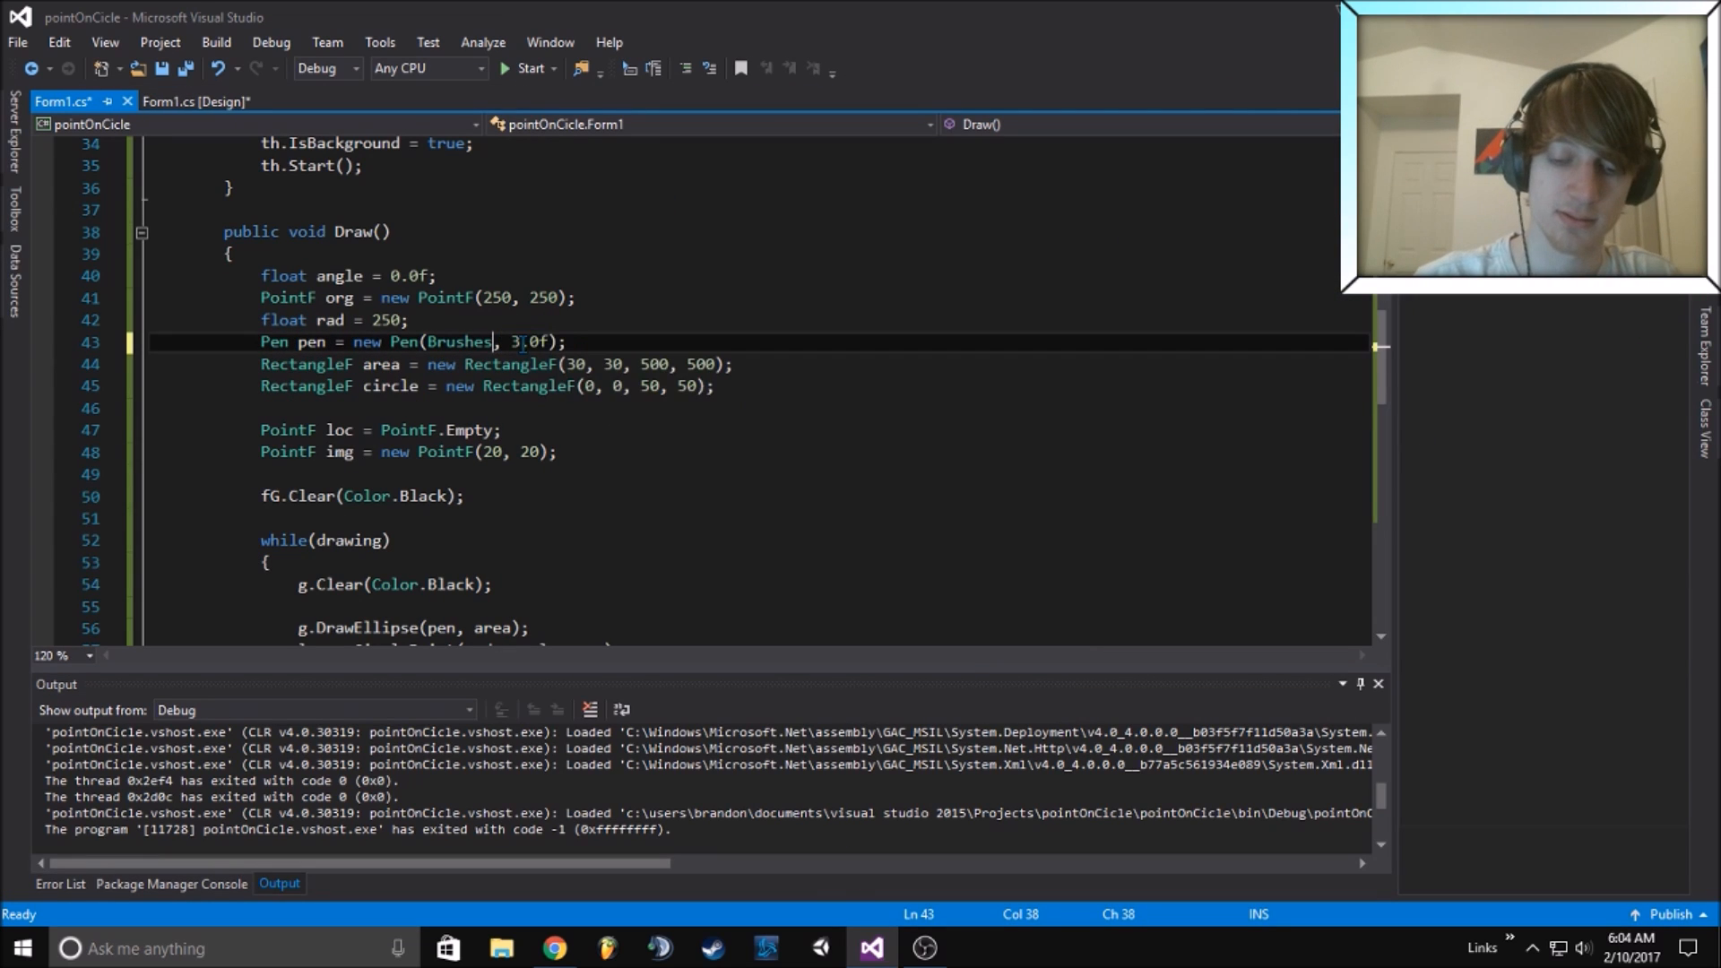
pyautogui.write('b')
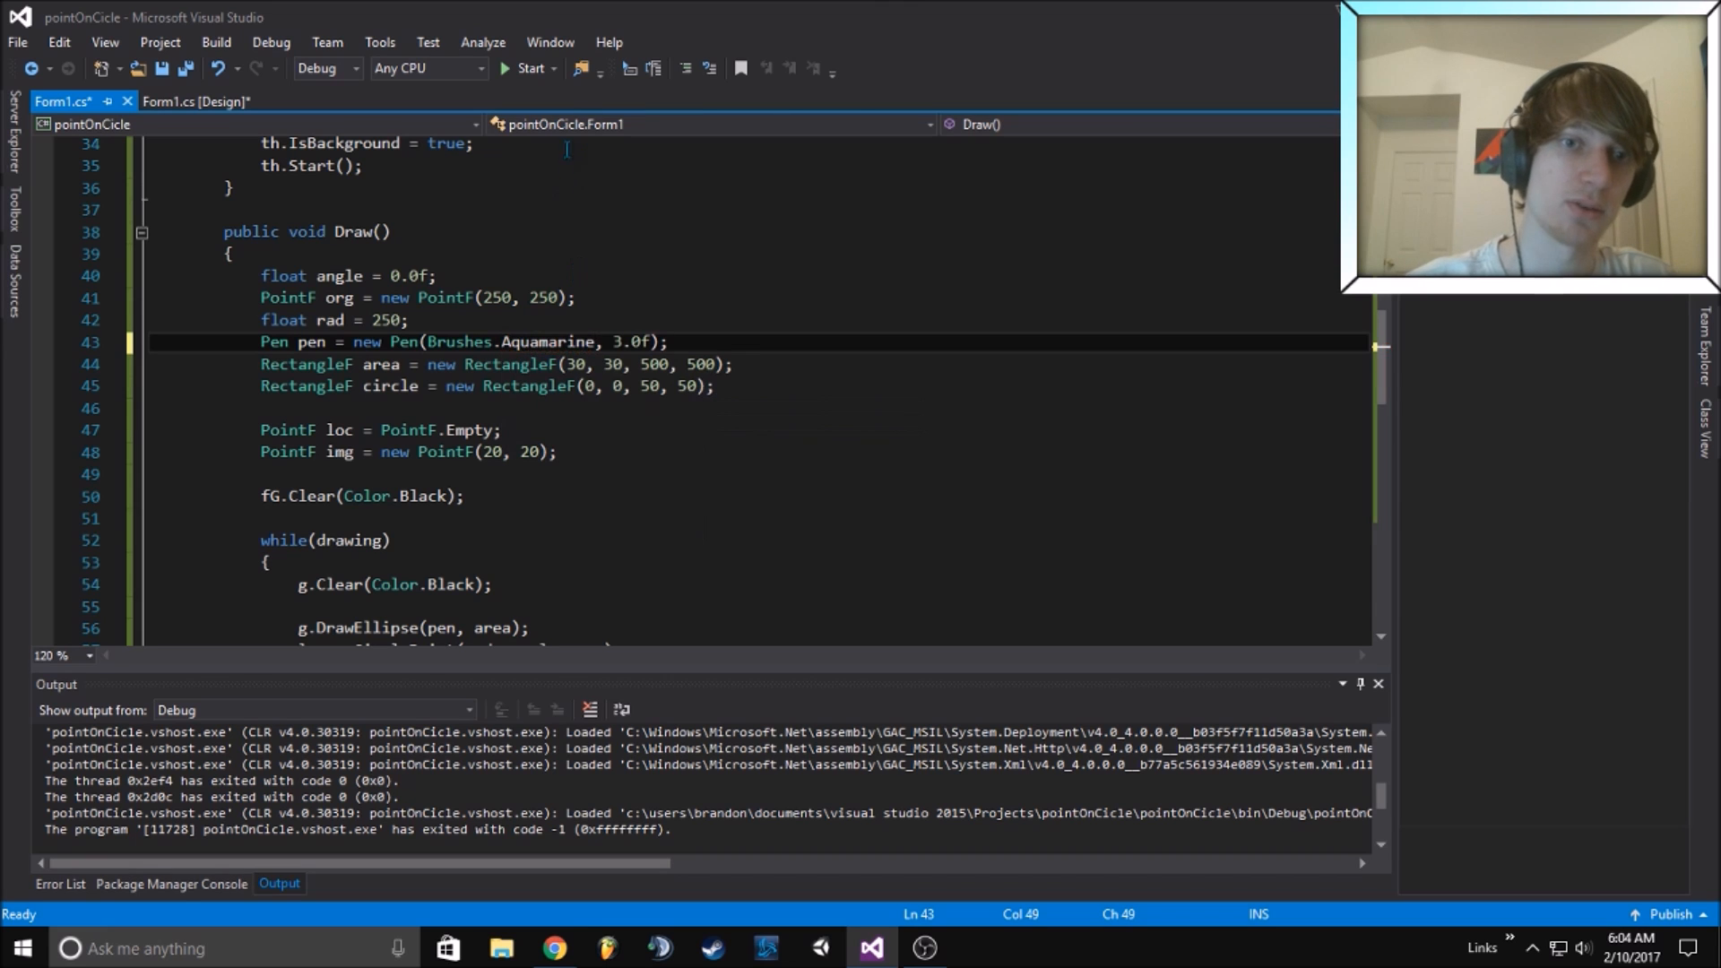
pyautogui.click(528, 68)
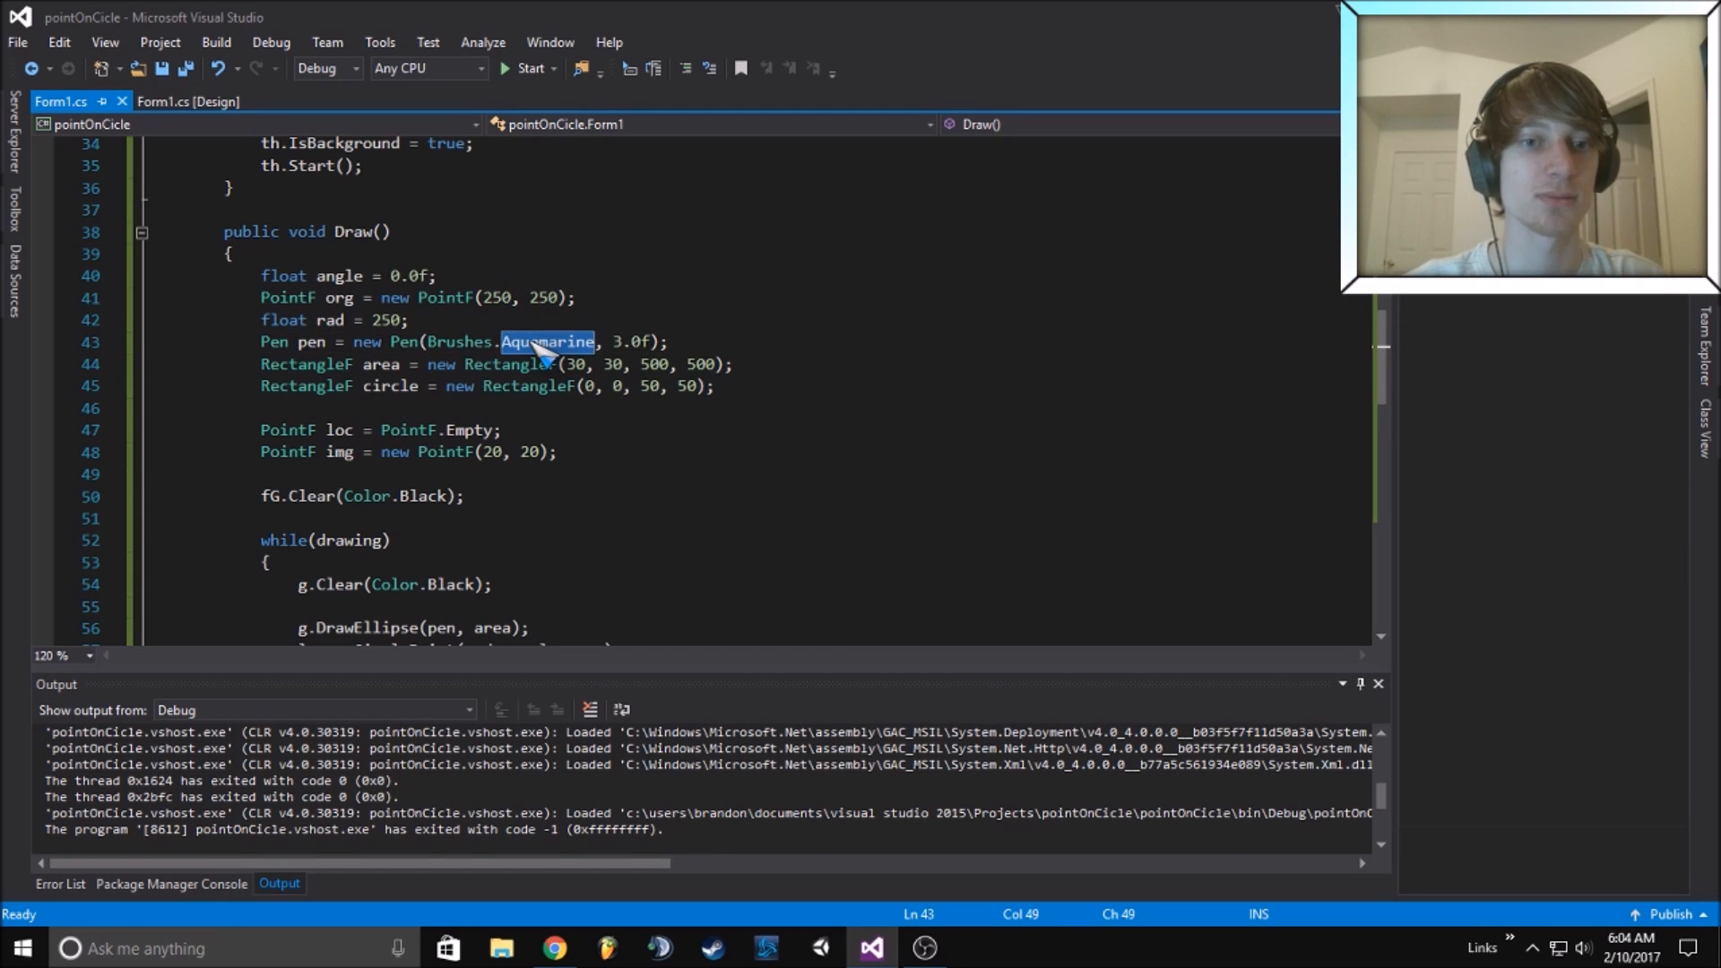
pyautogui.write('da')
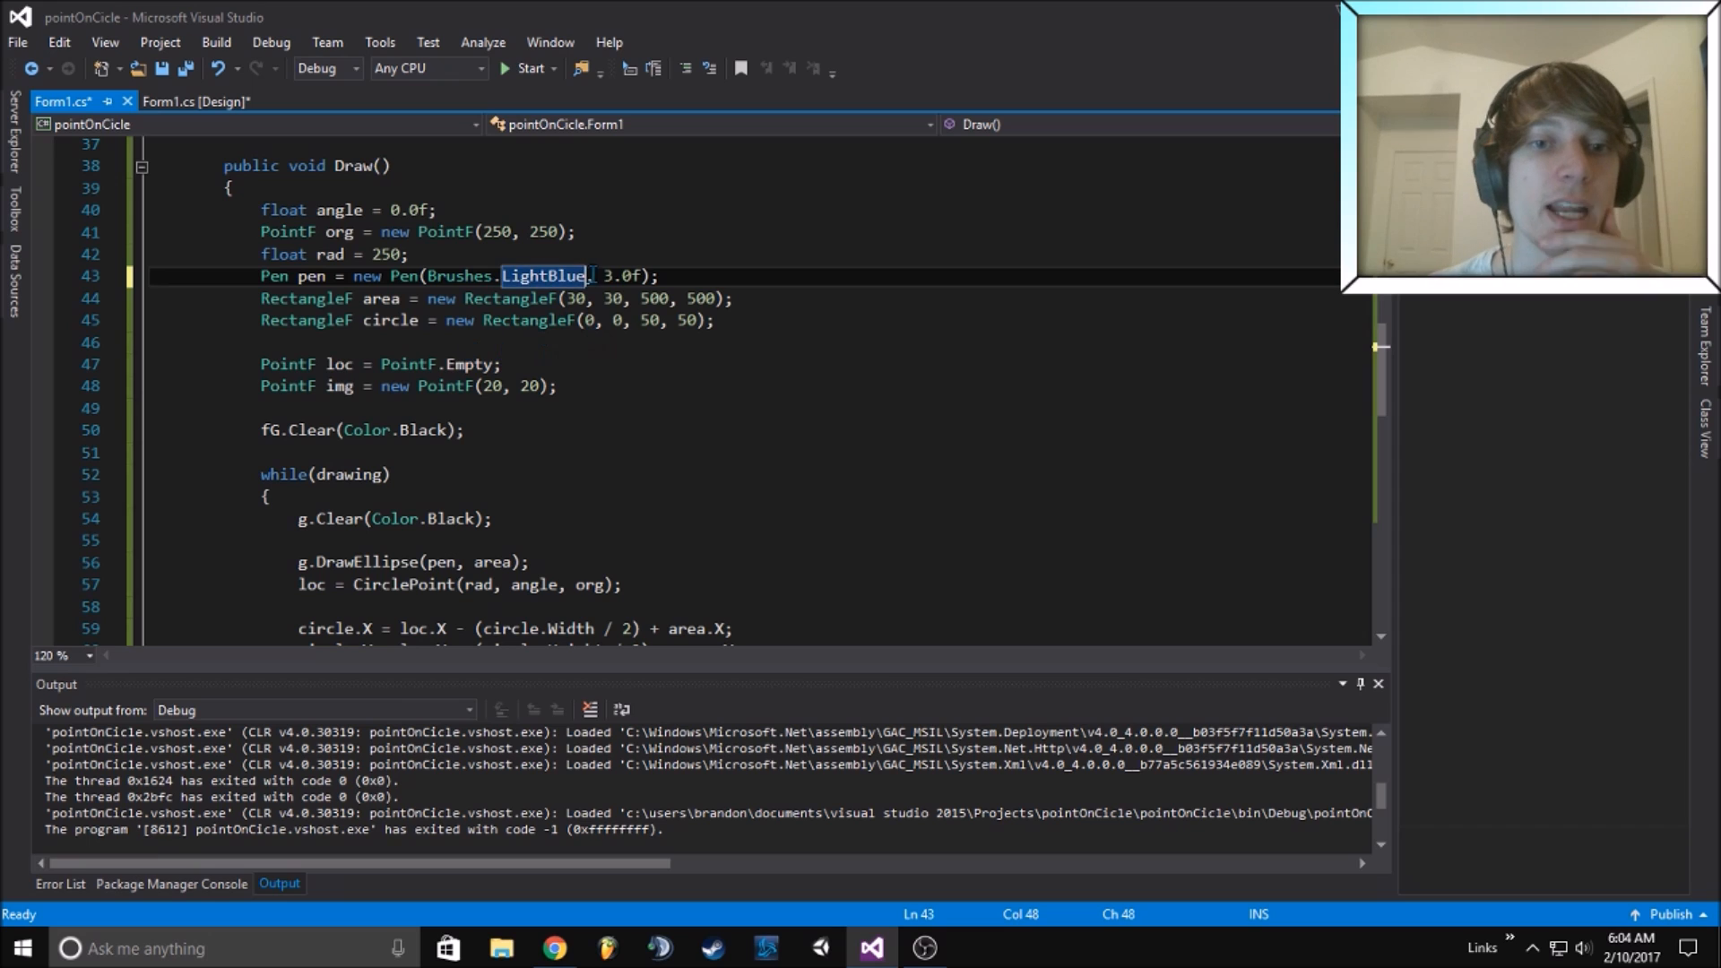
# Change the area rectangle's first value to 30.0f, then run and close the app
pyautogui.doubleClick(621, 275)
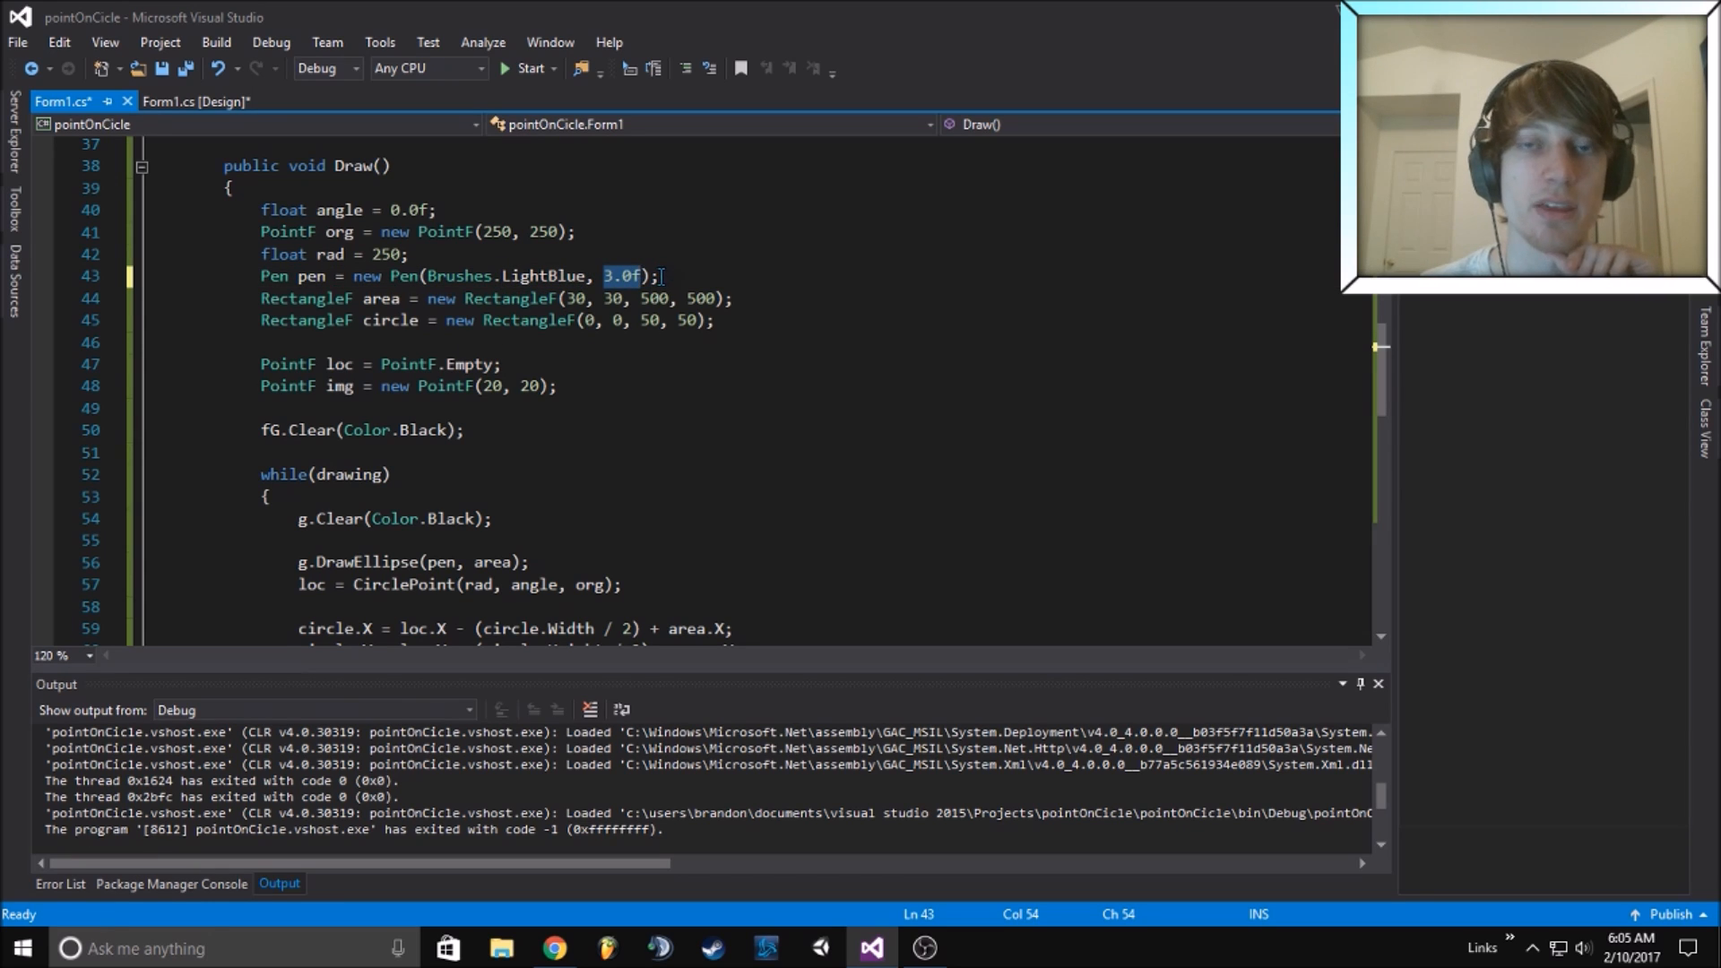
pyautogui.click(659, 275)
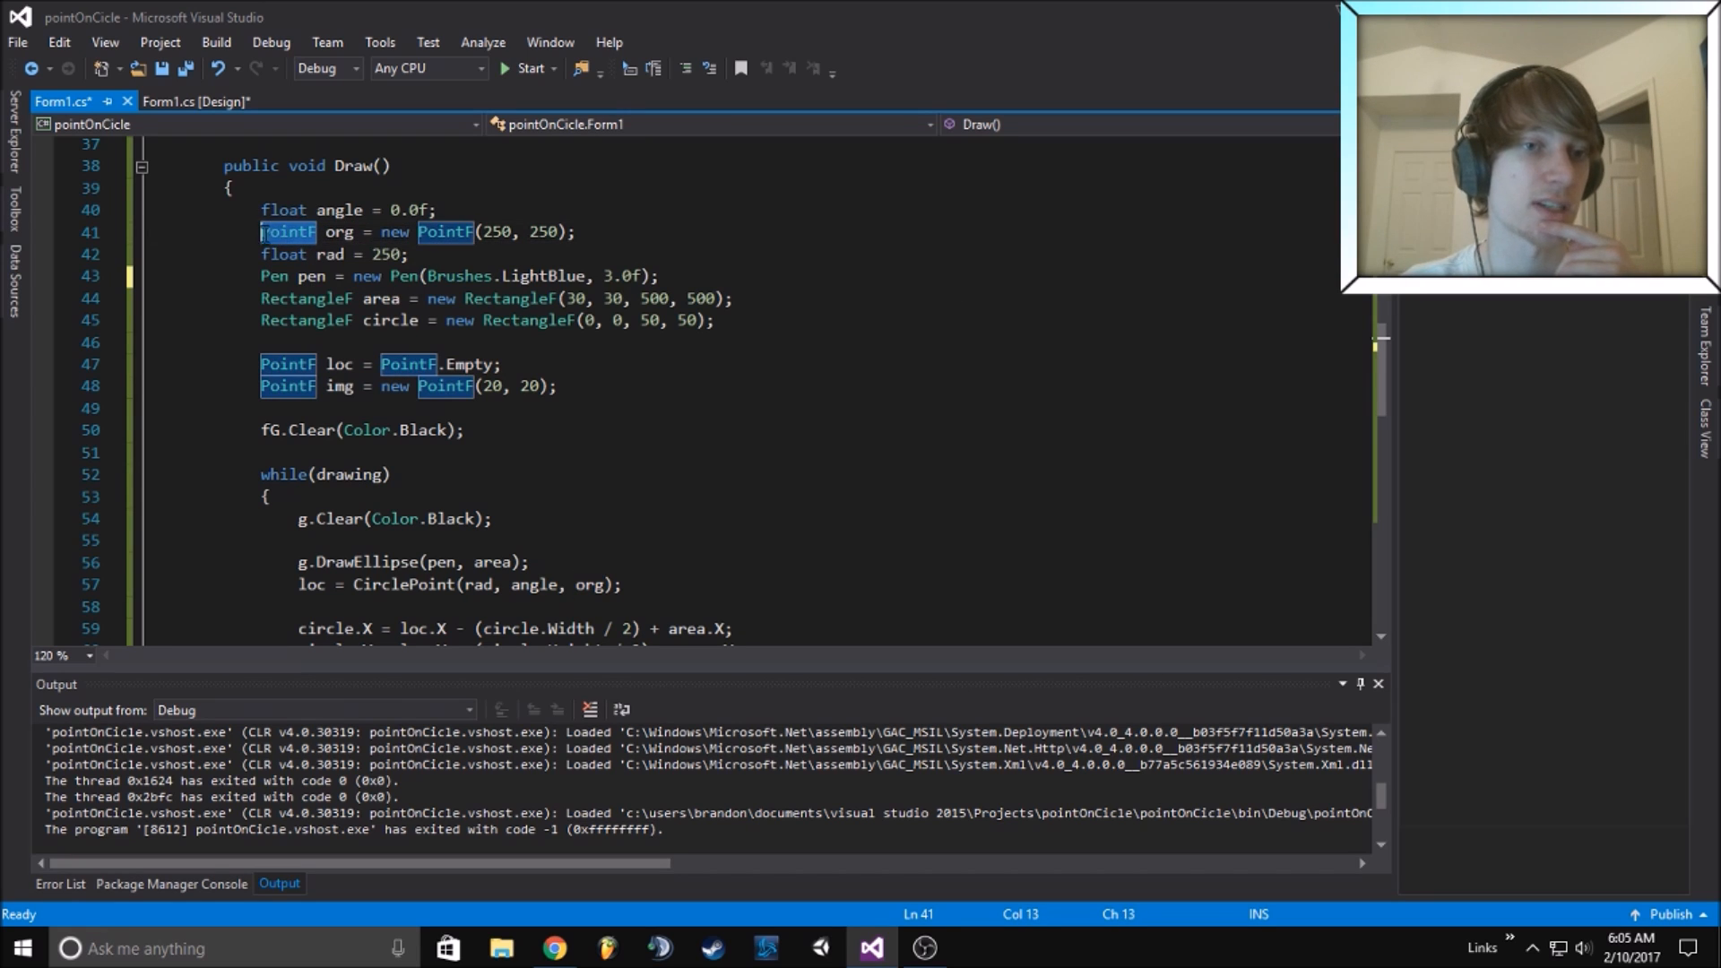
pyautogui.moveTo(382, 297)
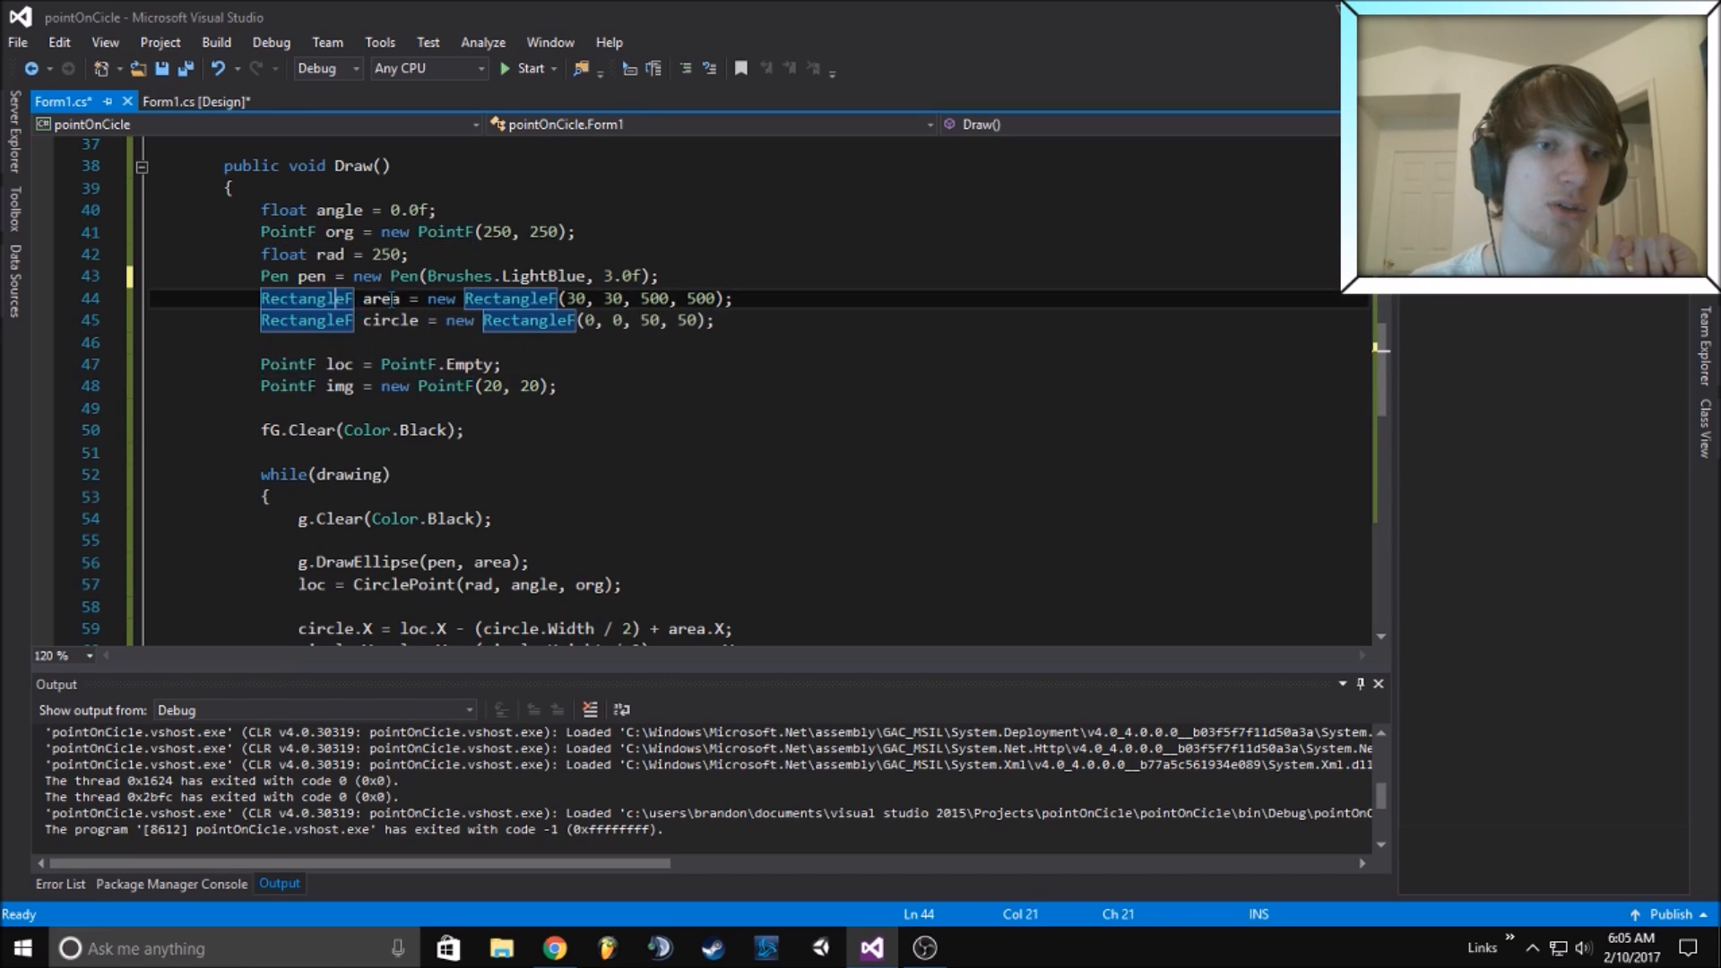
pyautogui.click(308, 298)
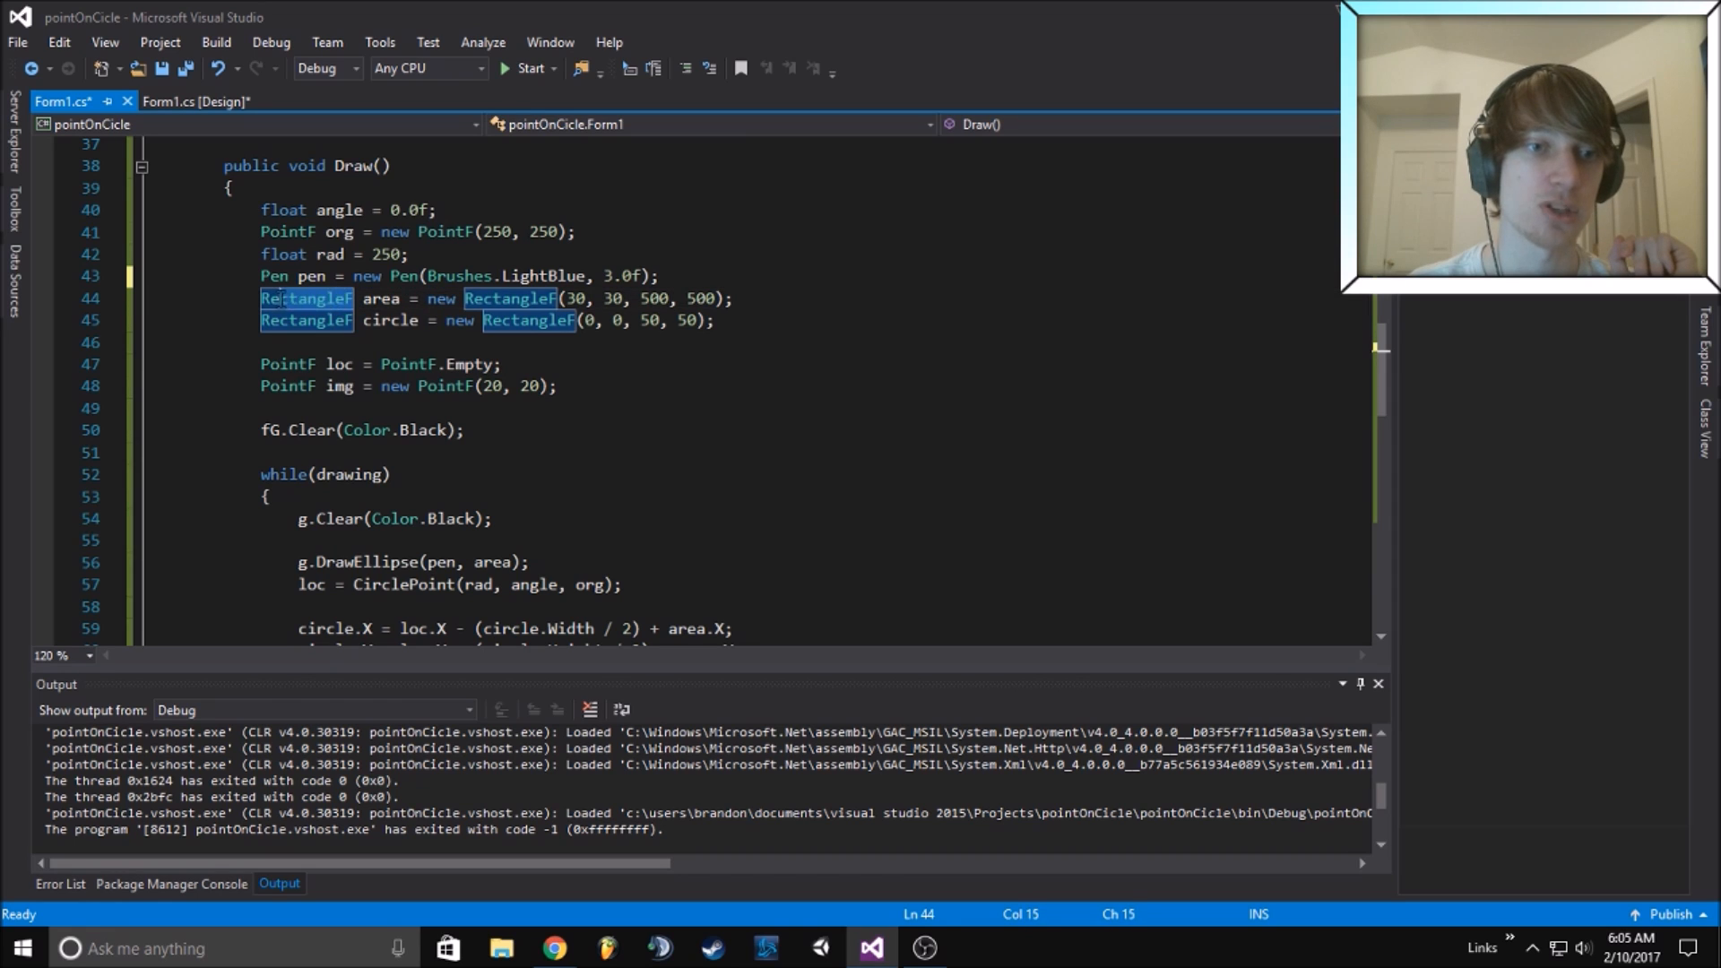
pyautogui.click(714, 319)
pyautogui.write('.0f')
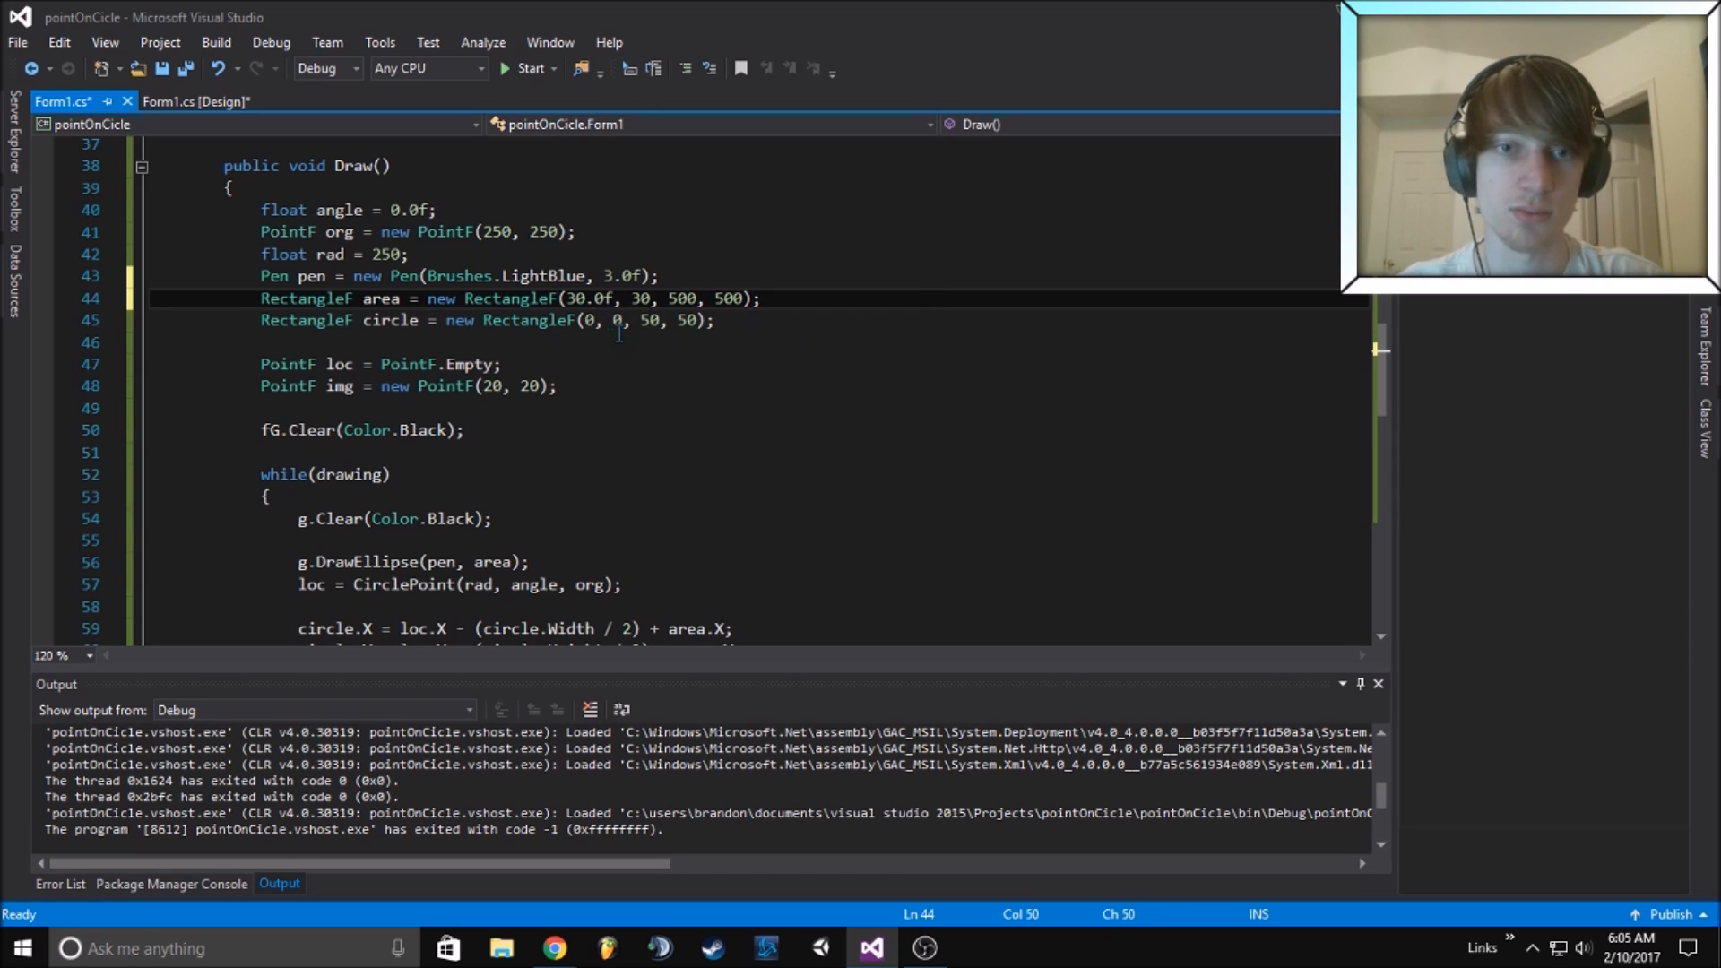
pyautogui.click(529, 68)
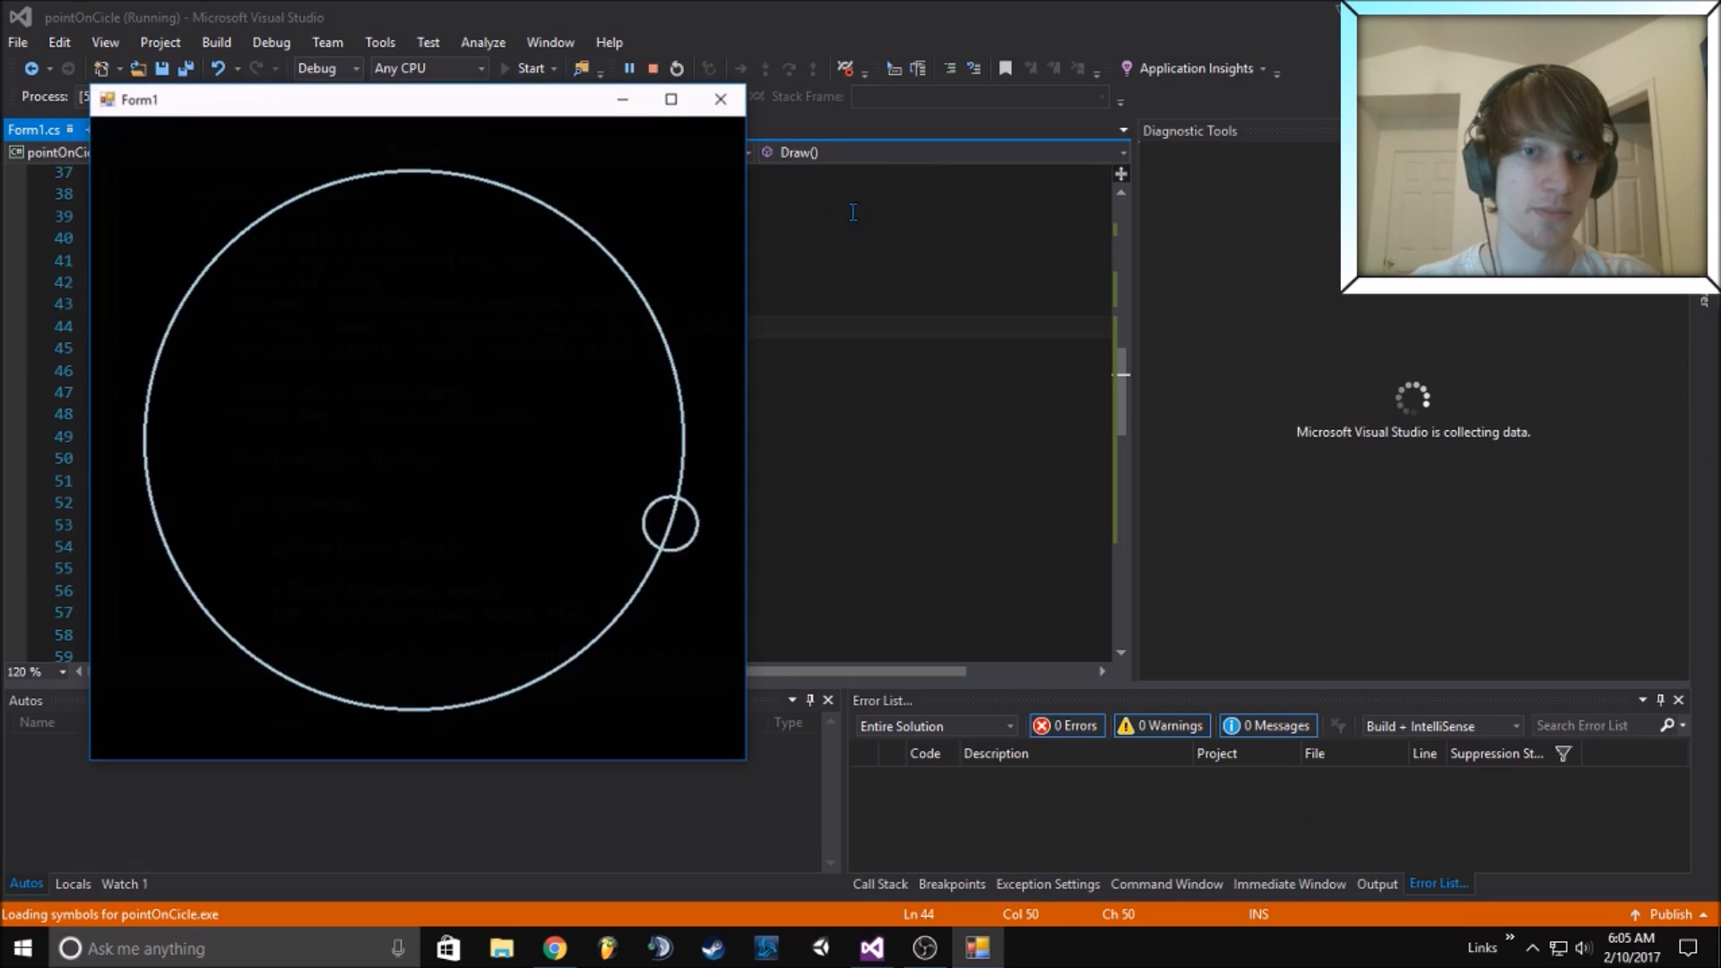
pyautogui.click(628, 67)
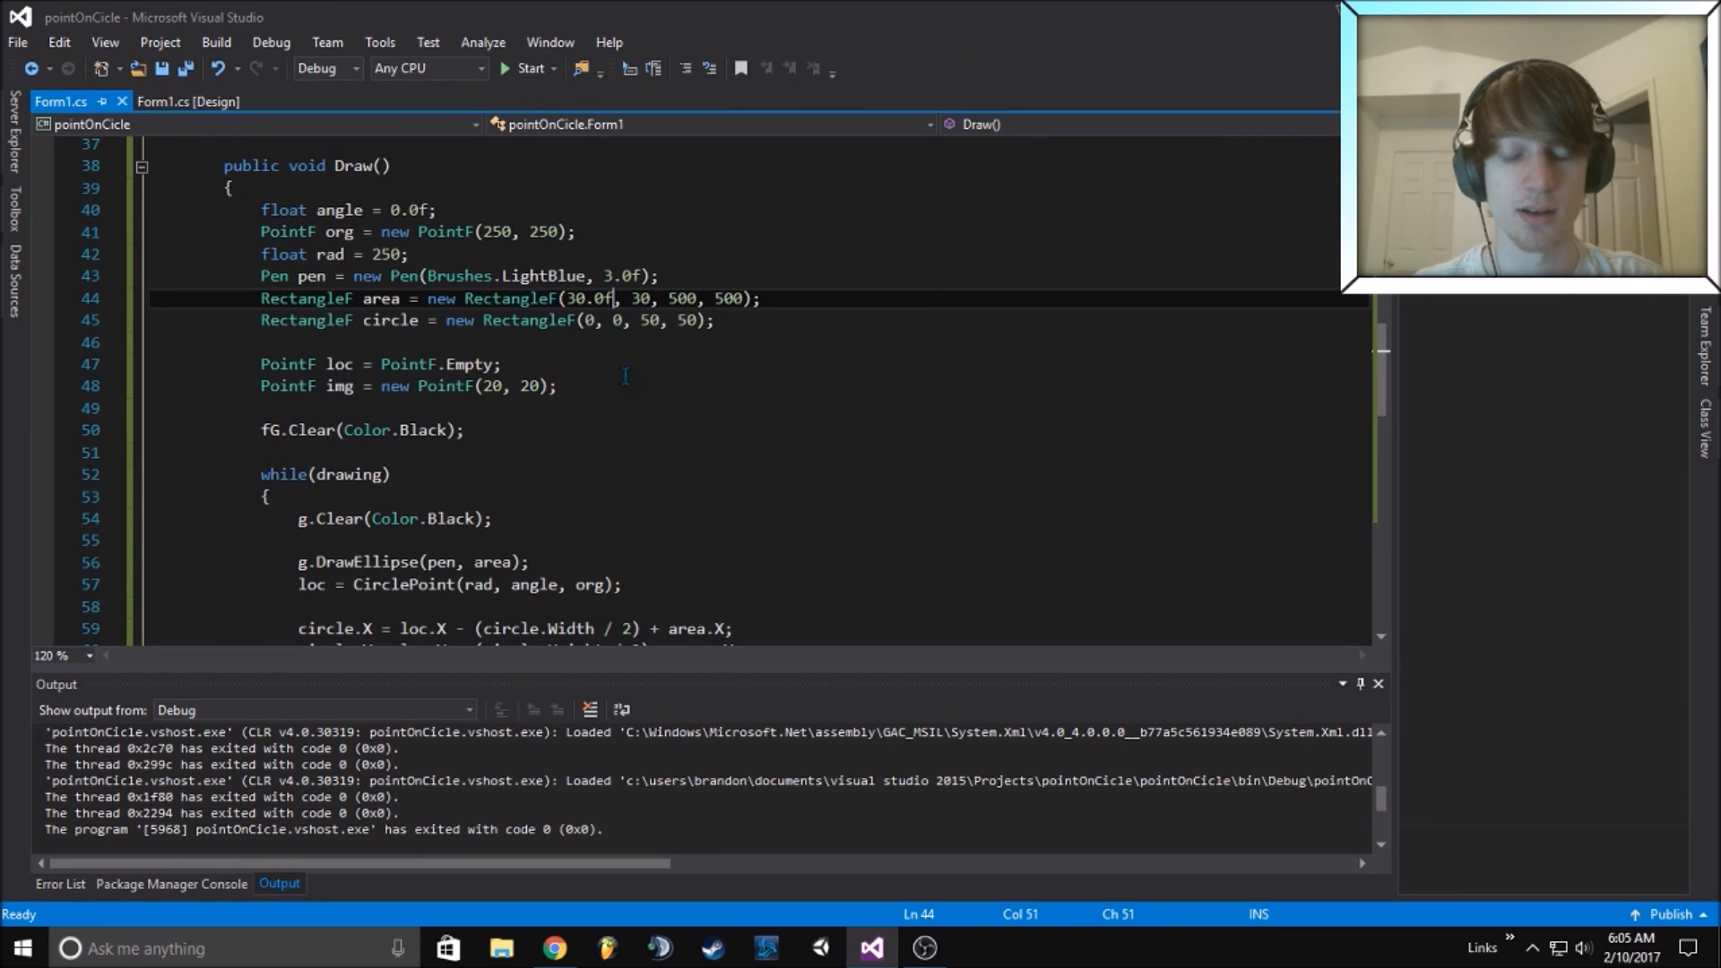
# Revert the area rectangle's x value to 30 and highlight the circle rectangle variable
pyautogui.press('BackSpace')
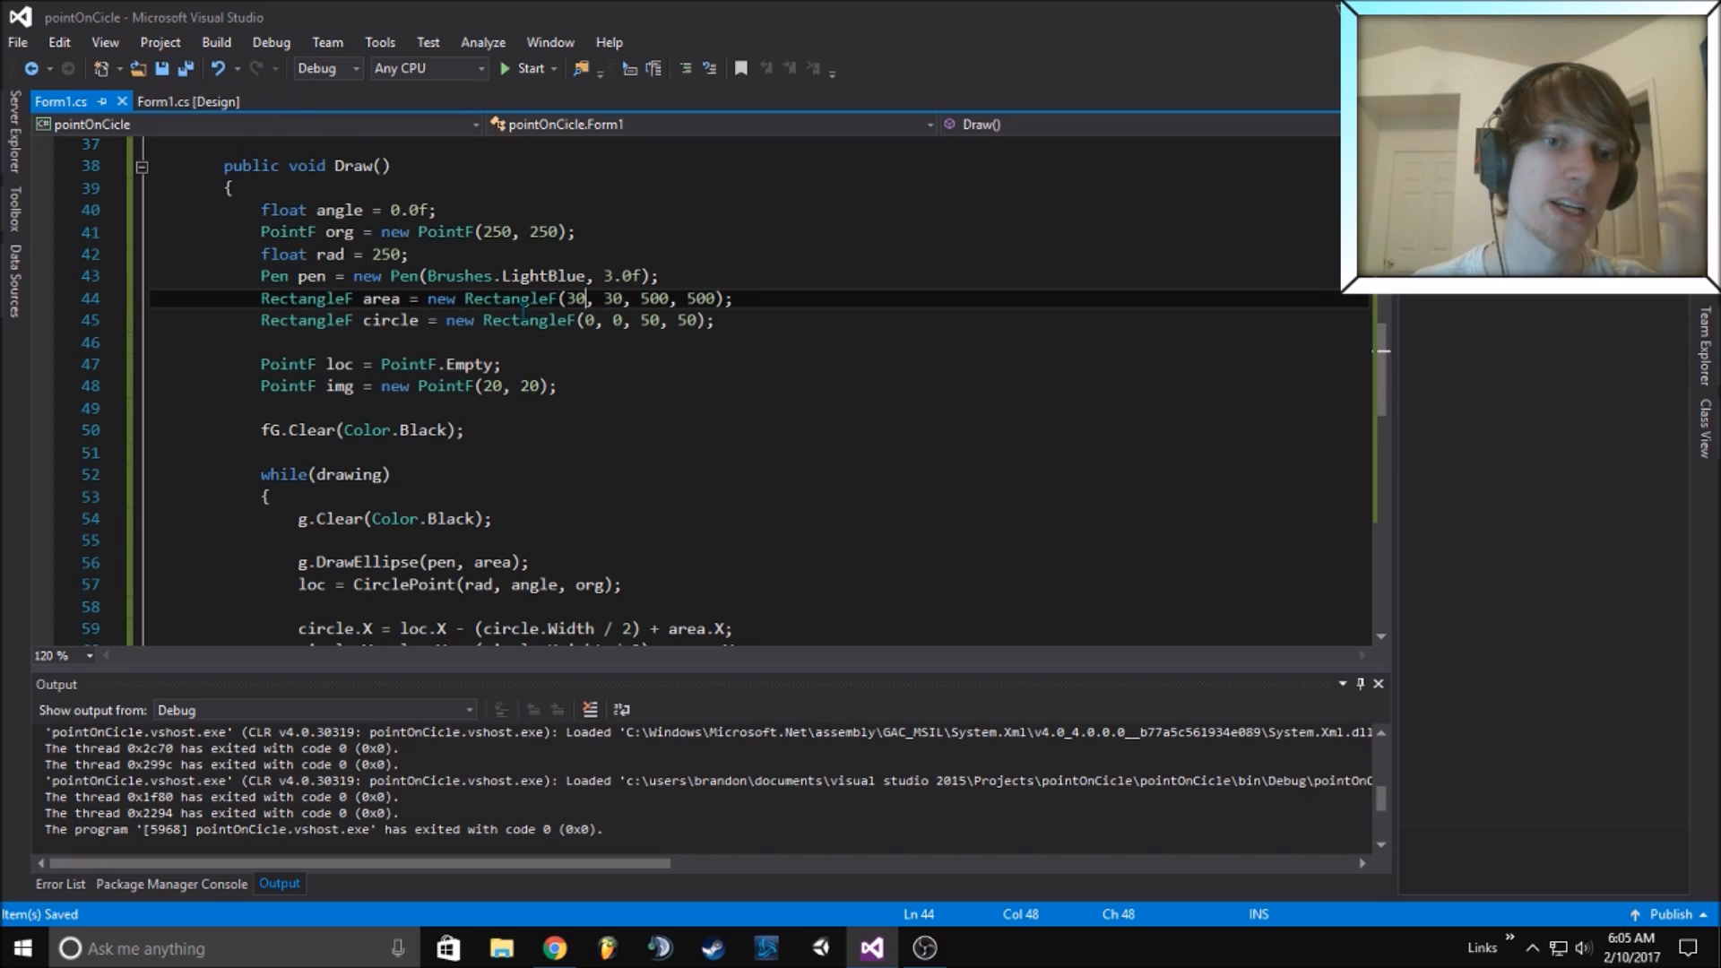
pyautogui.scroll(-3)
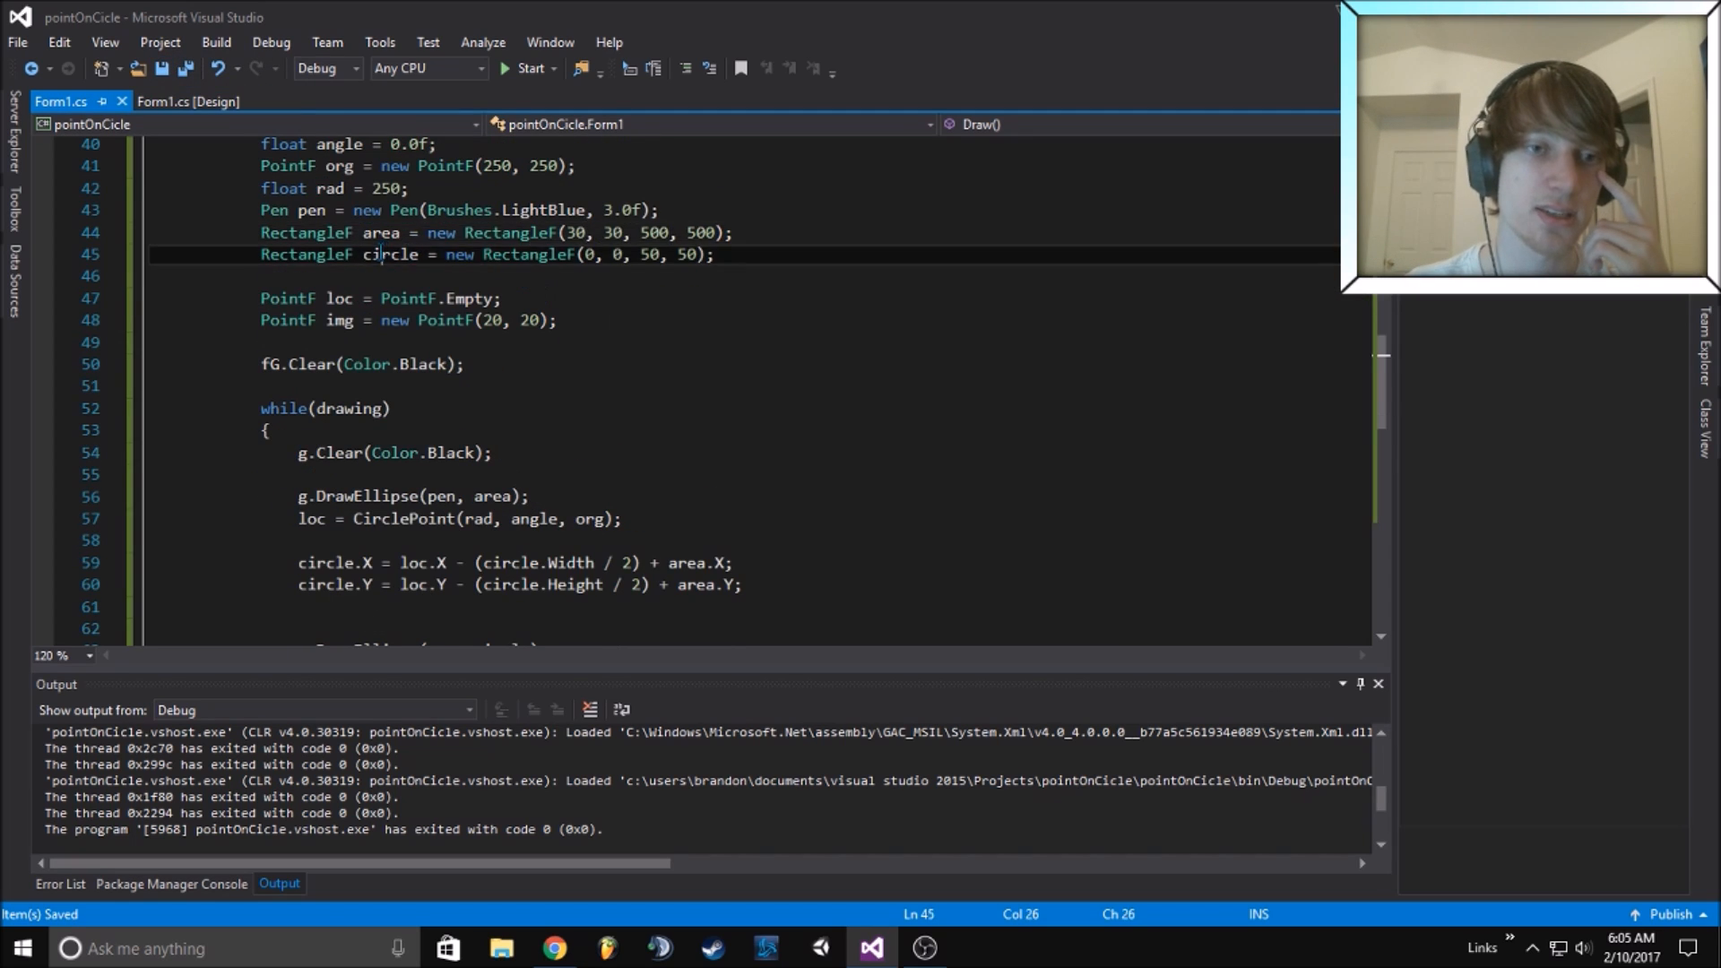
pyautogui.doubleClick(387, 254)
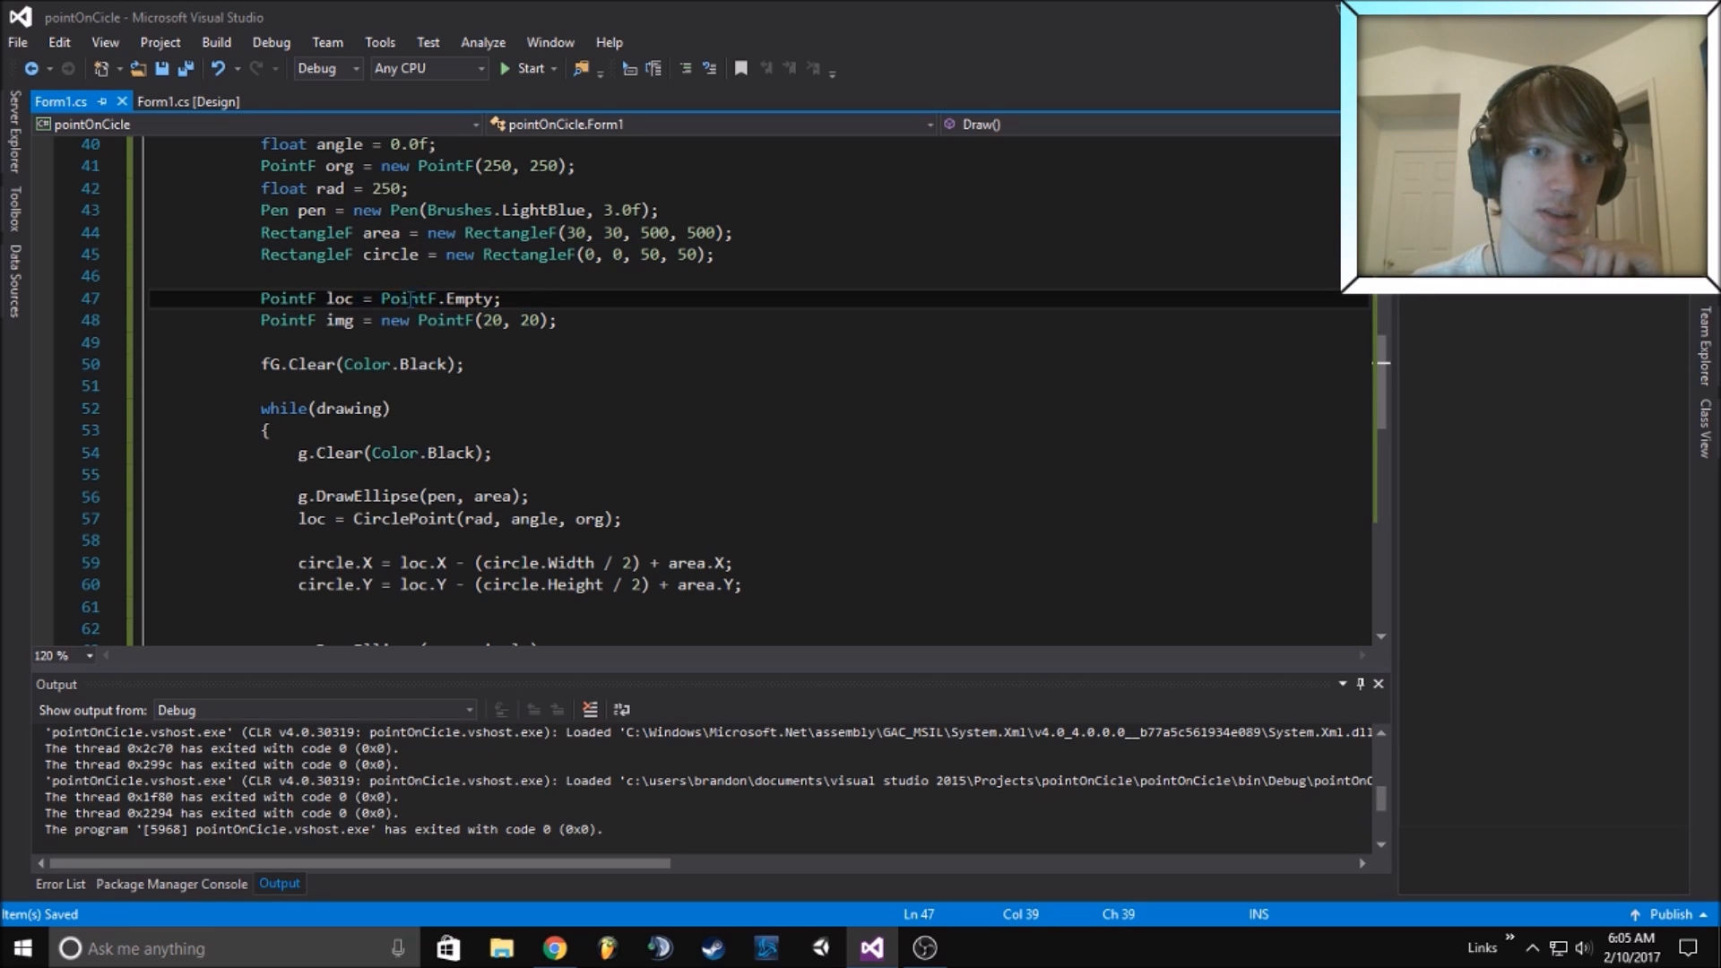
pyautogui.moveTo(338, 299)
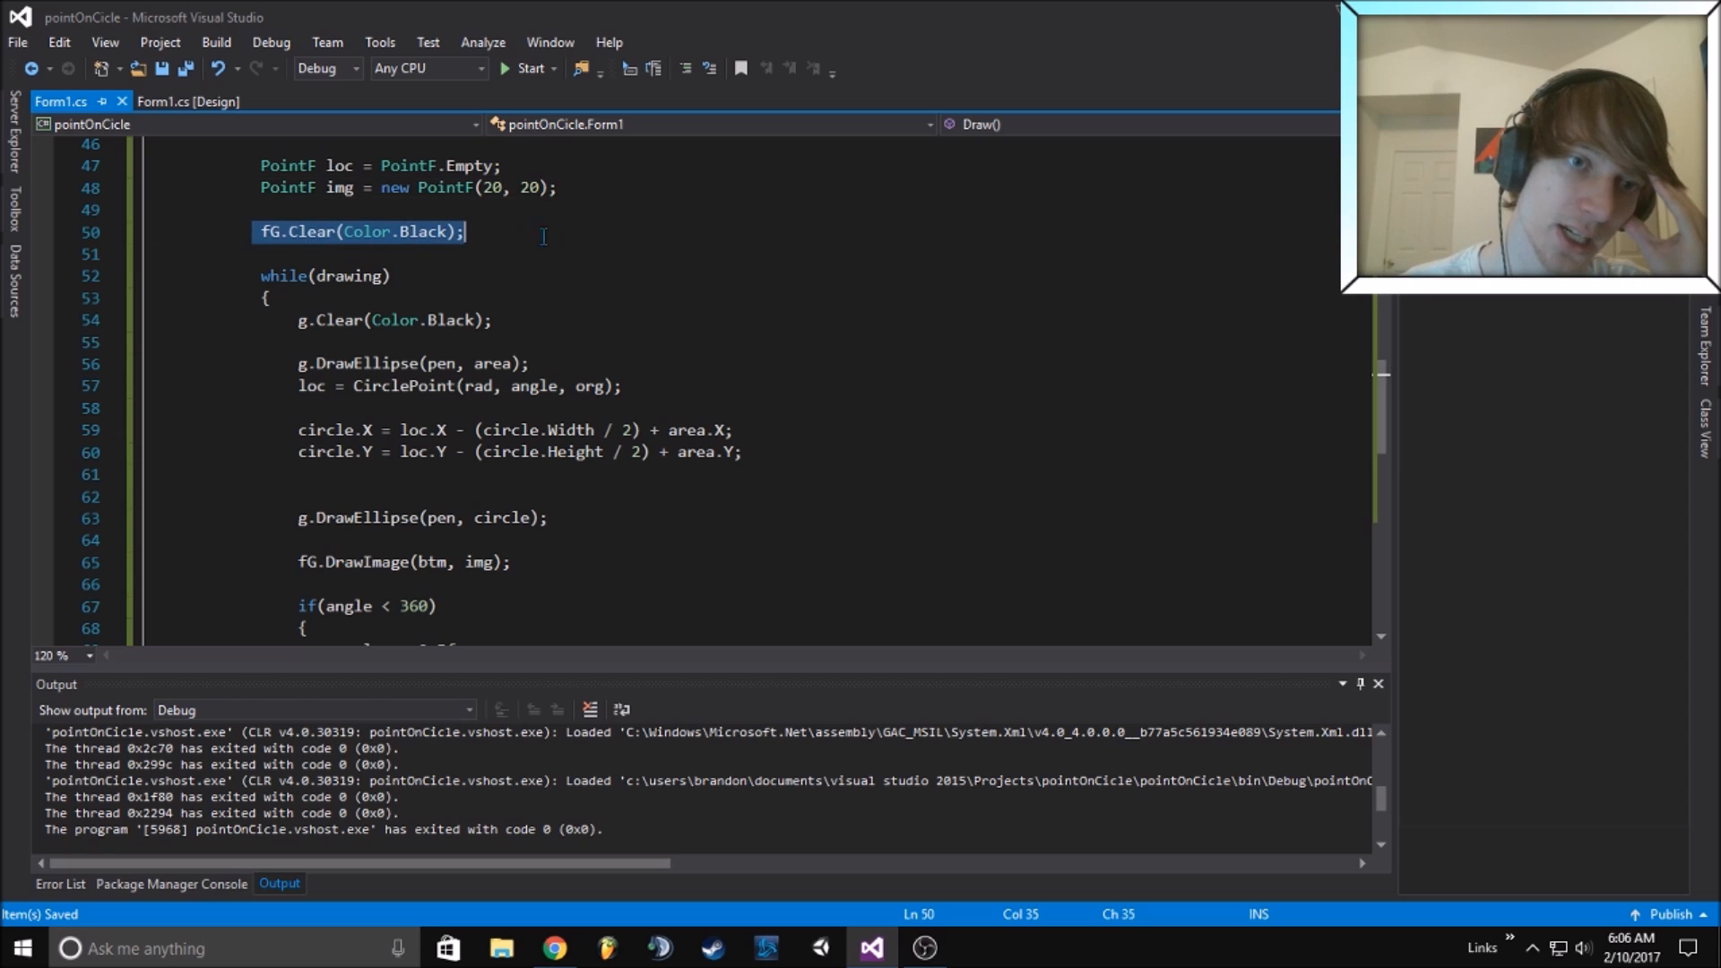
pyautogui.scroll(-3)
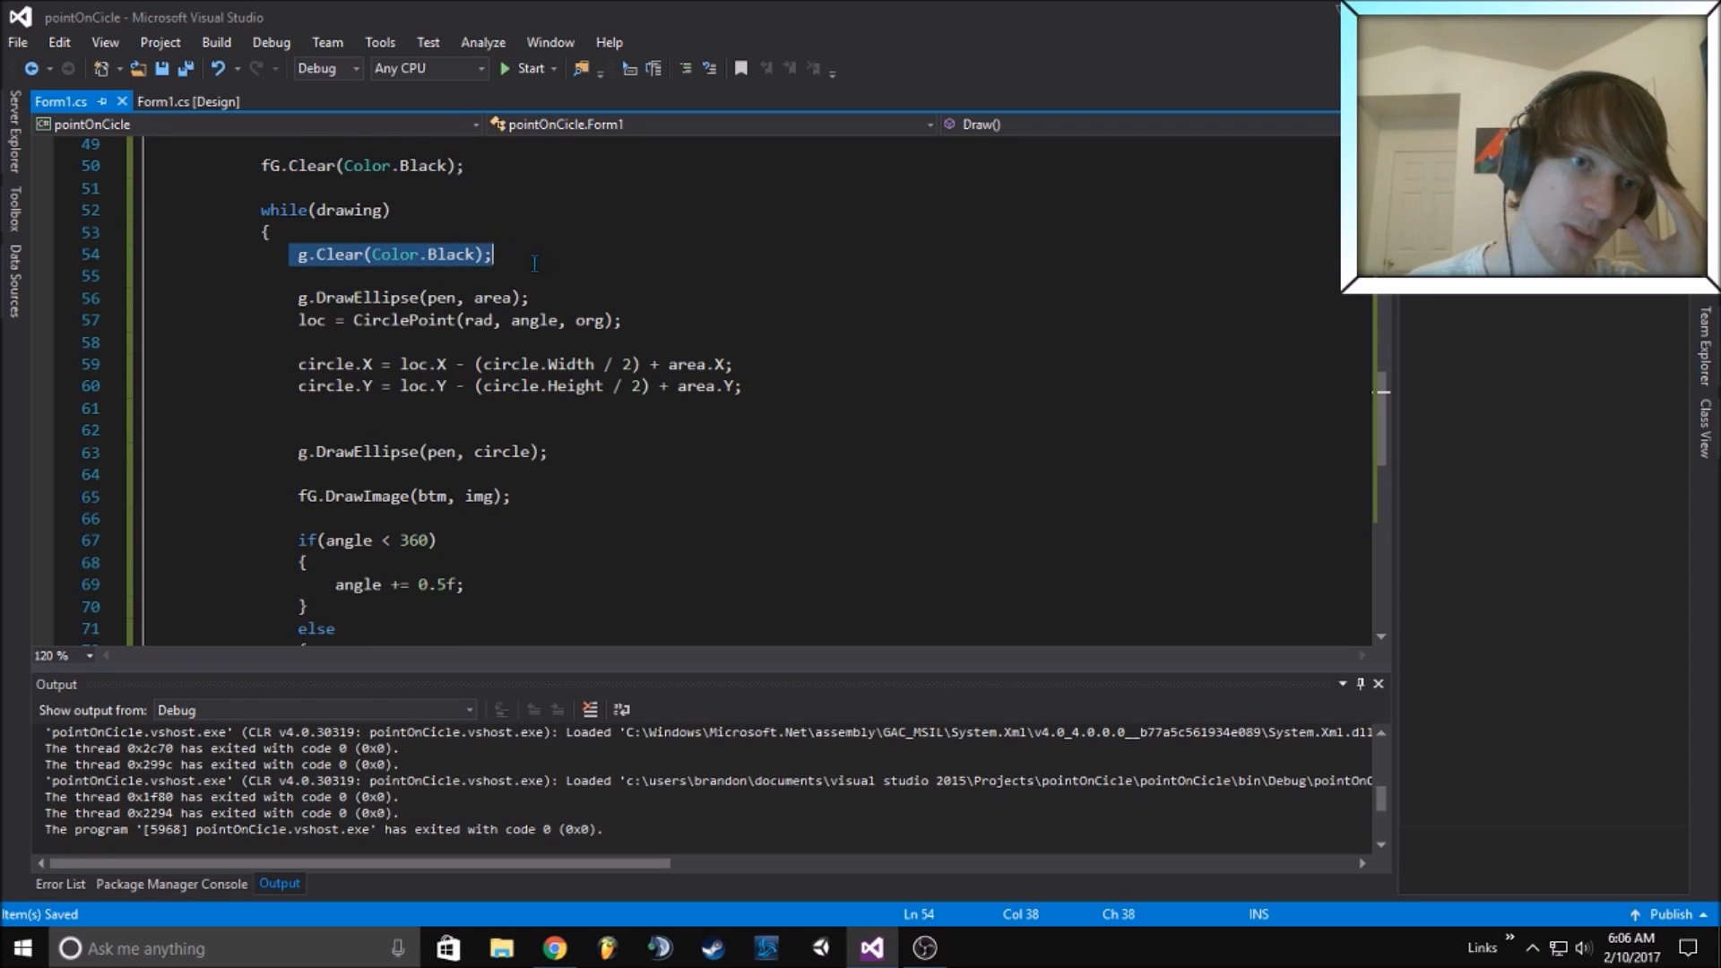
pyautogui.scroll(-3)
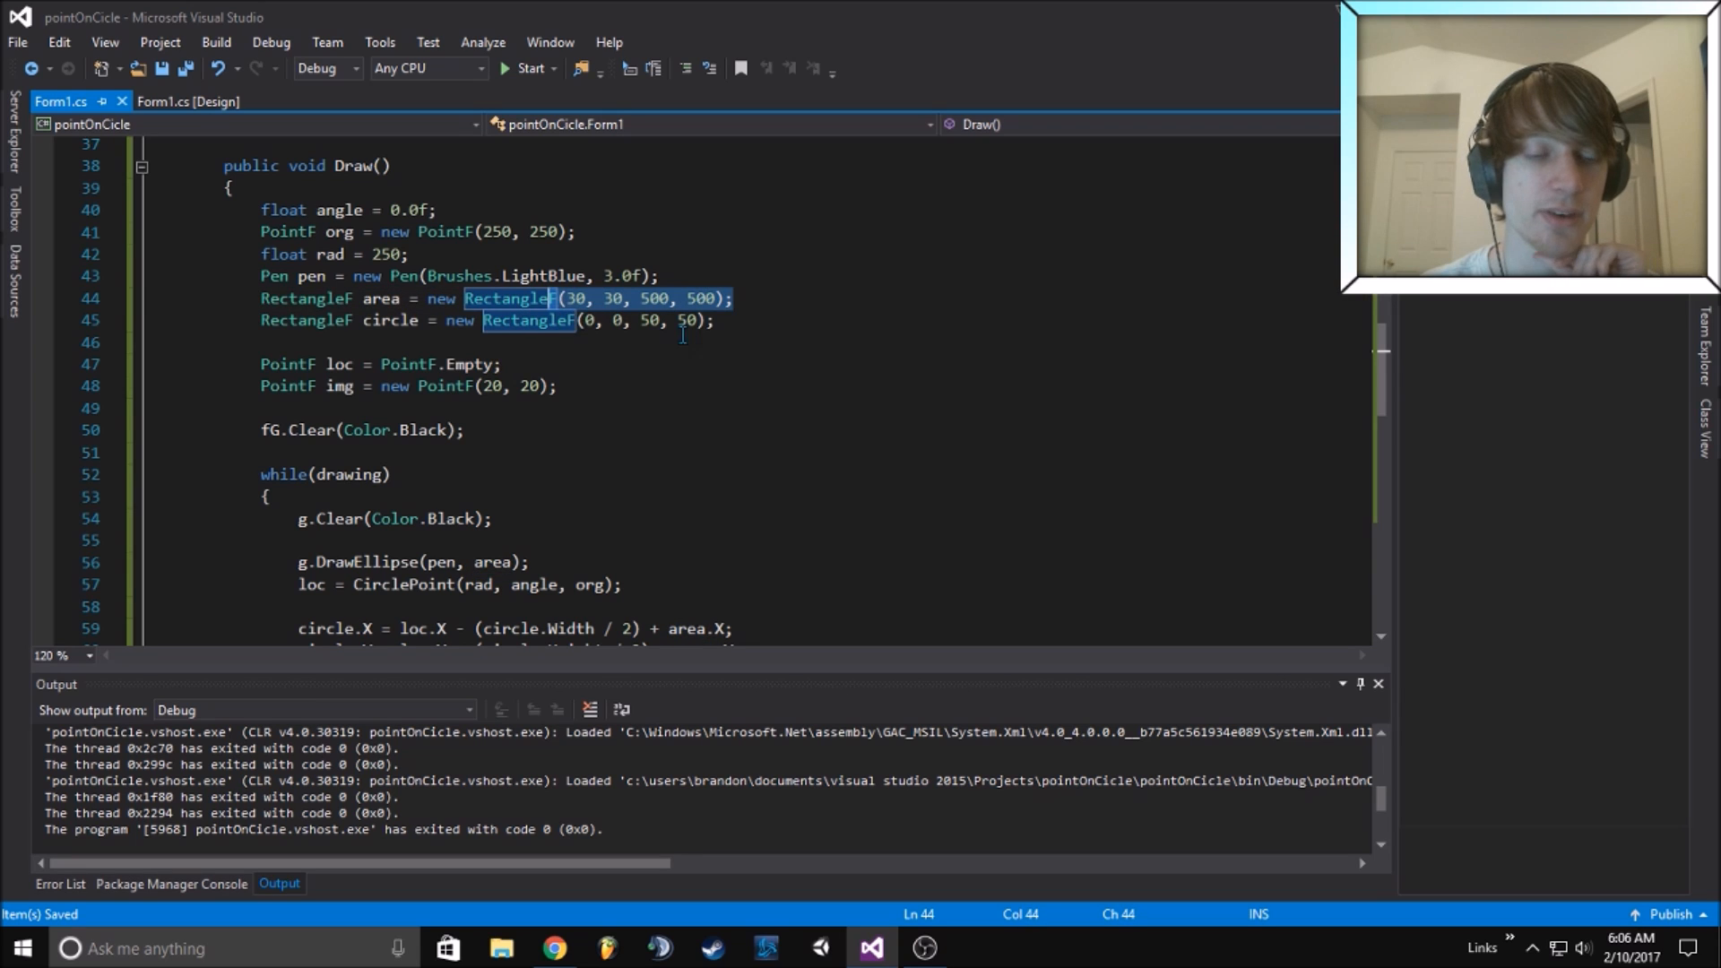
pyautogui.scroll(-3)
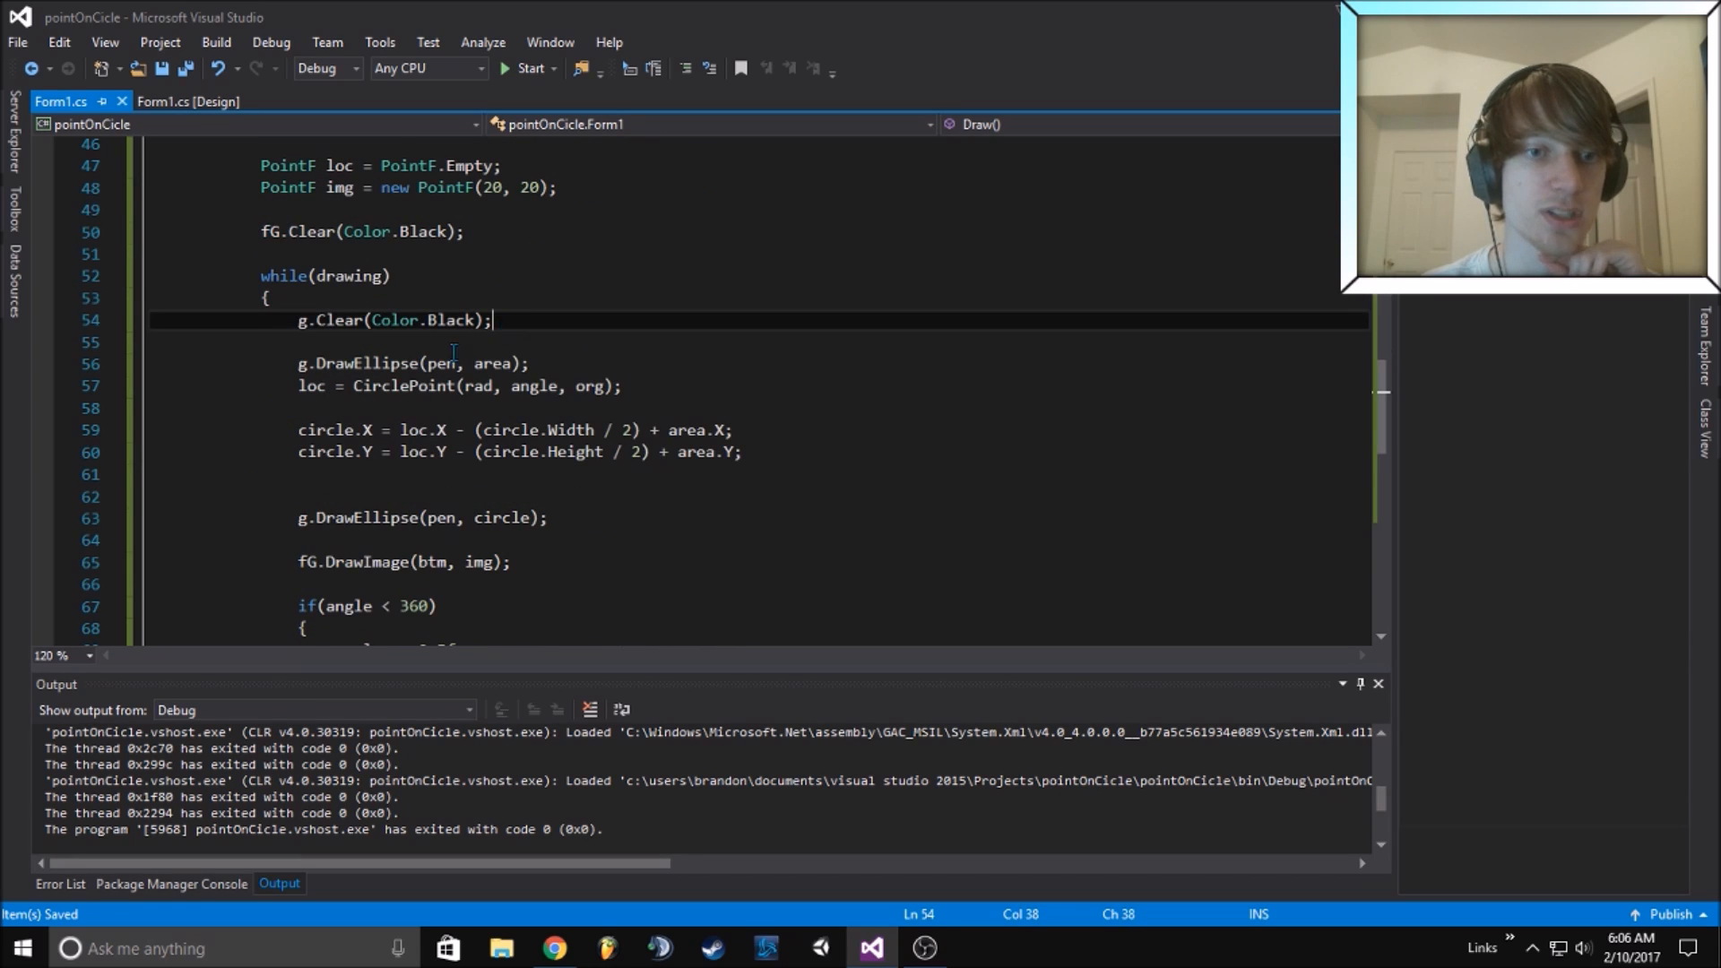
pyautogui.doubleClick(441, 363)
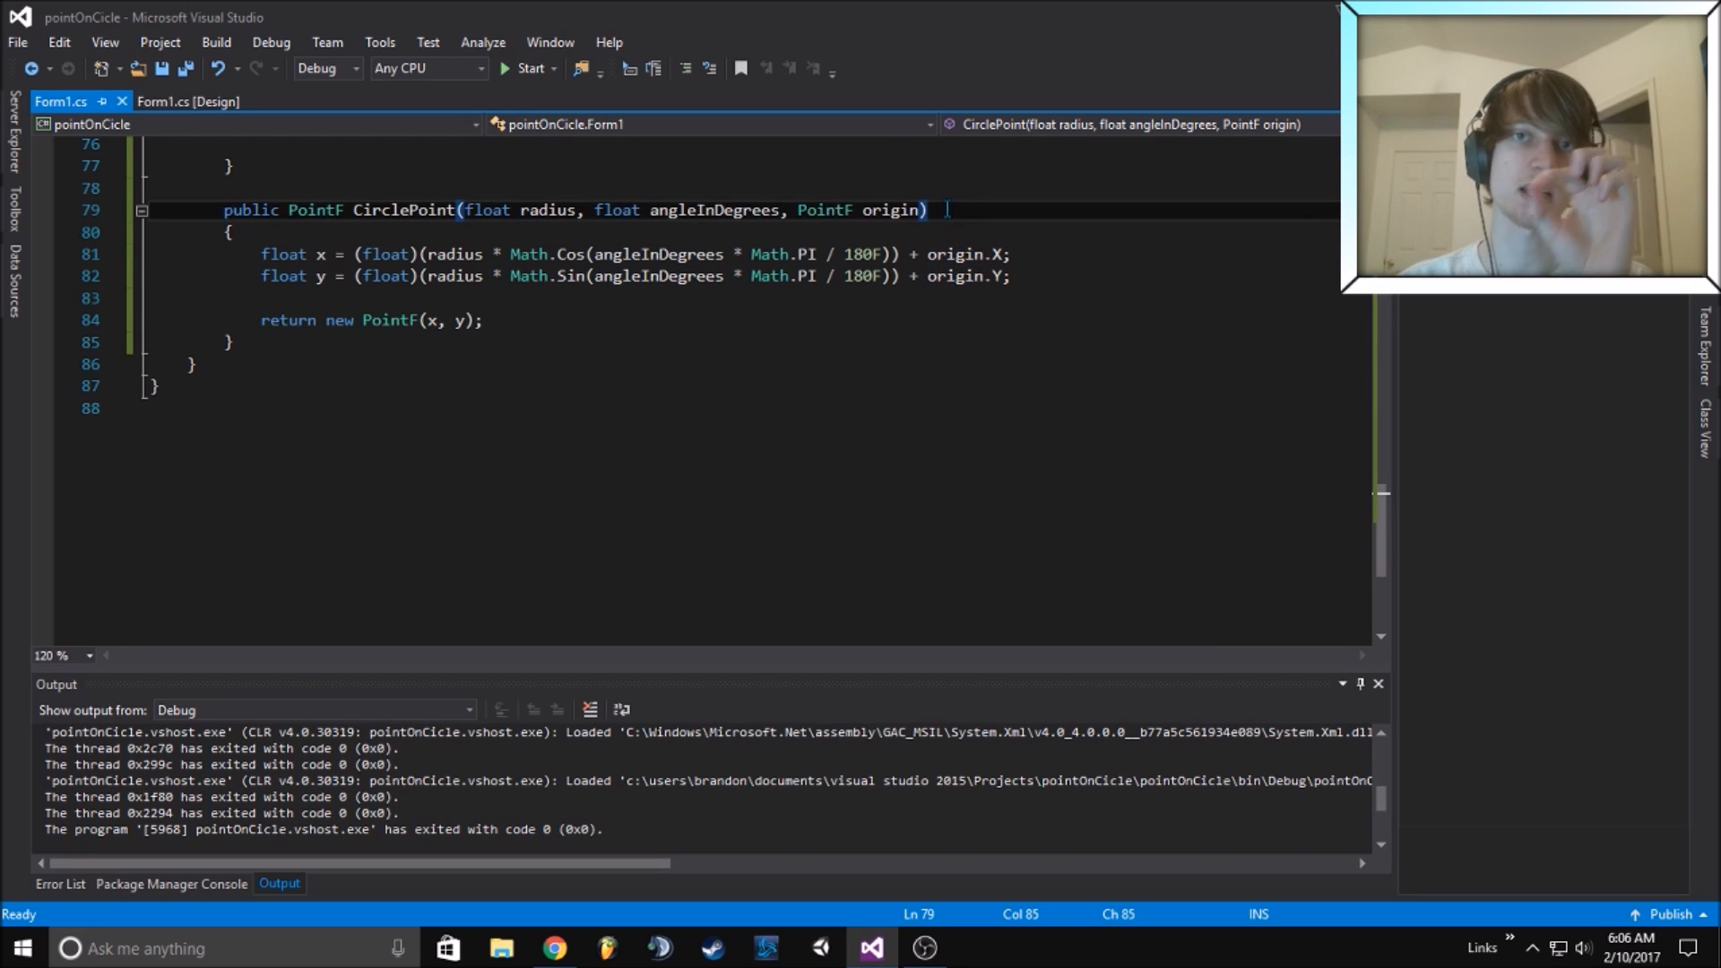
pyautogui.moveTo(706, 210)
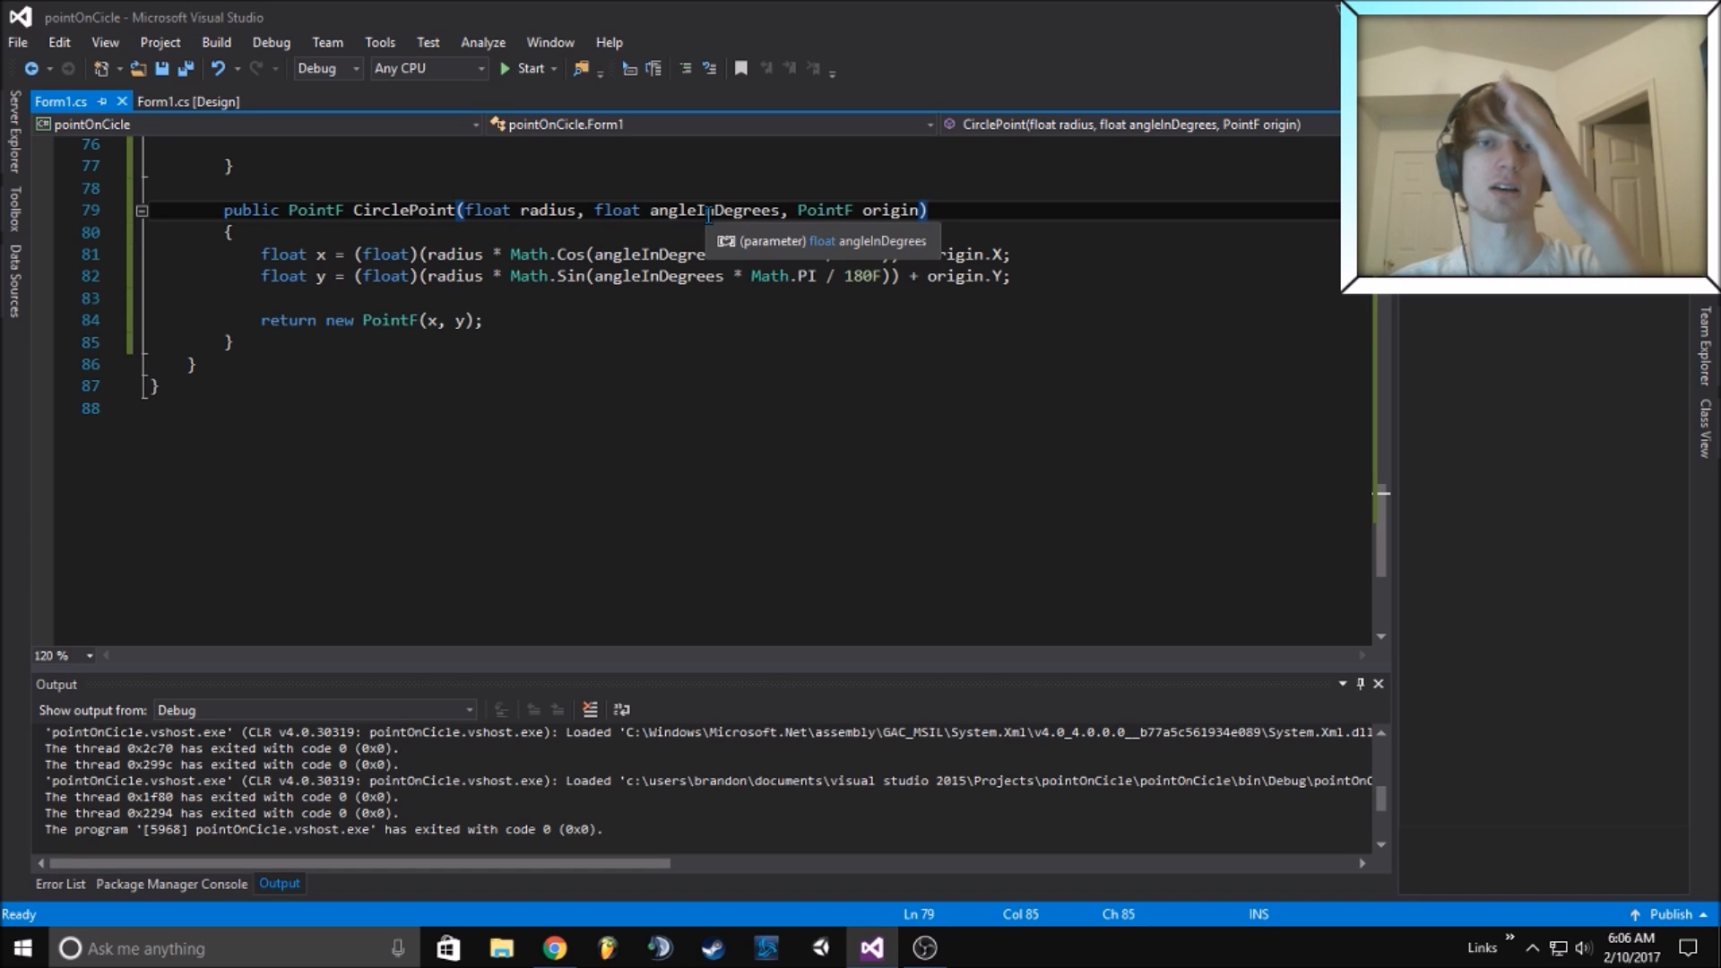
pyautogui.moveTo(552, 210)
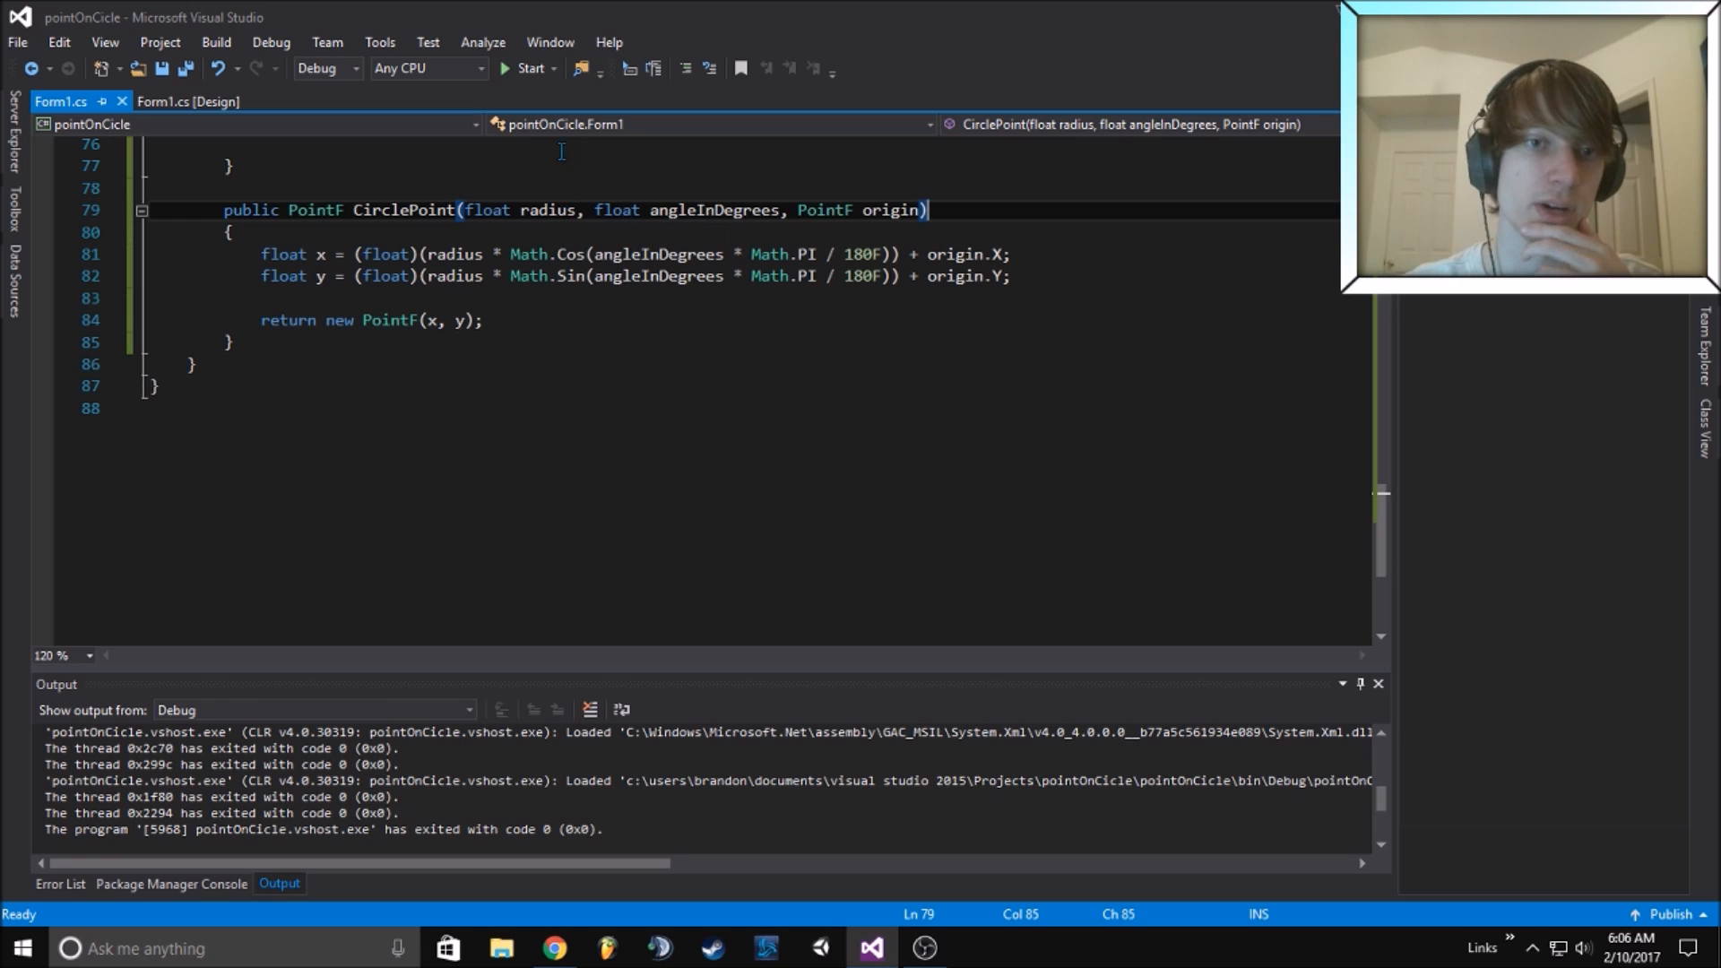
# Walk through CirclePoint, highlighting origin, Math.Cos and the return line, then return to Draw
pyautogui.doubleClick(890, 209)
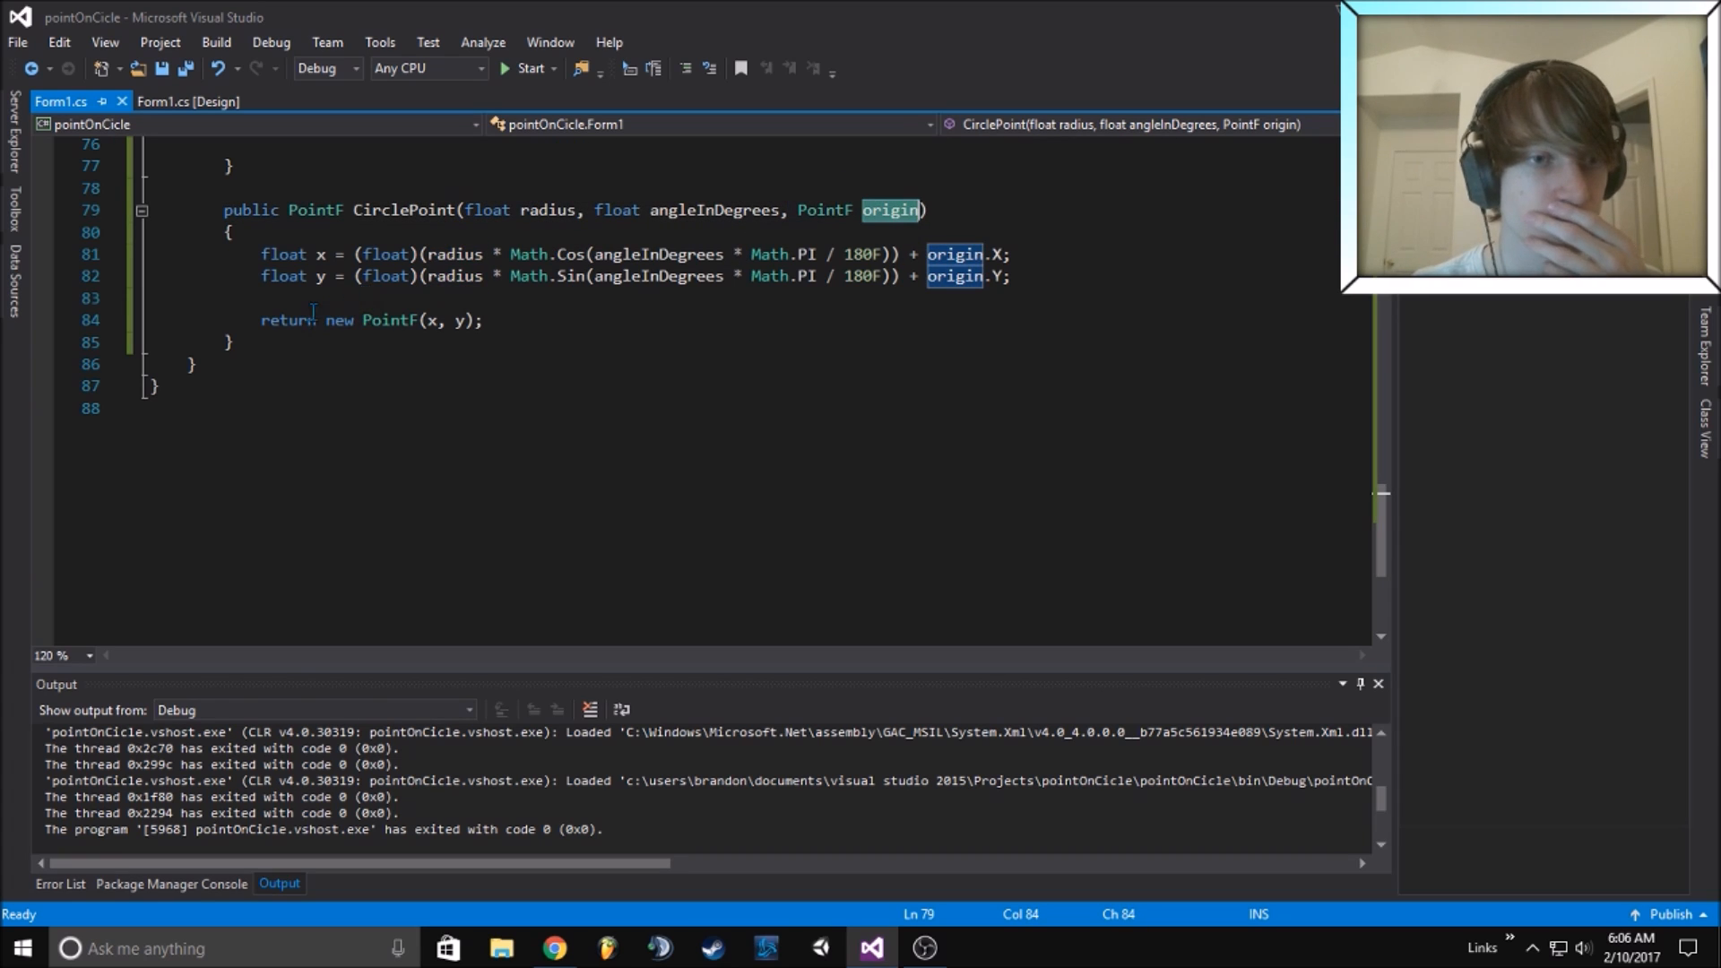
pyautogui.click(260, 297)
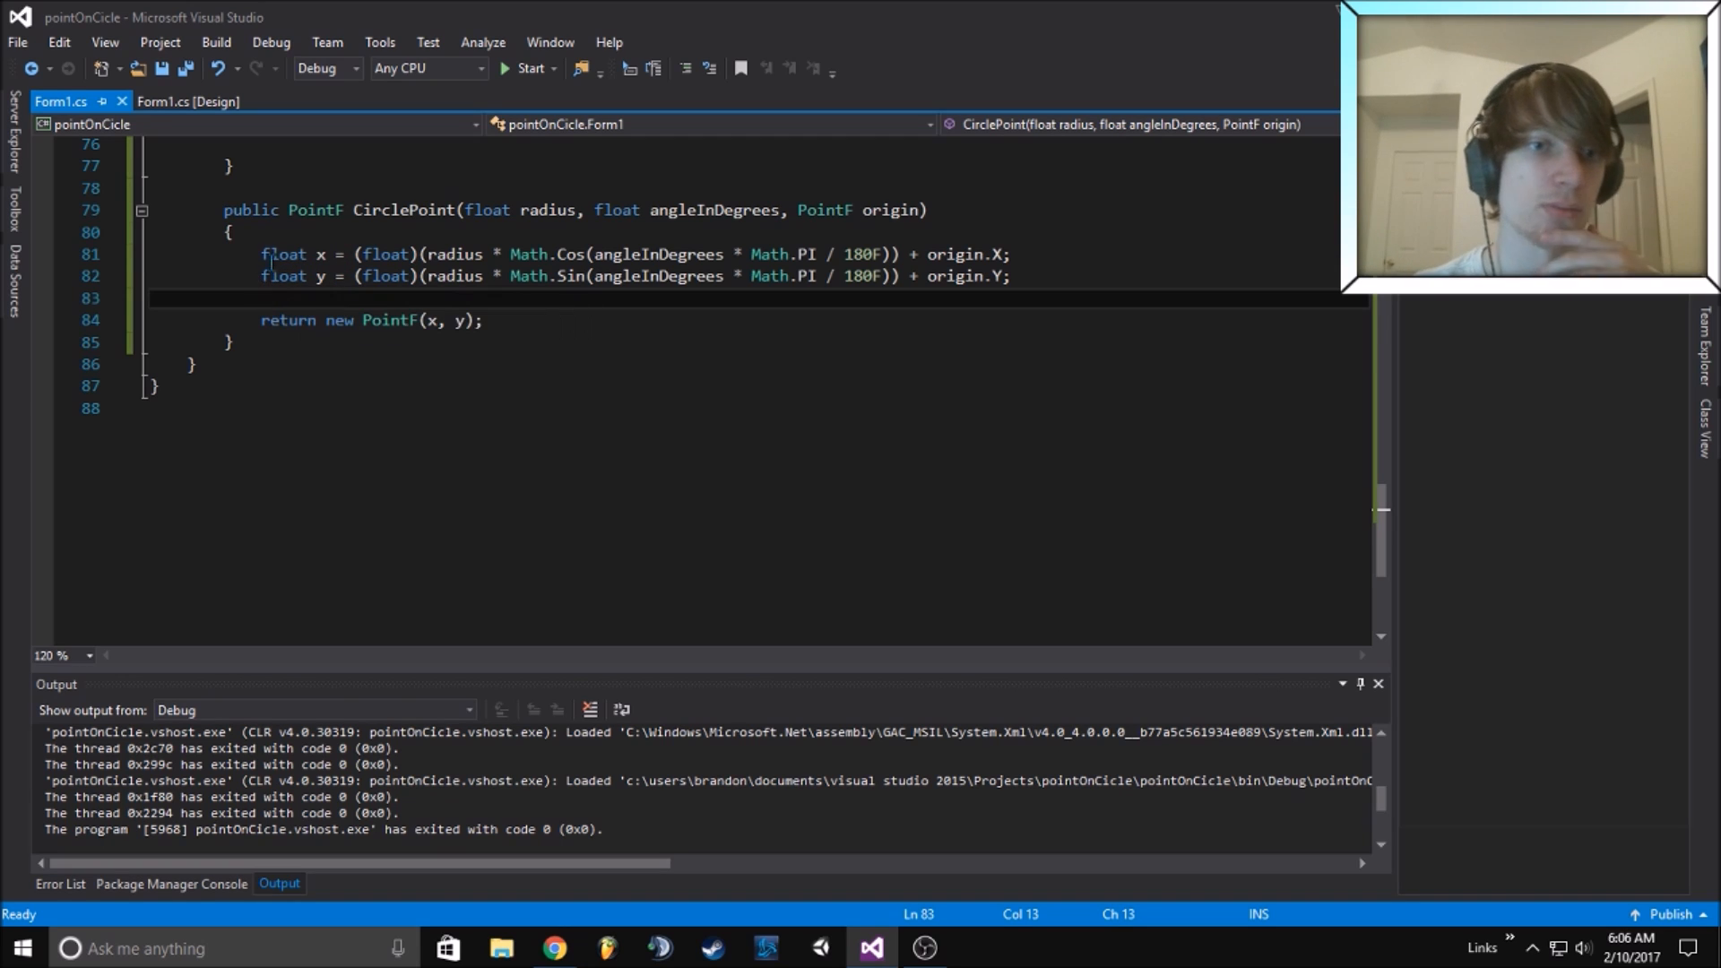
pyautogui.doubleClick(283, 276)
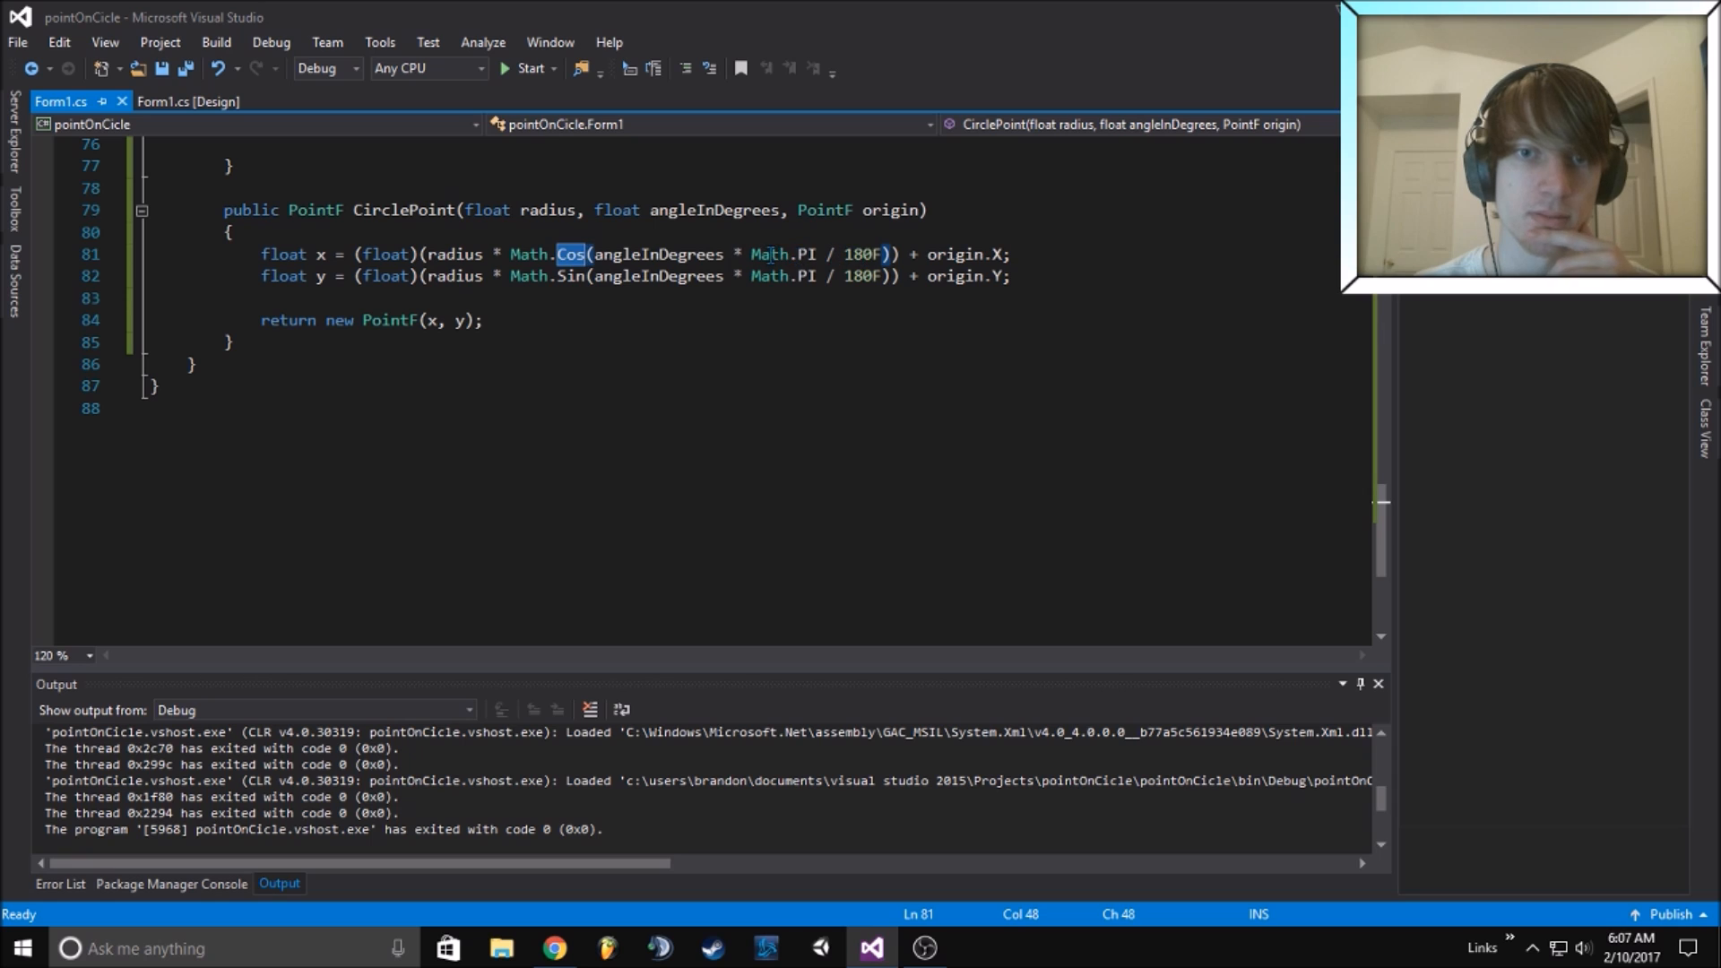
pyautogui.click(887, 253)
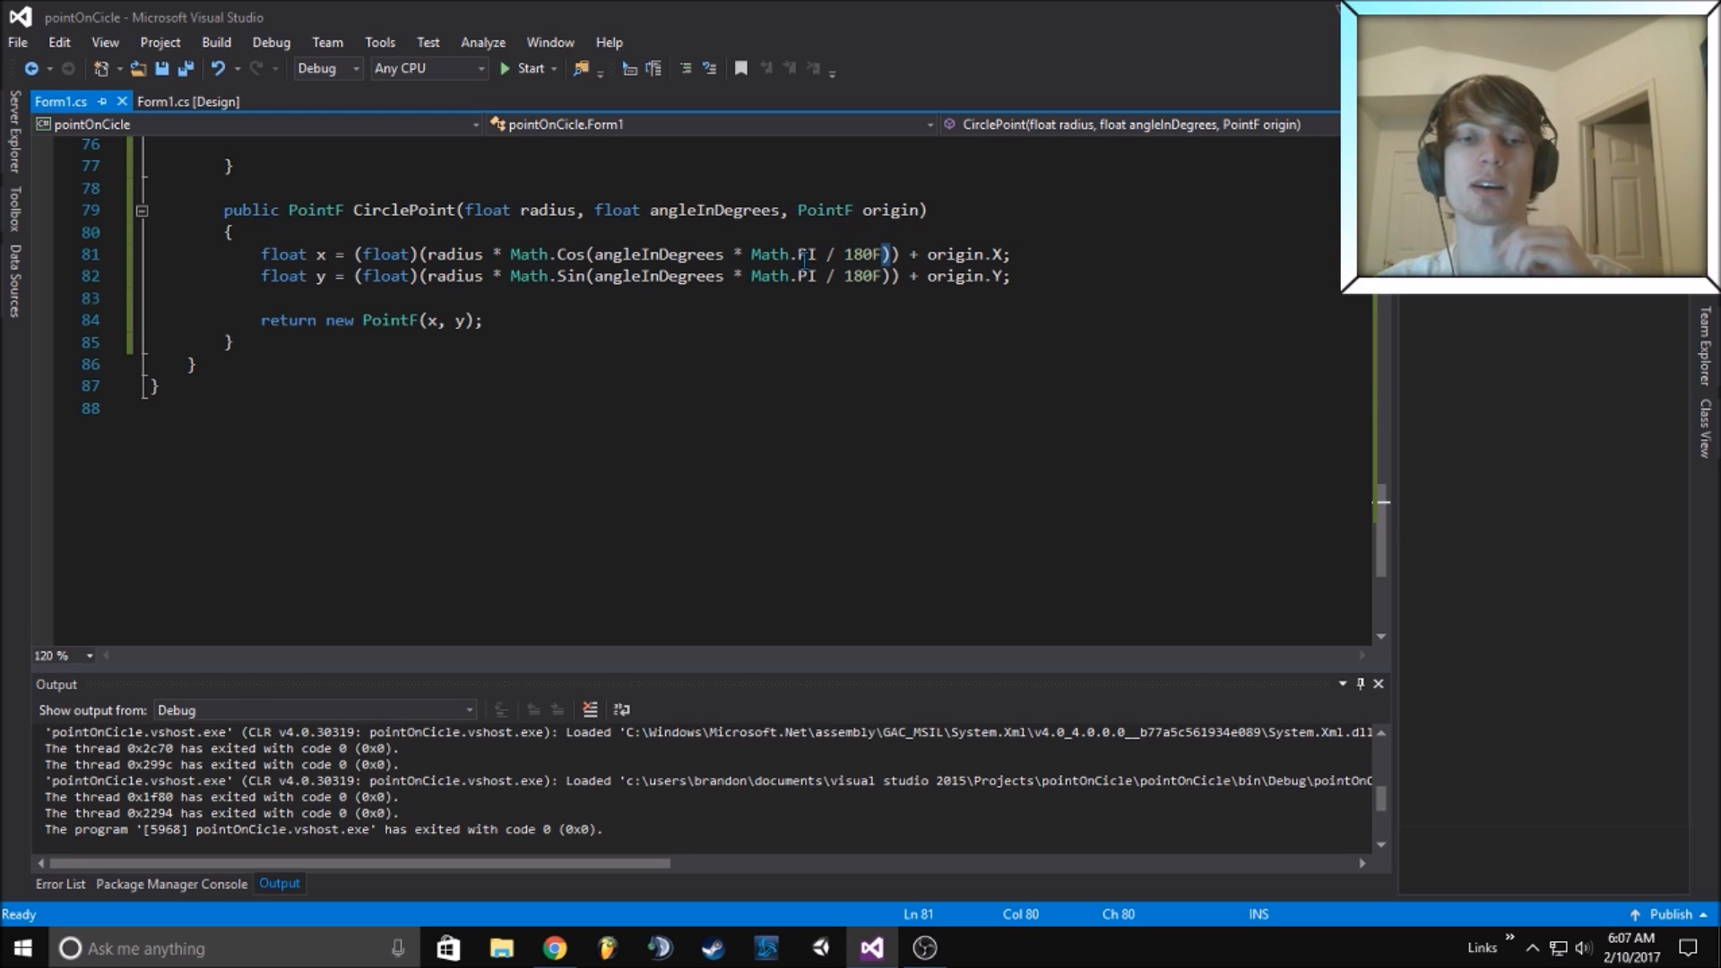
pyautogui.tripleClick(368, 319)
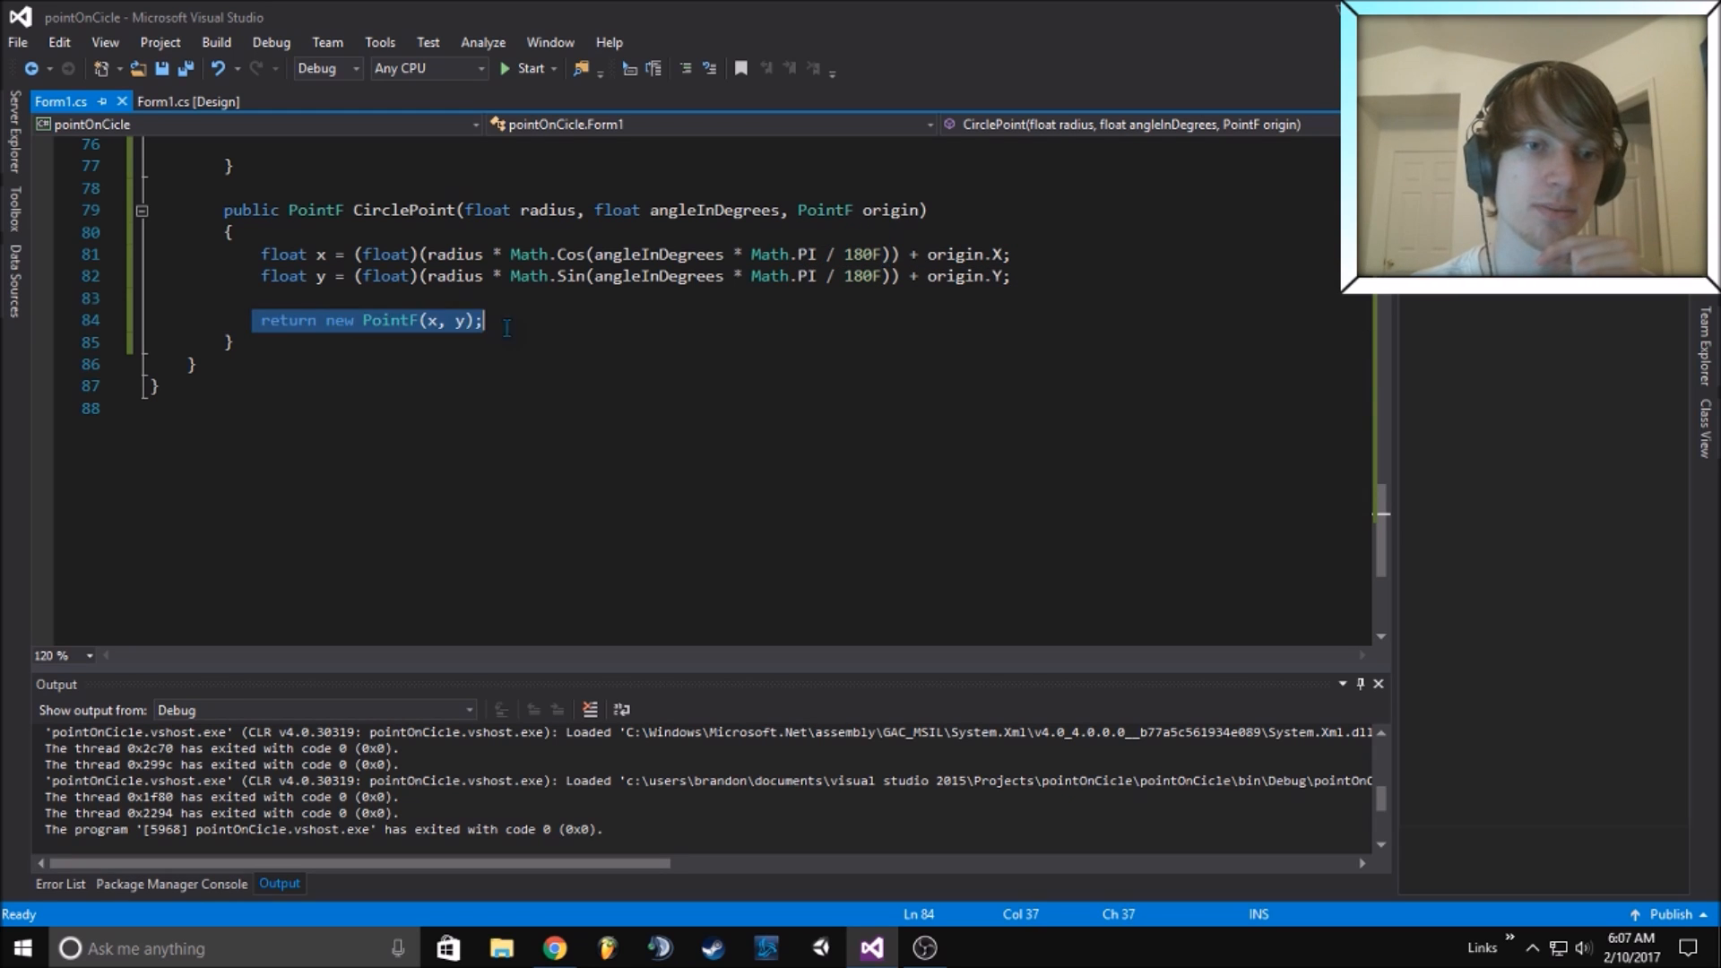
pyautogui.scroll(3)
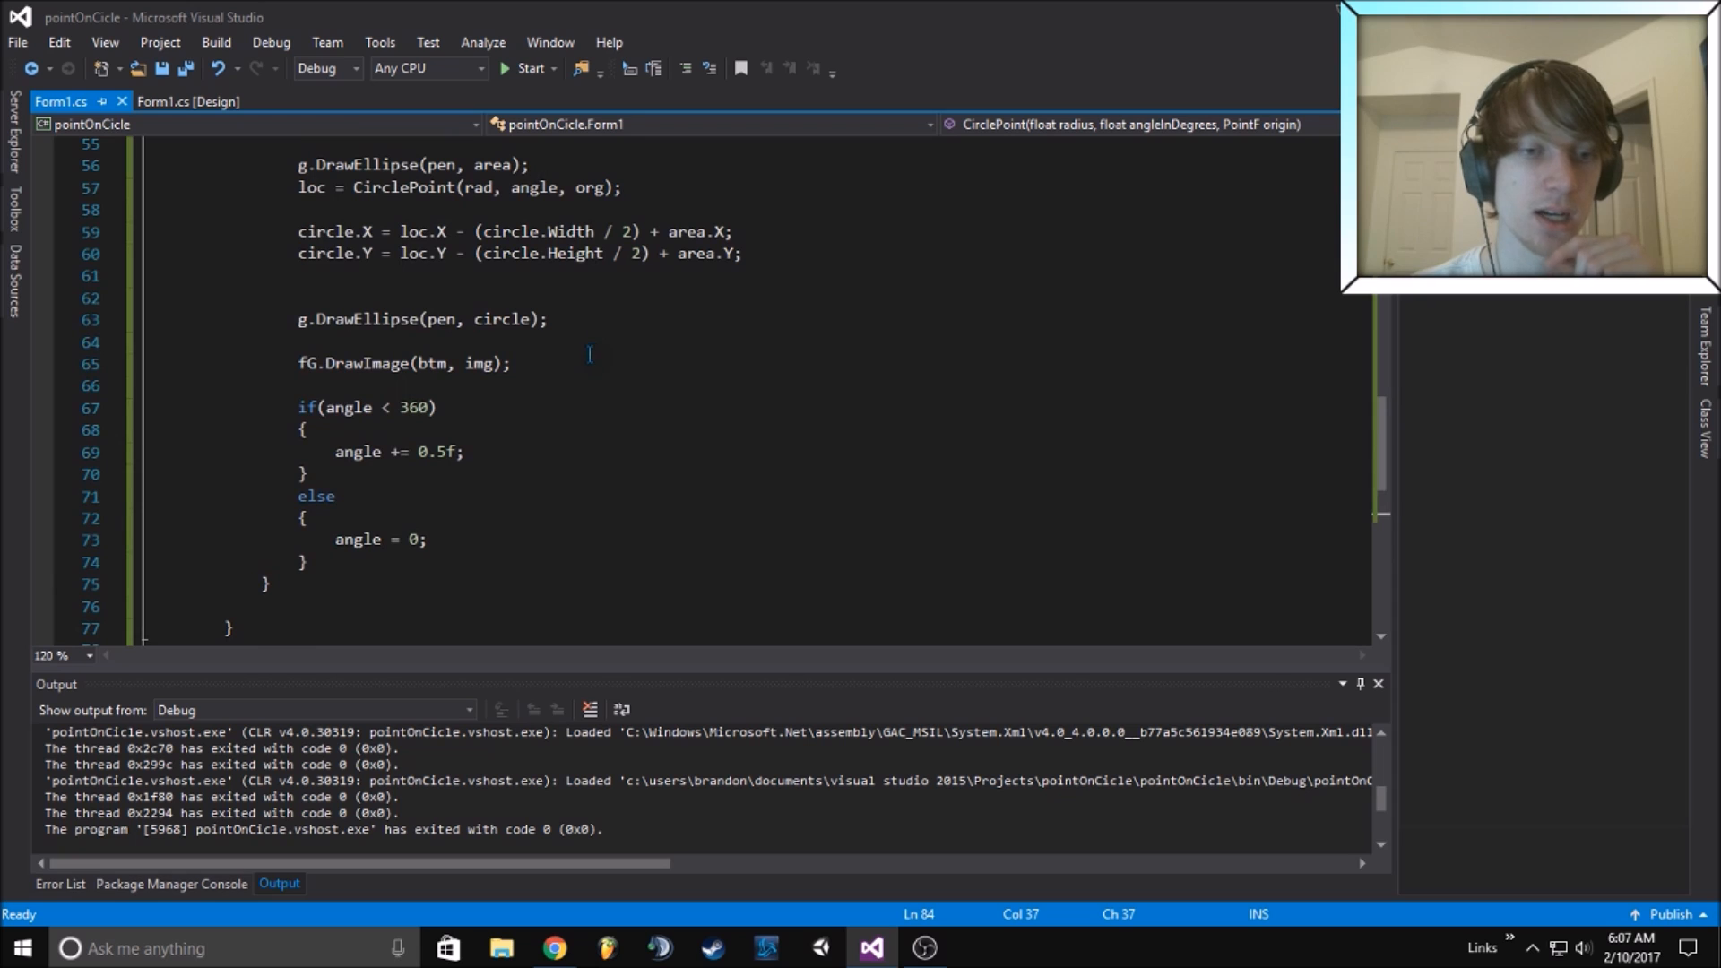
pyautogui.scroll(3)
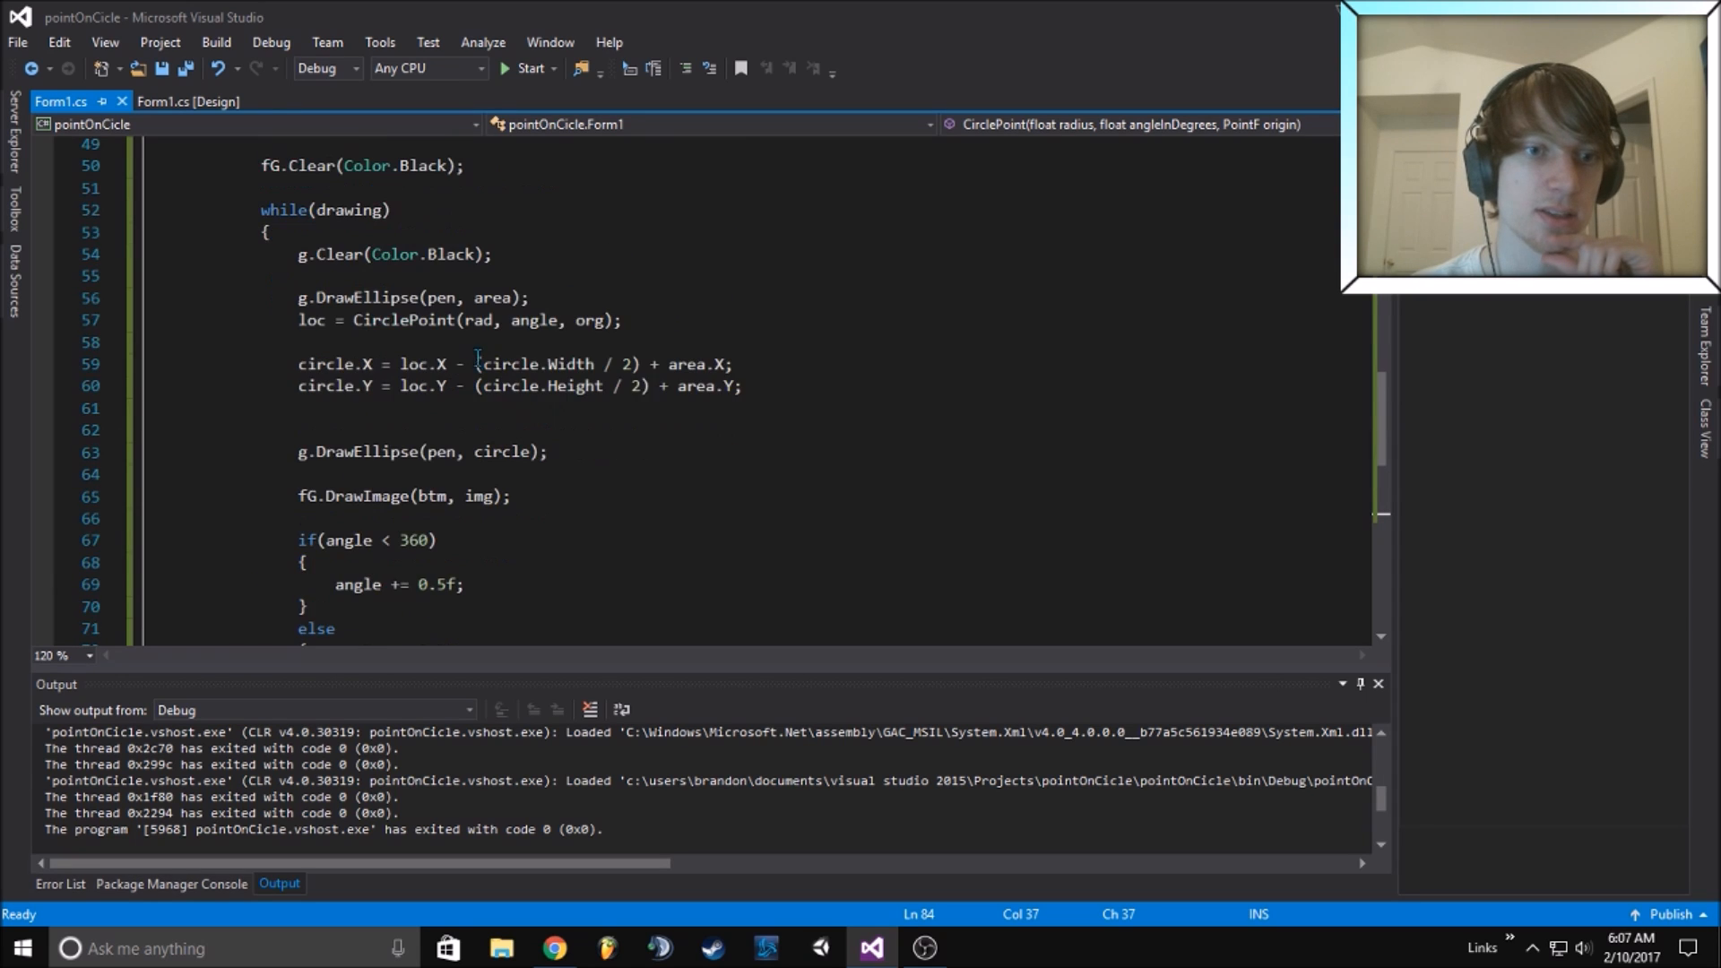
pyautogui.scroll(-3)
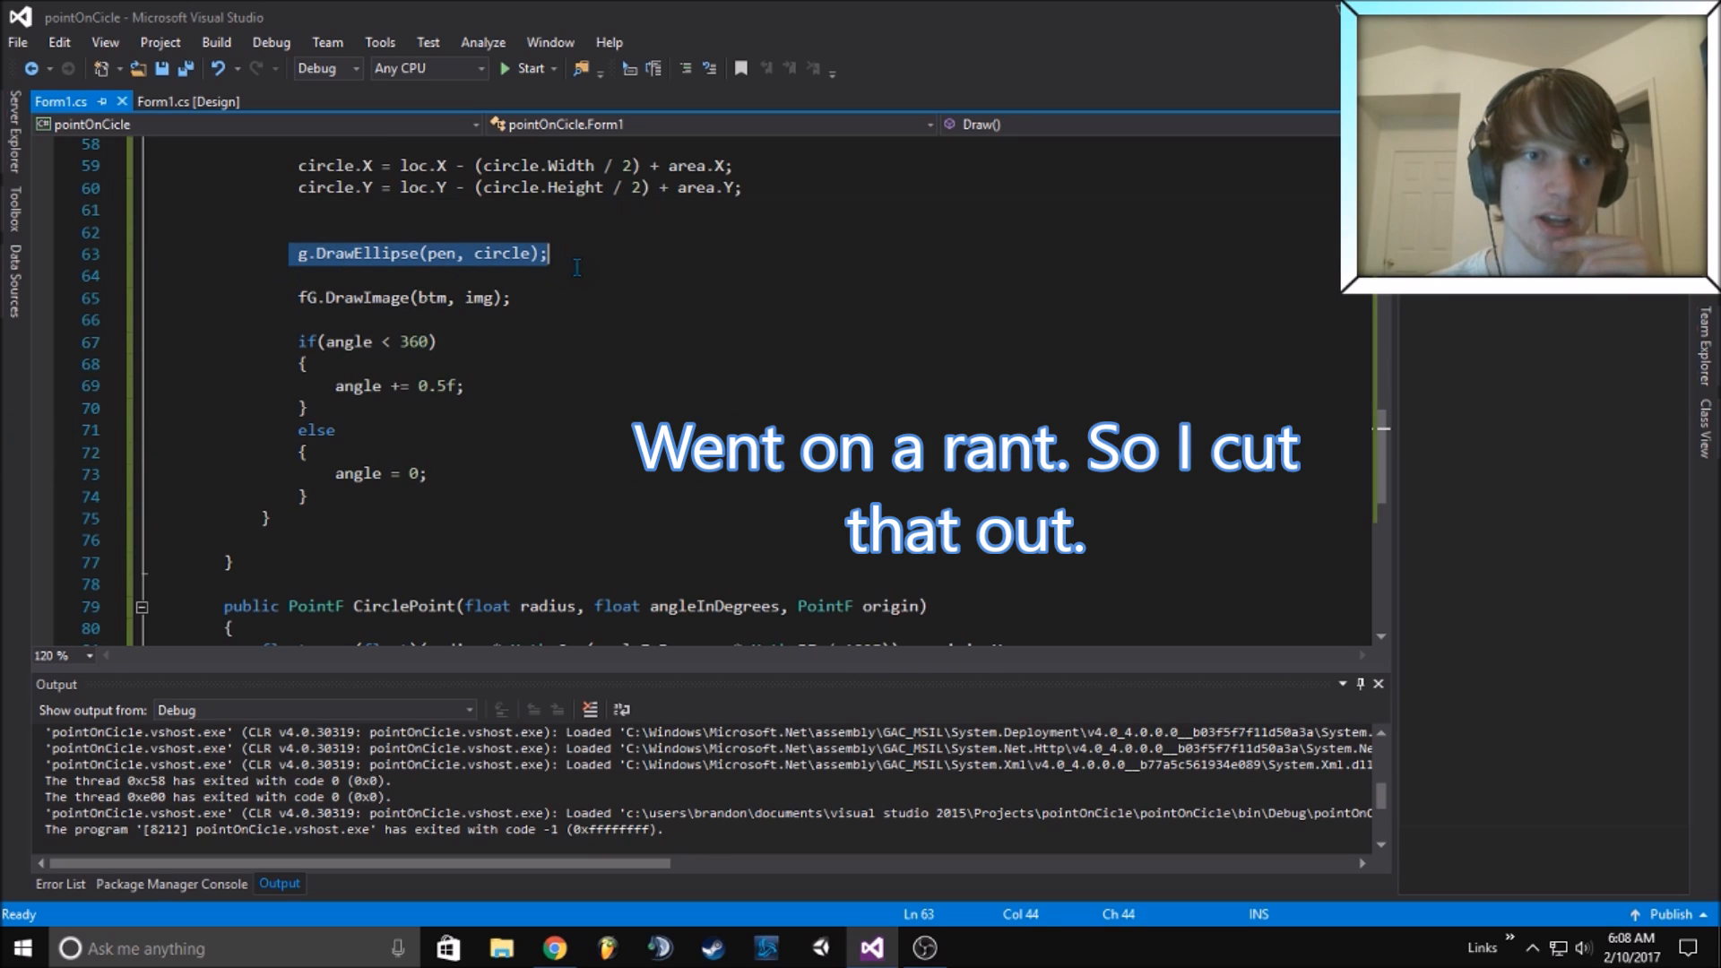
pyautogui.doubleClick(502, 253)
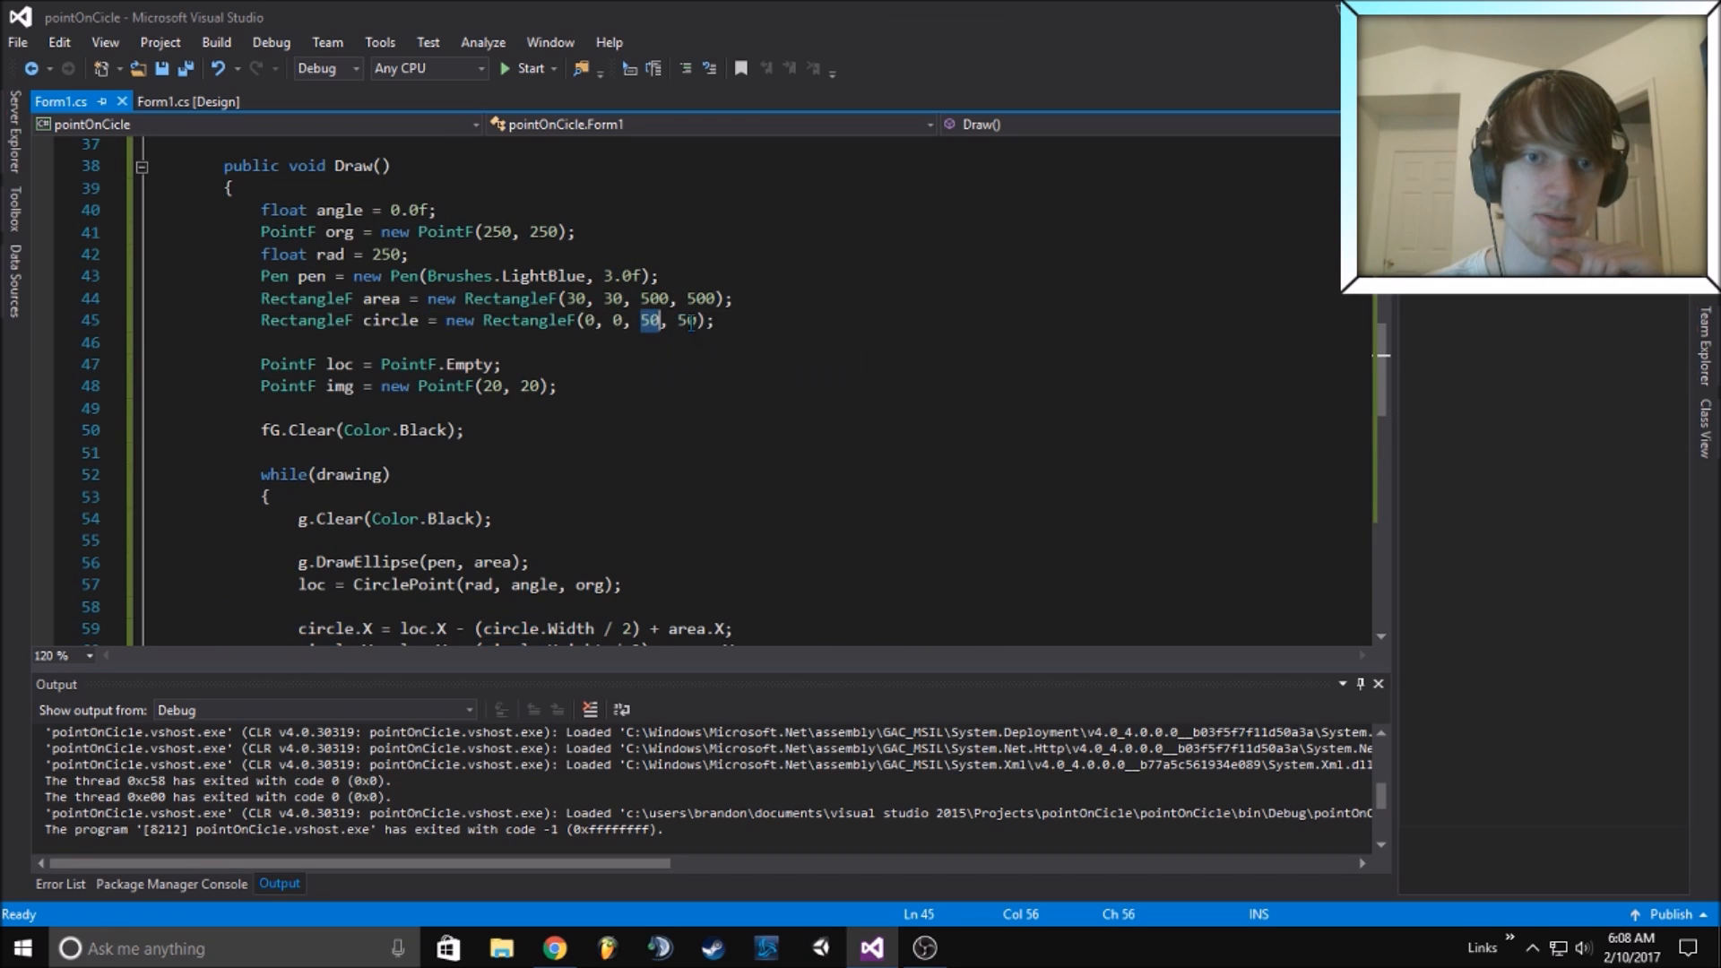
# Highlight the circle size line and the img drawing position in the Draw loop
pyautogui.scroll(-3)
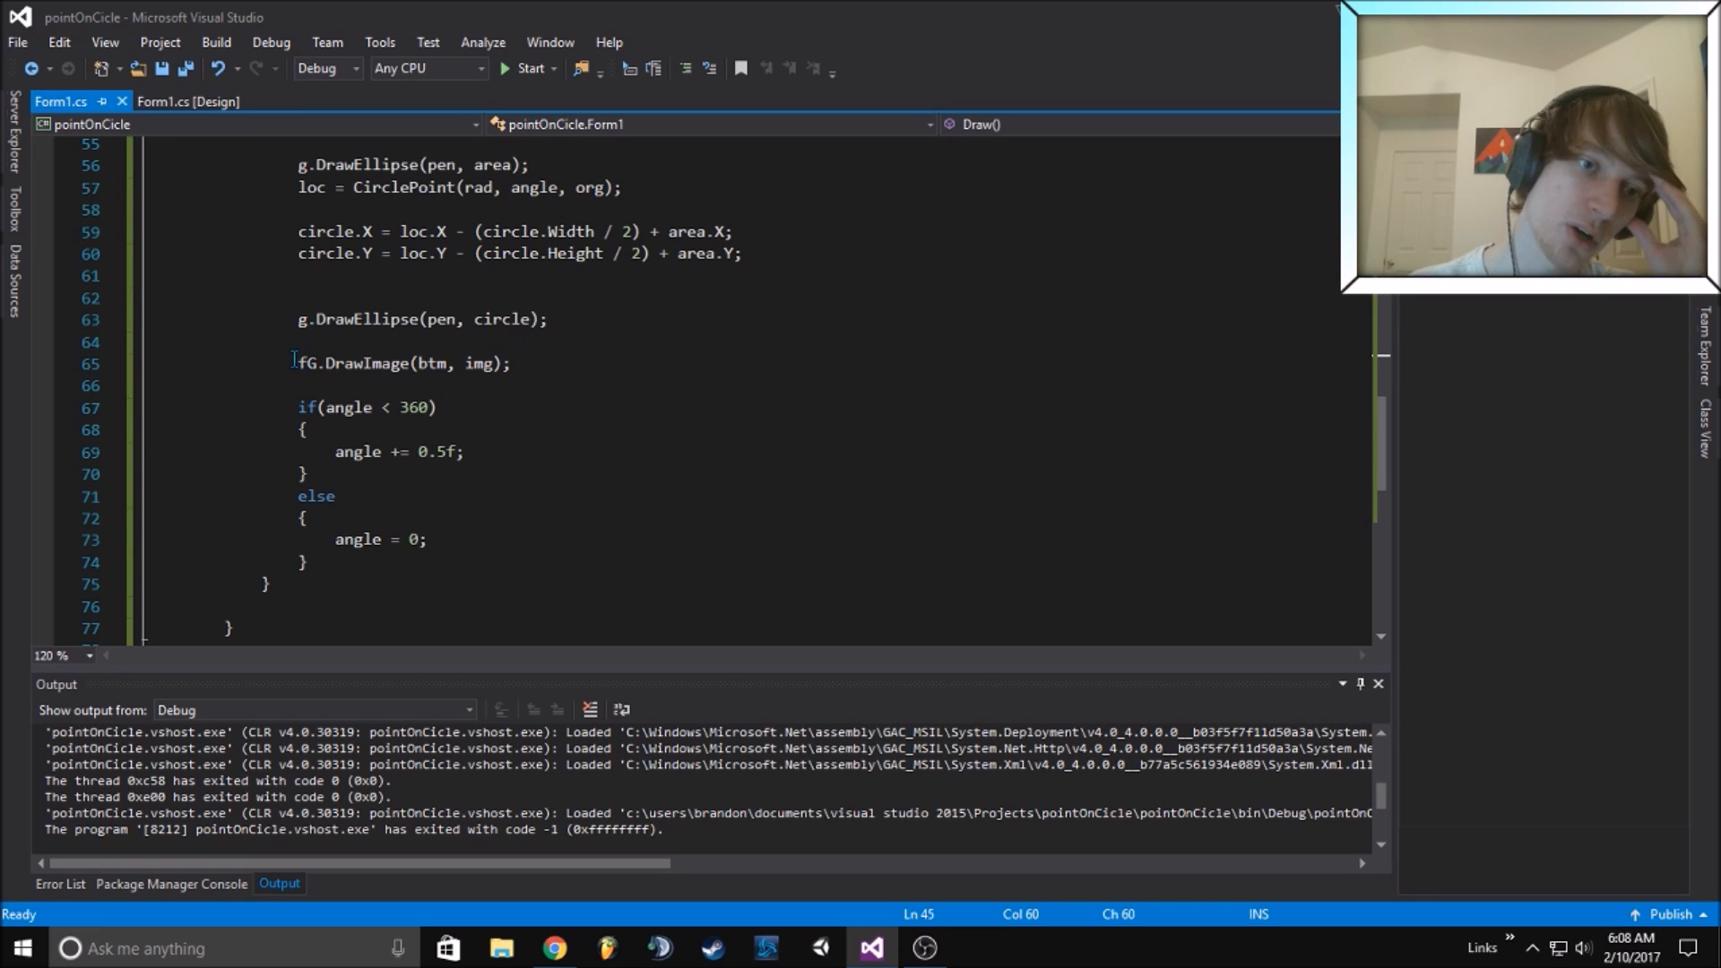
pyautogui.tripleClick(402, 363)
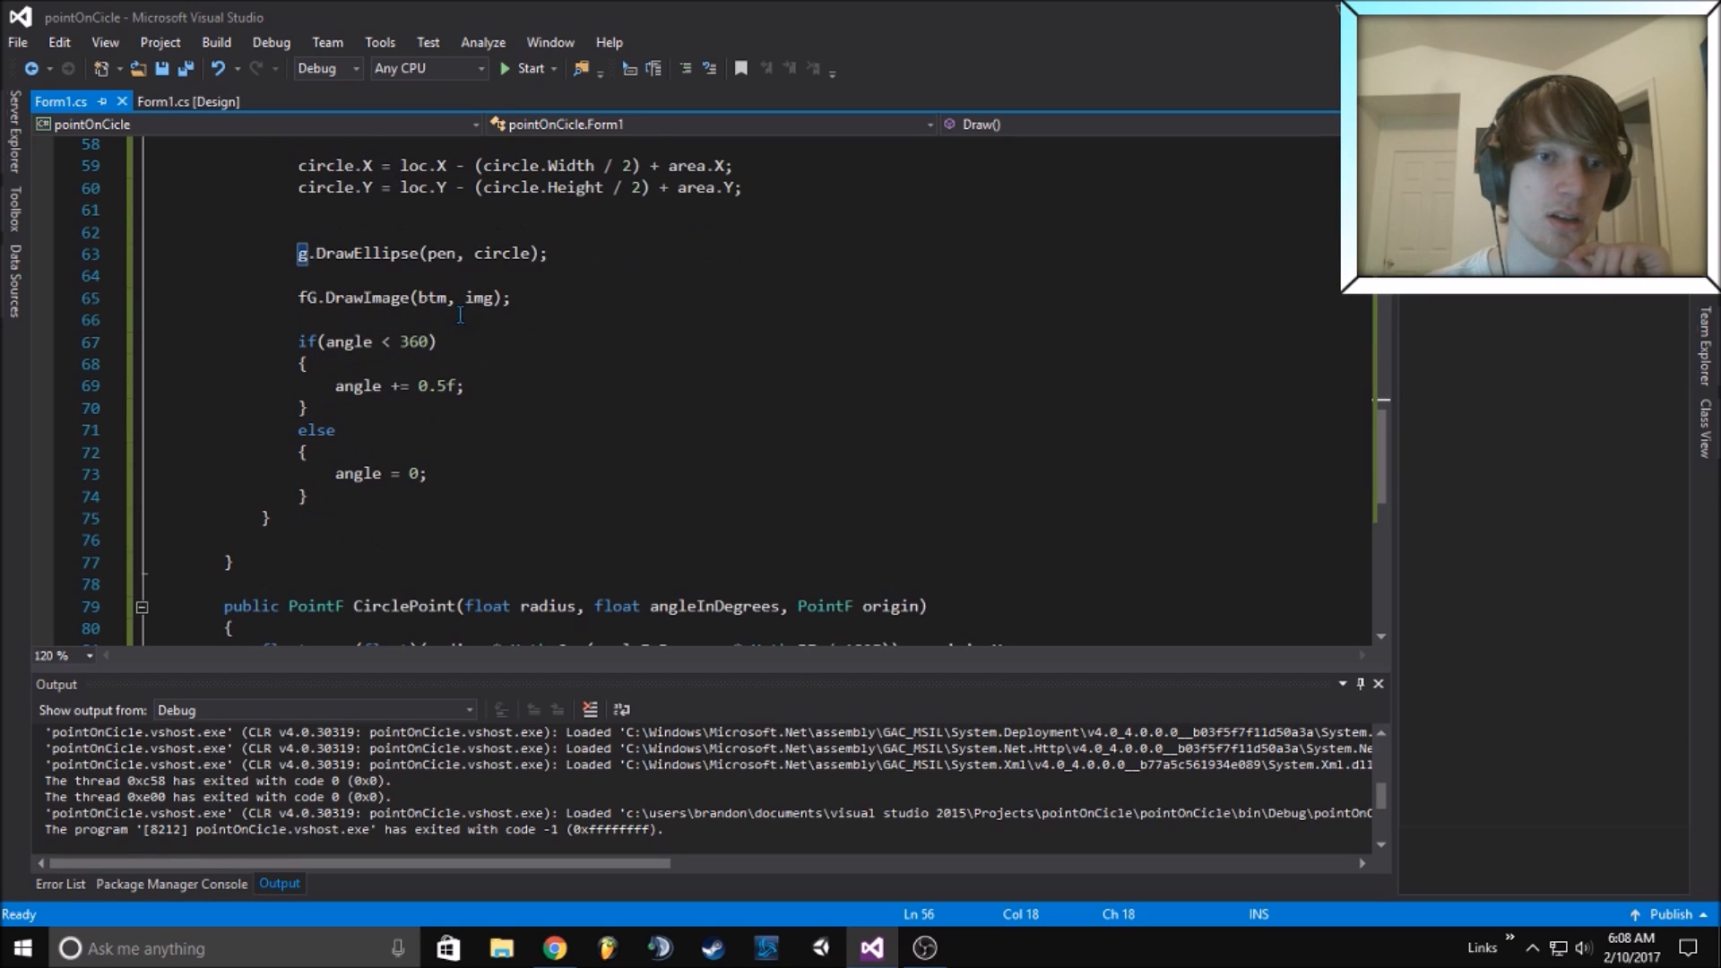
pyautogui.doubleClick(480, 494)
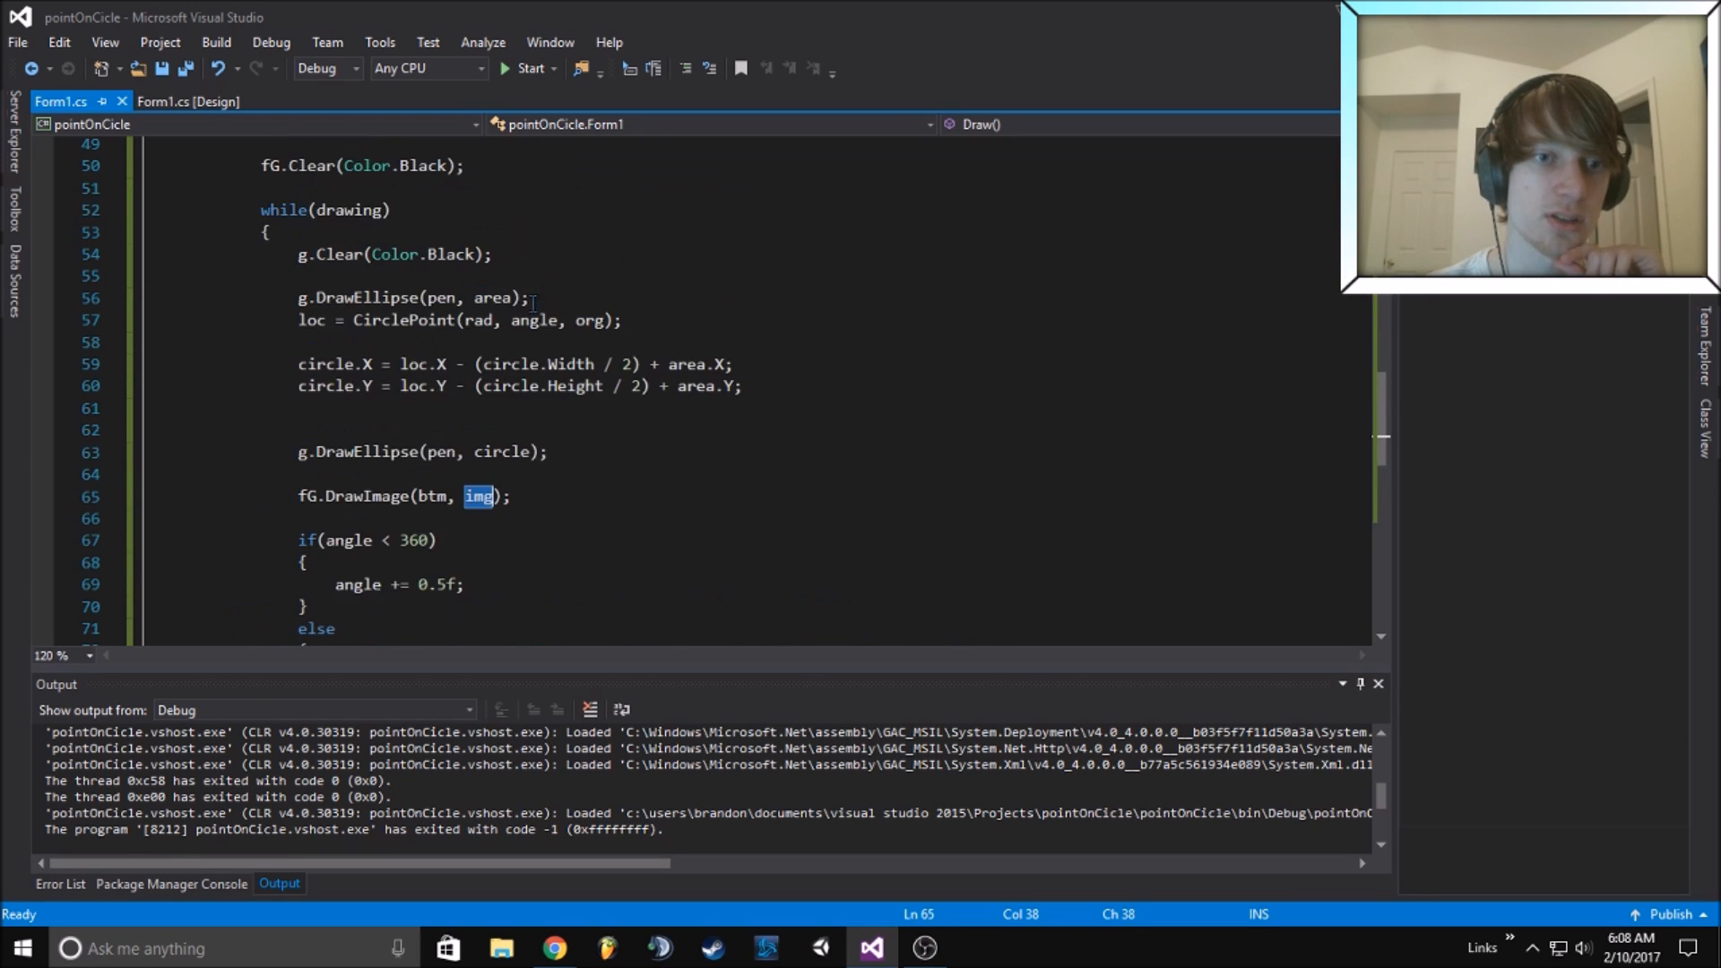
pyautogui.scroll(3)
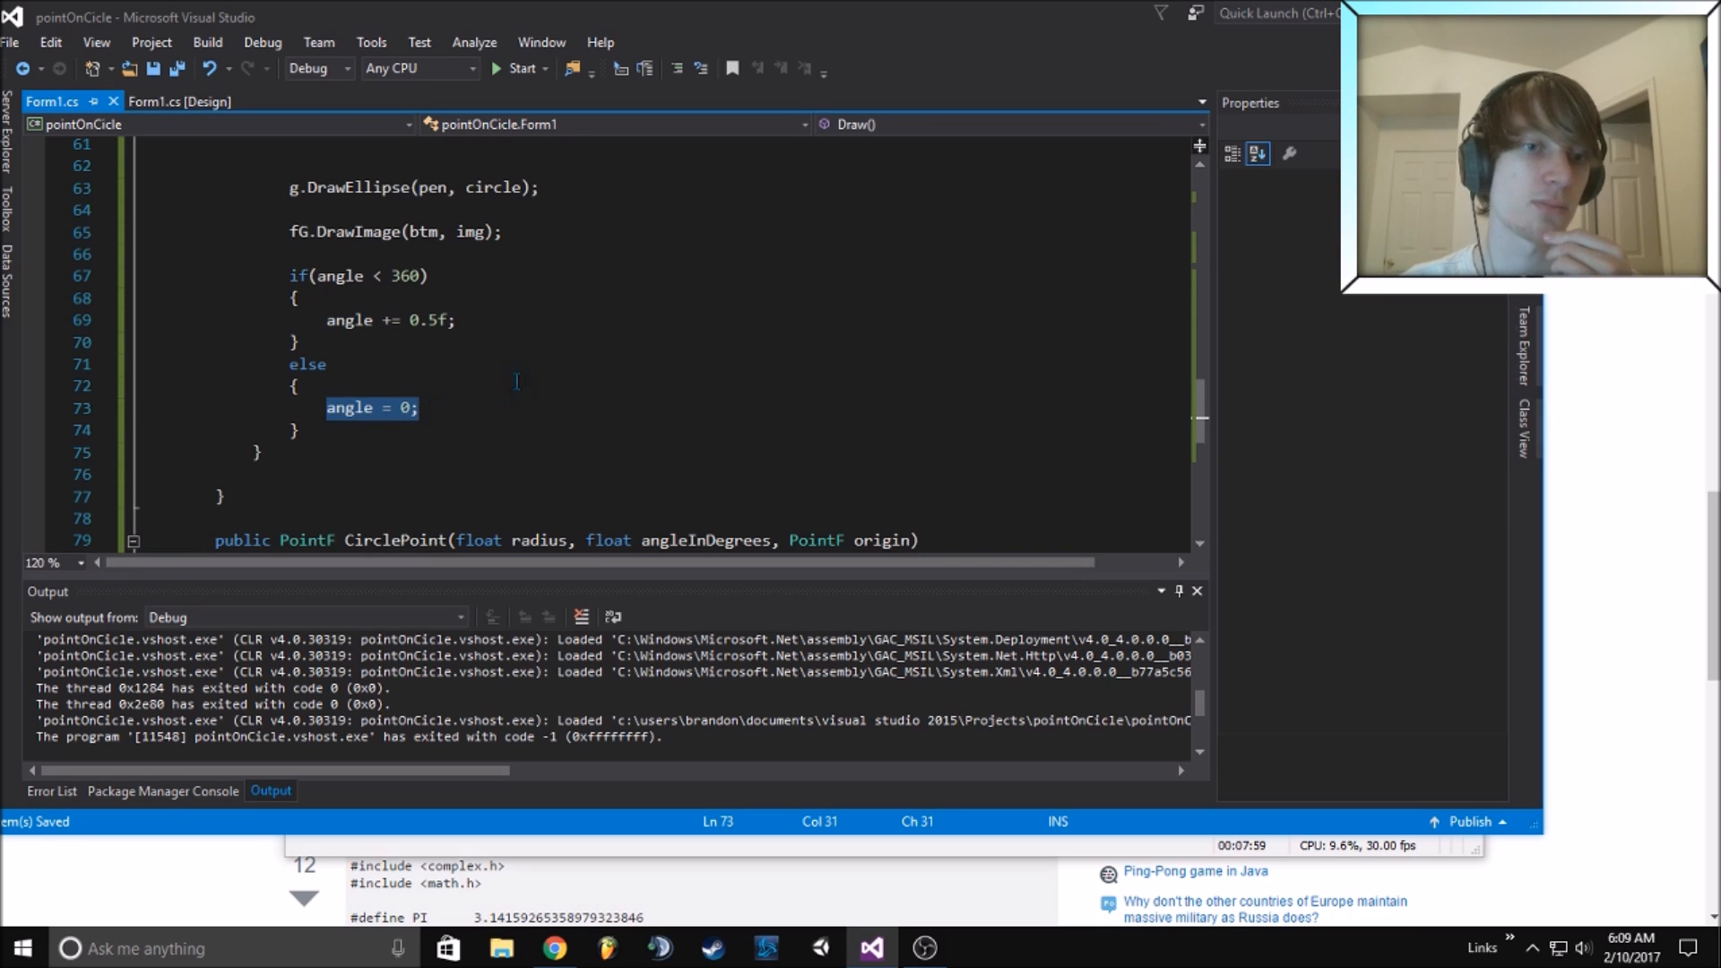
pyautogui.click(520, 68)
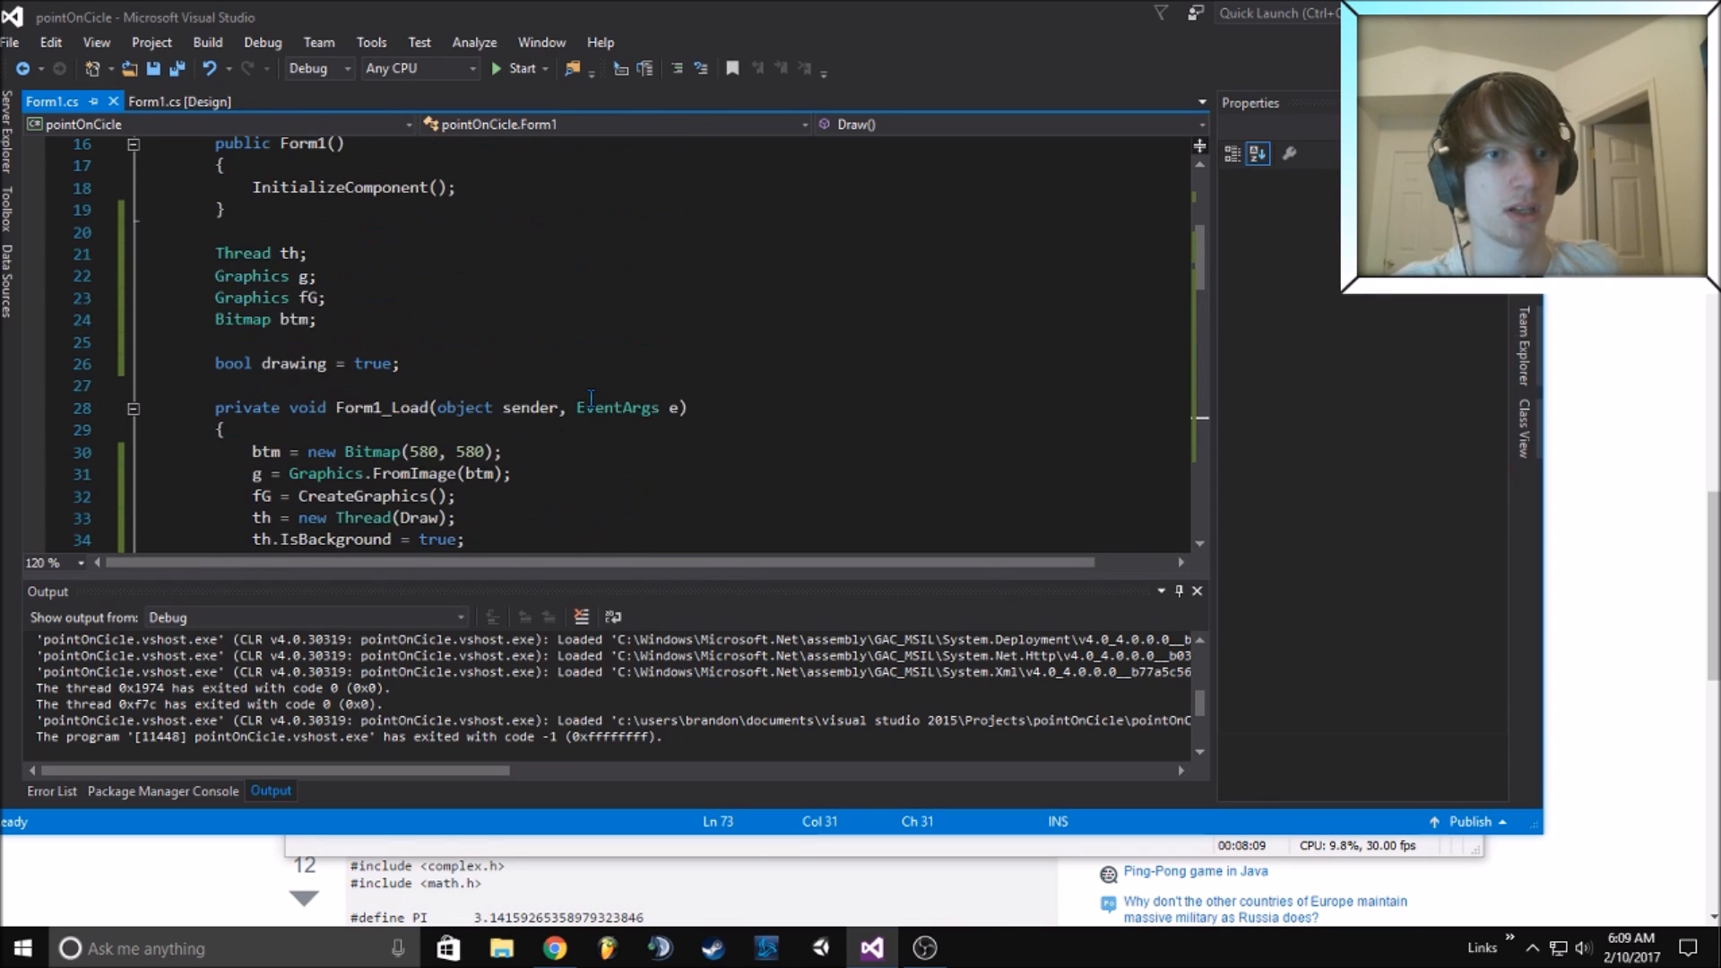
pyautogui.scroll(3)
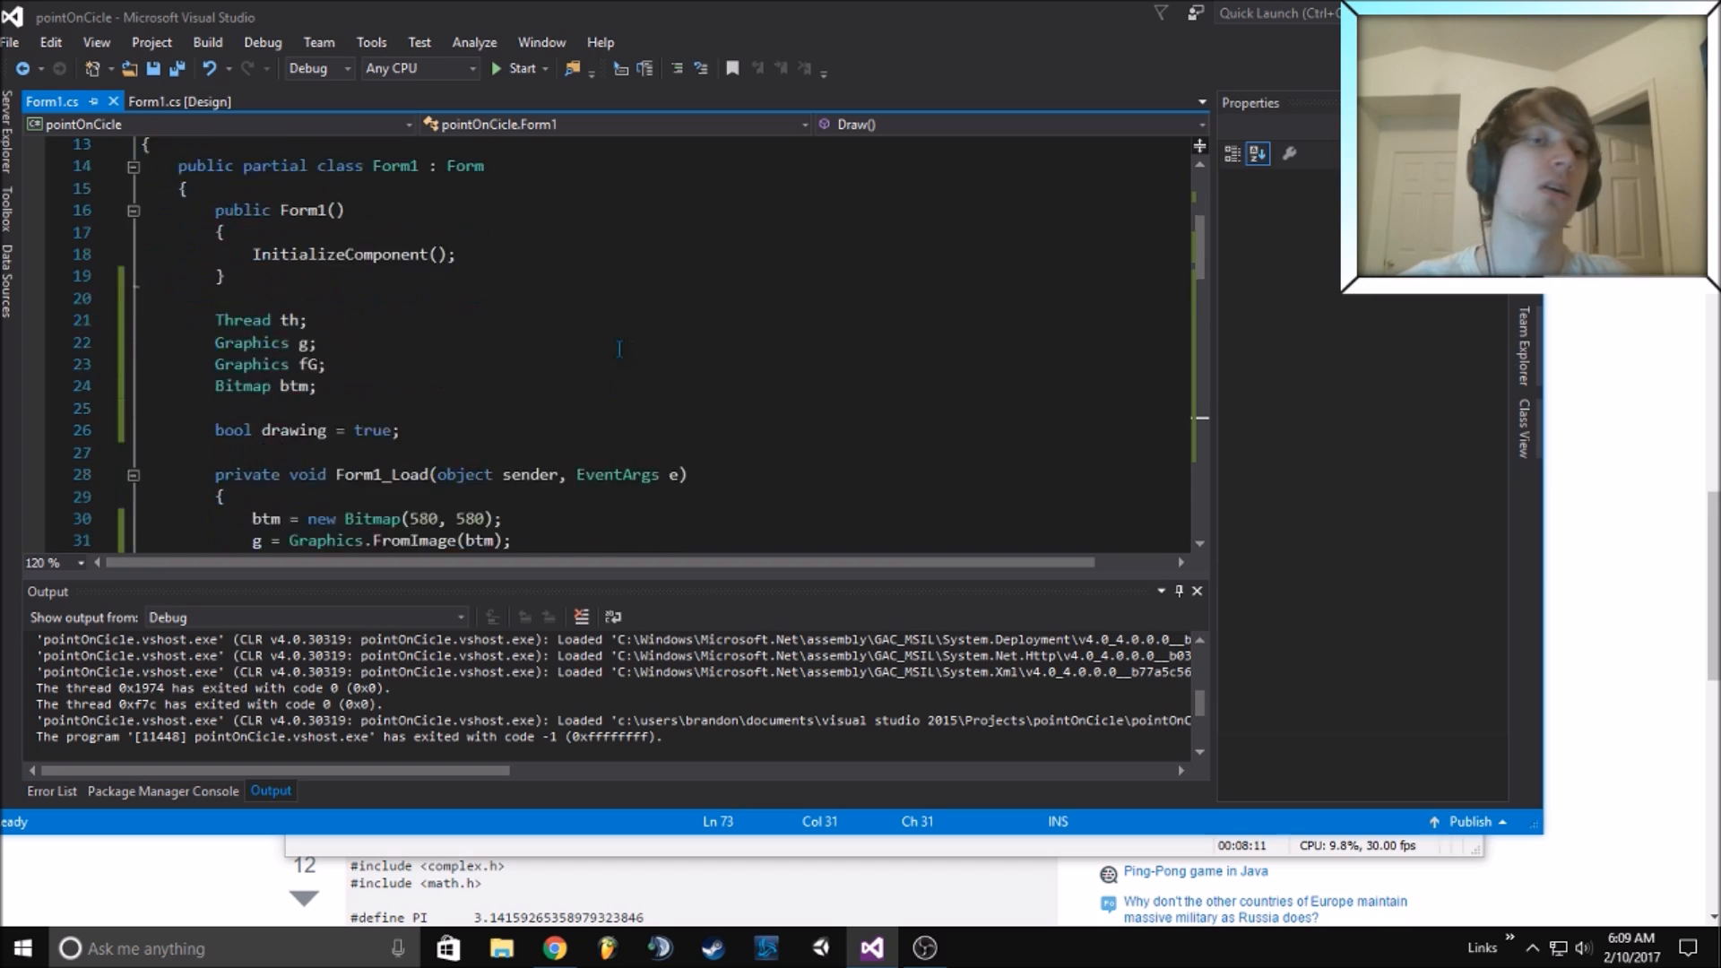
pyautogui.scroll(-3)
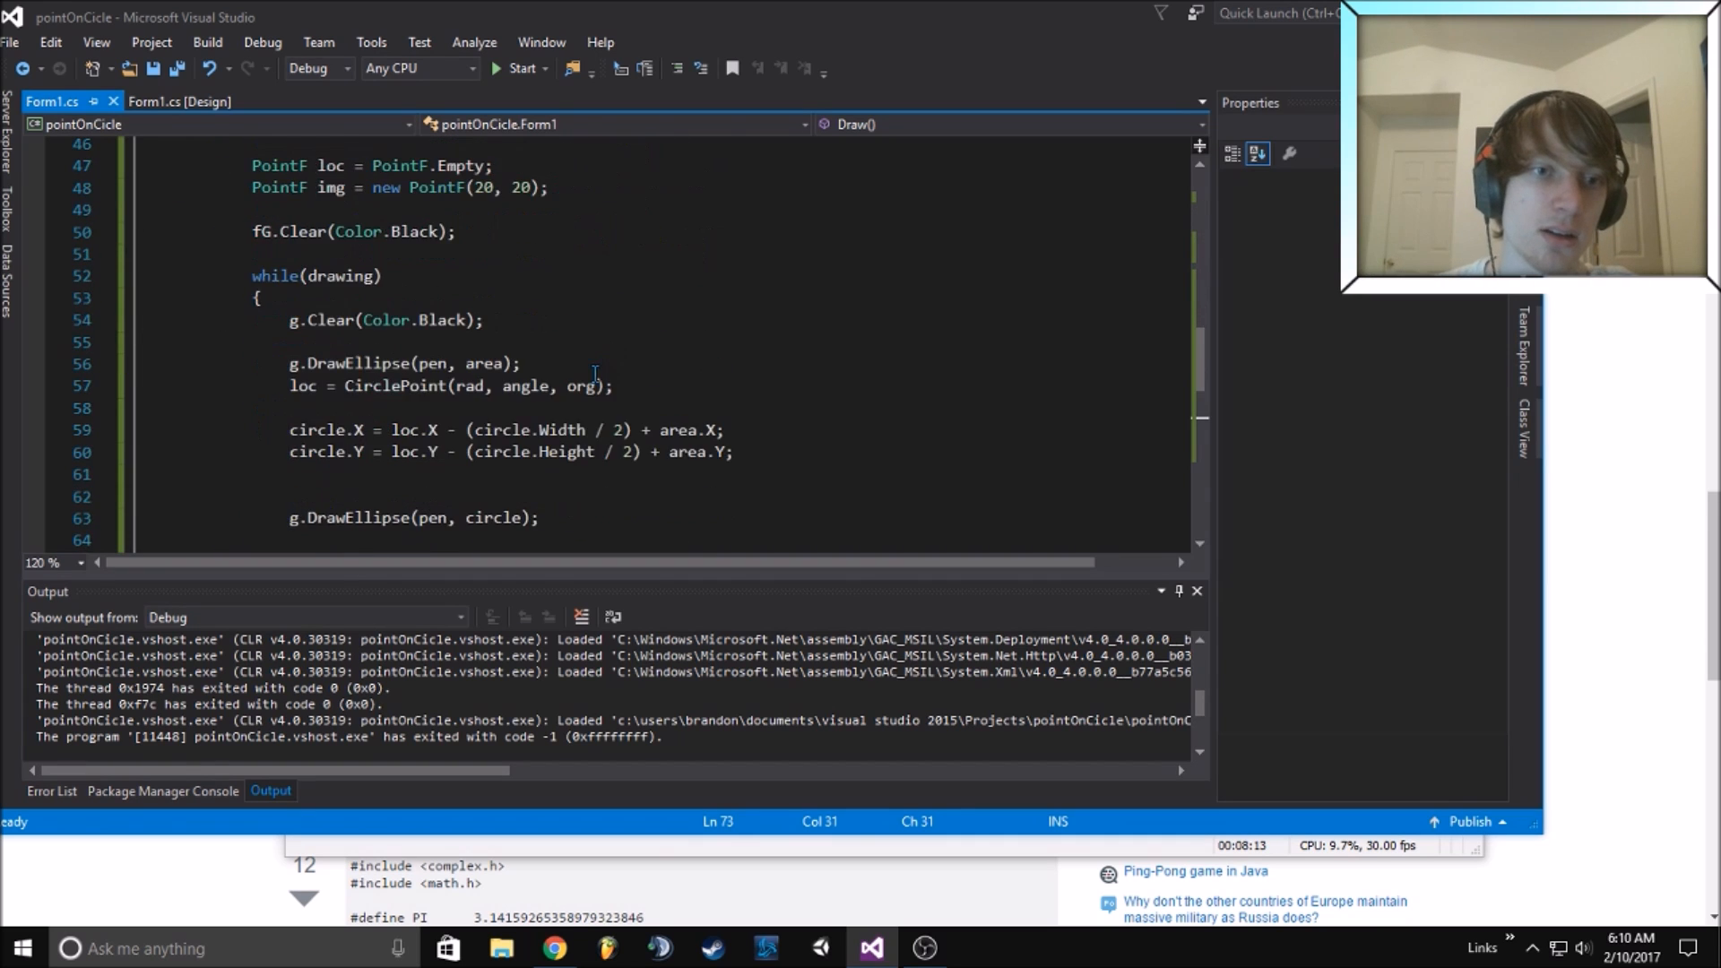